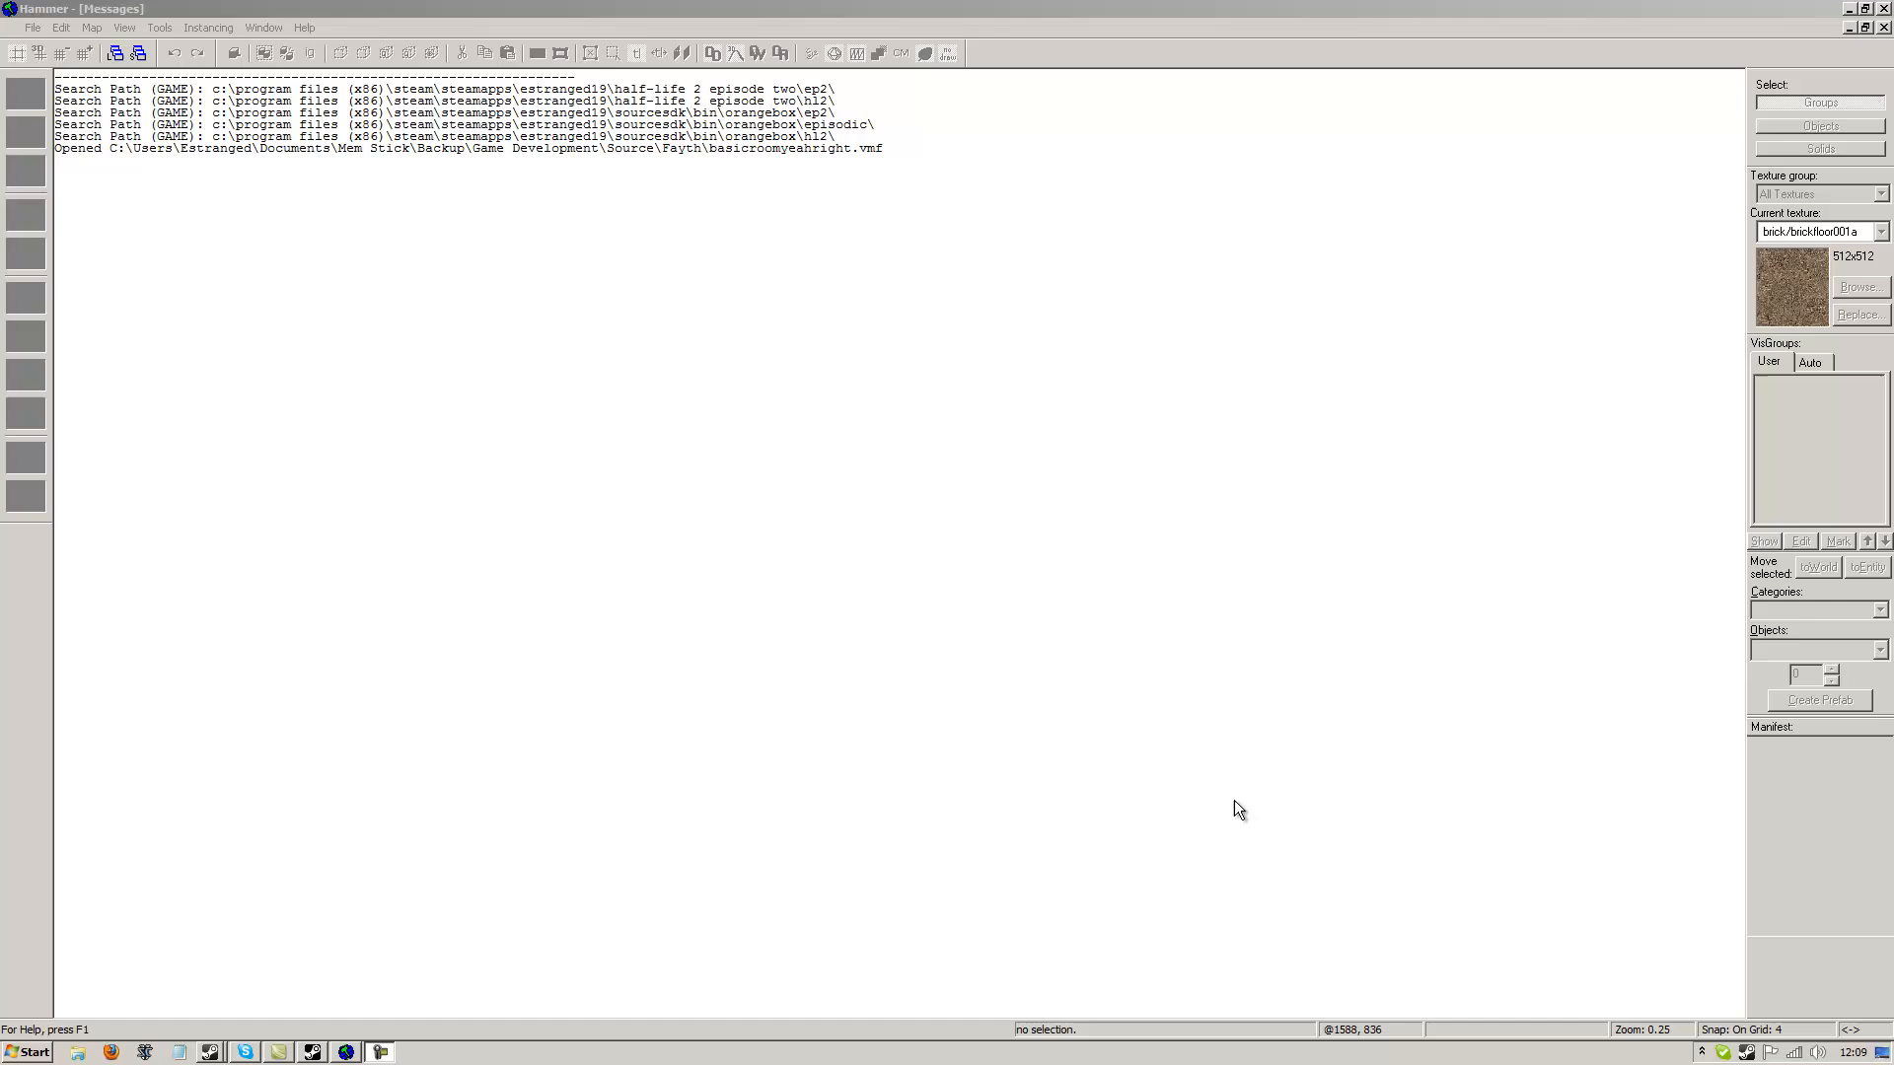
Open basicroomyeahright.vmf from the File menu's recent files list.
{"action": "left_click", "coordinate": [34, 26]}
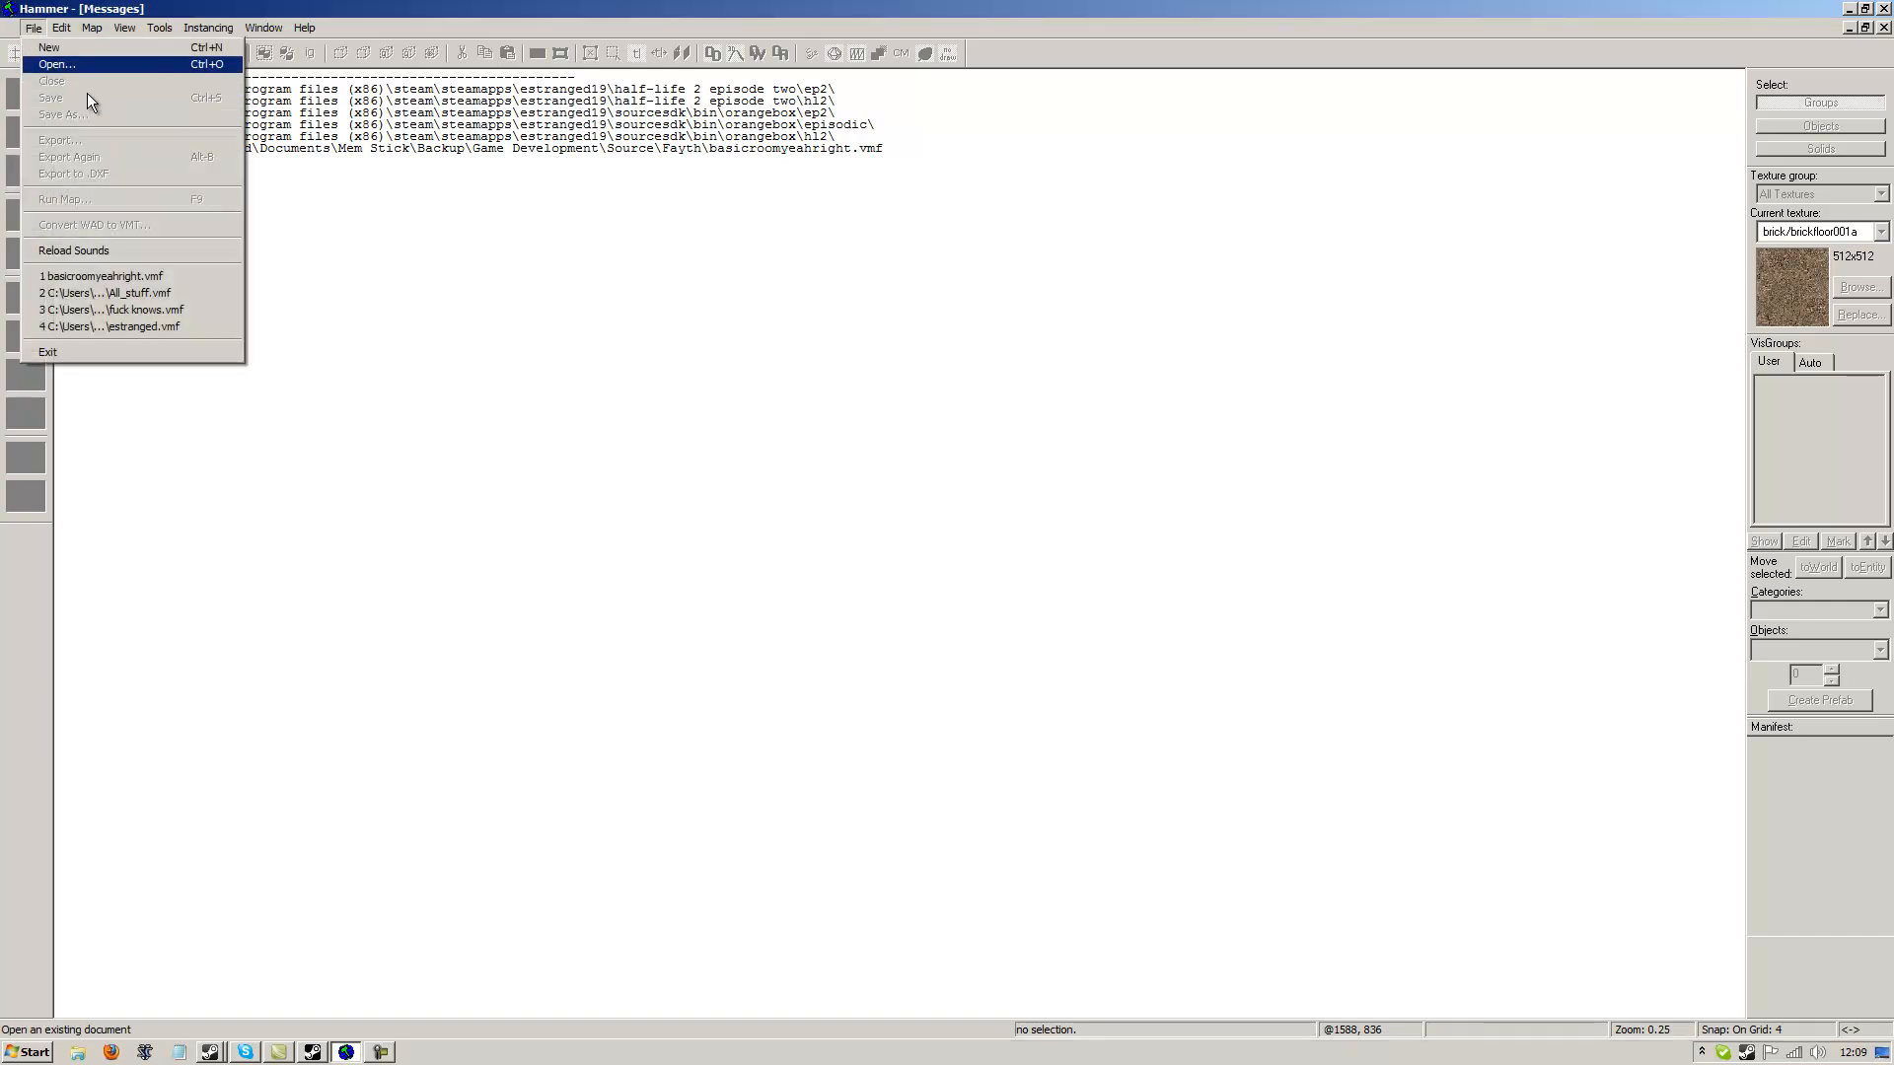
{"action": "left_click", "coordinate": [102, 276]}
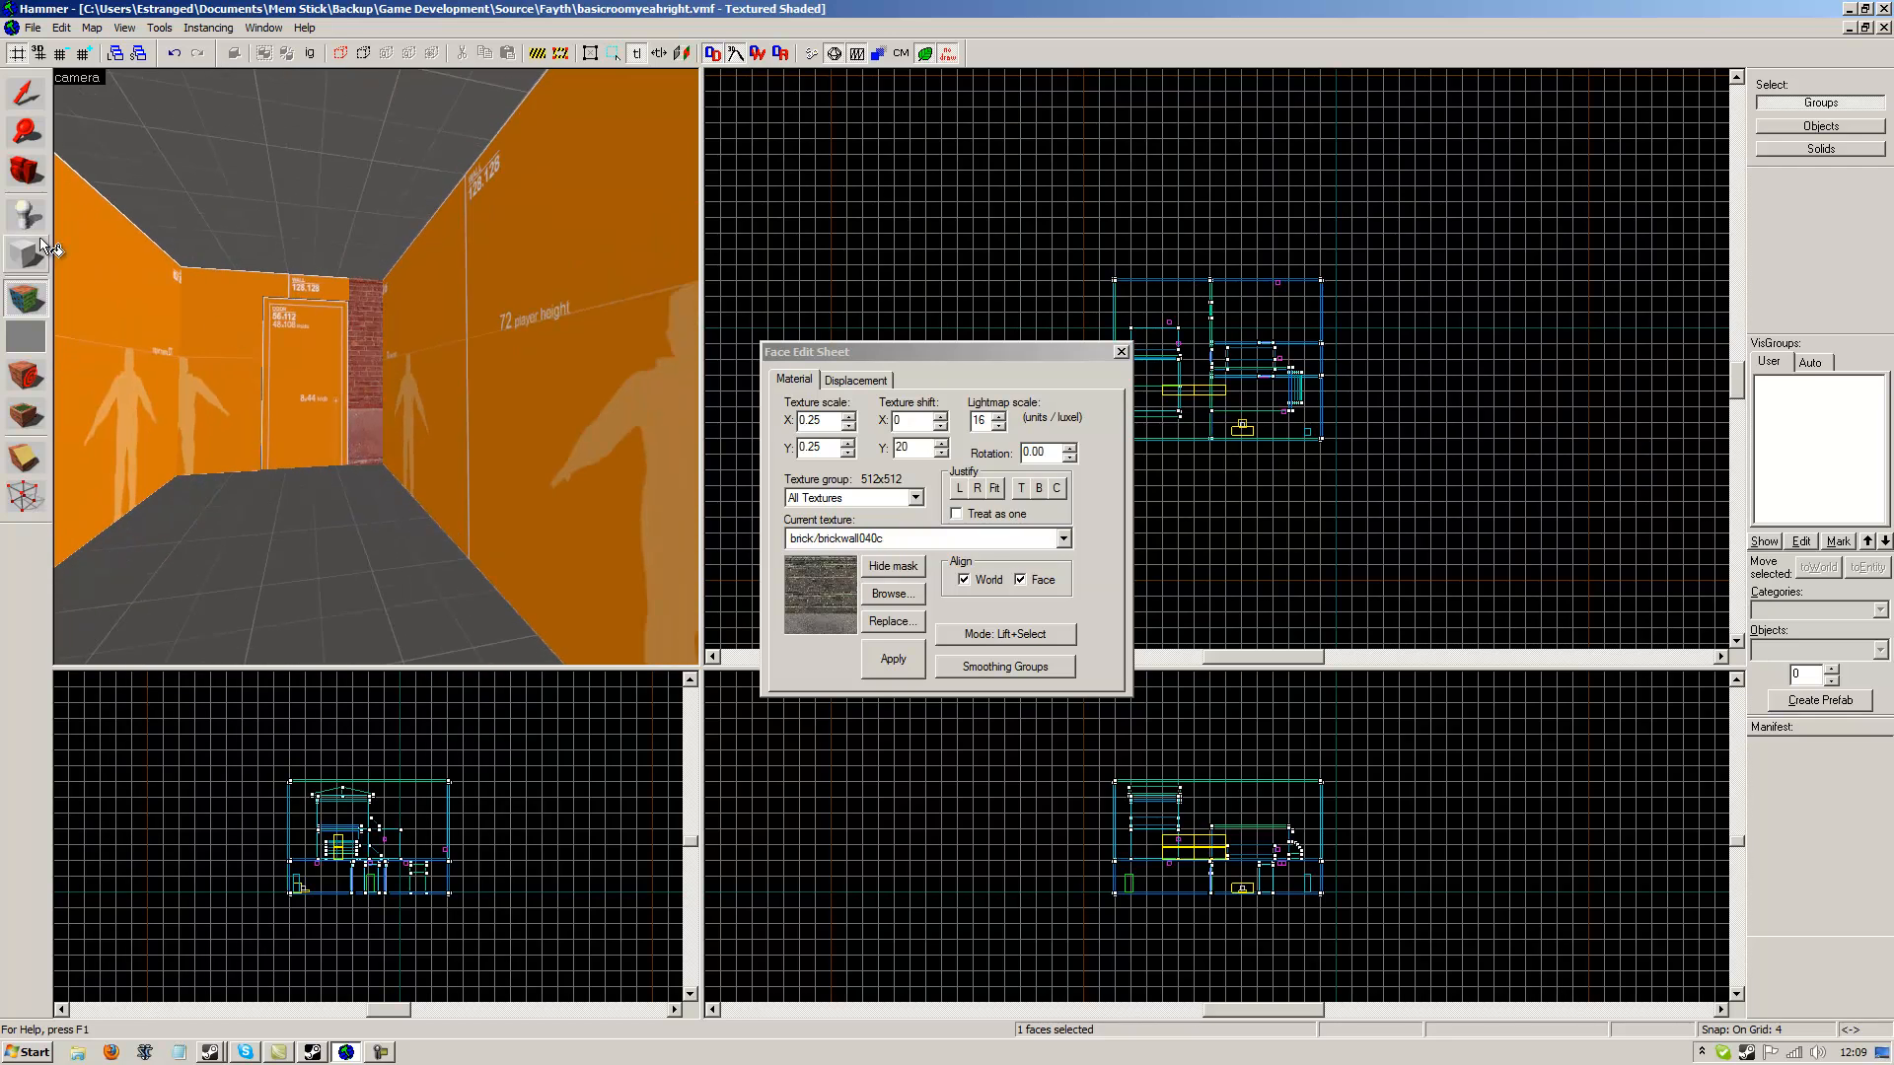
Close the Face Edit Sheet, return to selection, and turn the 3D view toward the orange door.
{"action": "left_click", "coordinate": [1119, 352]}
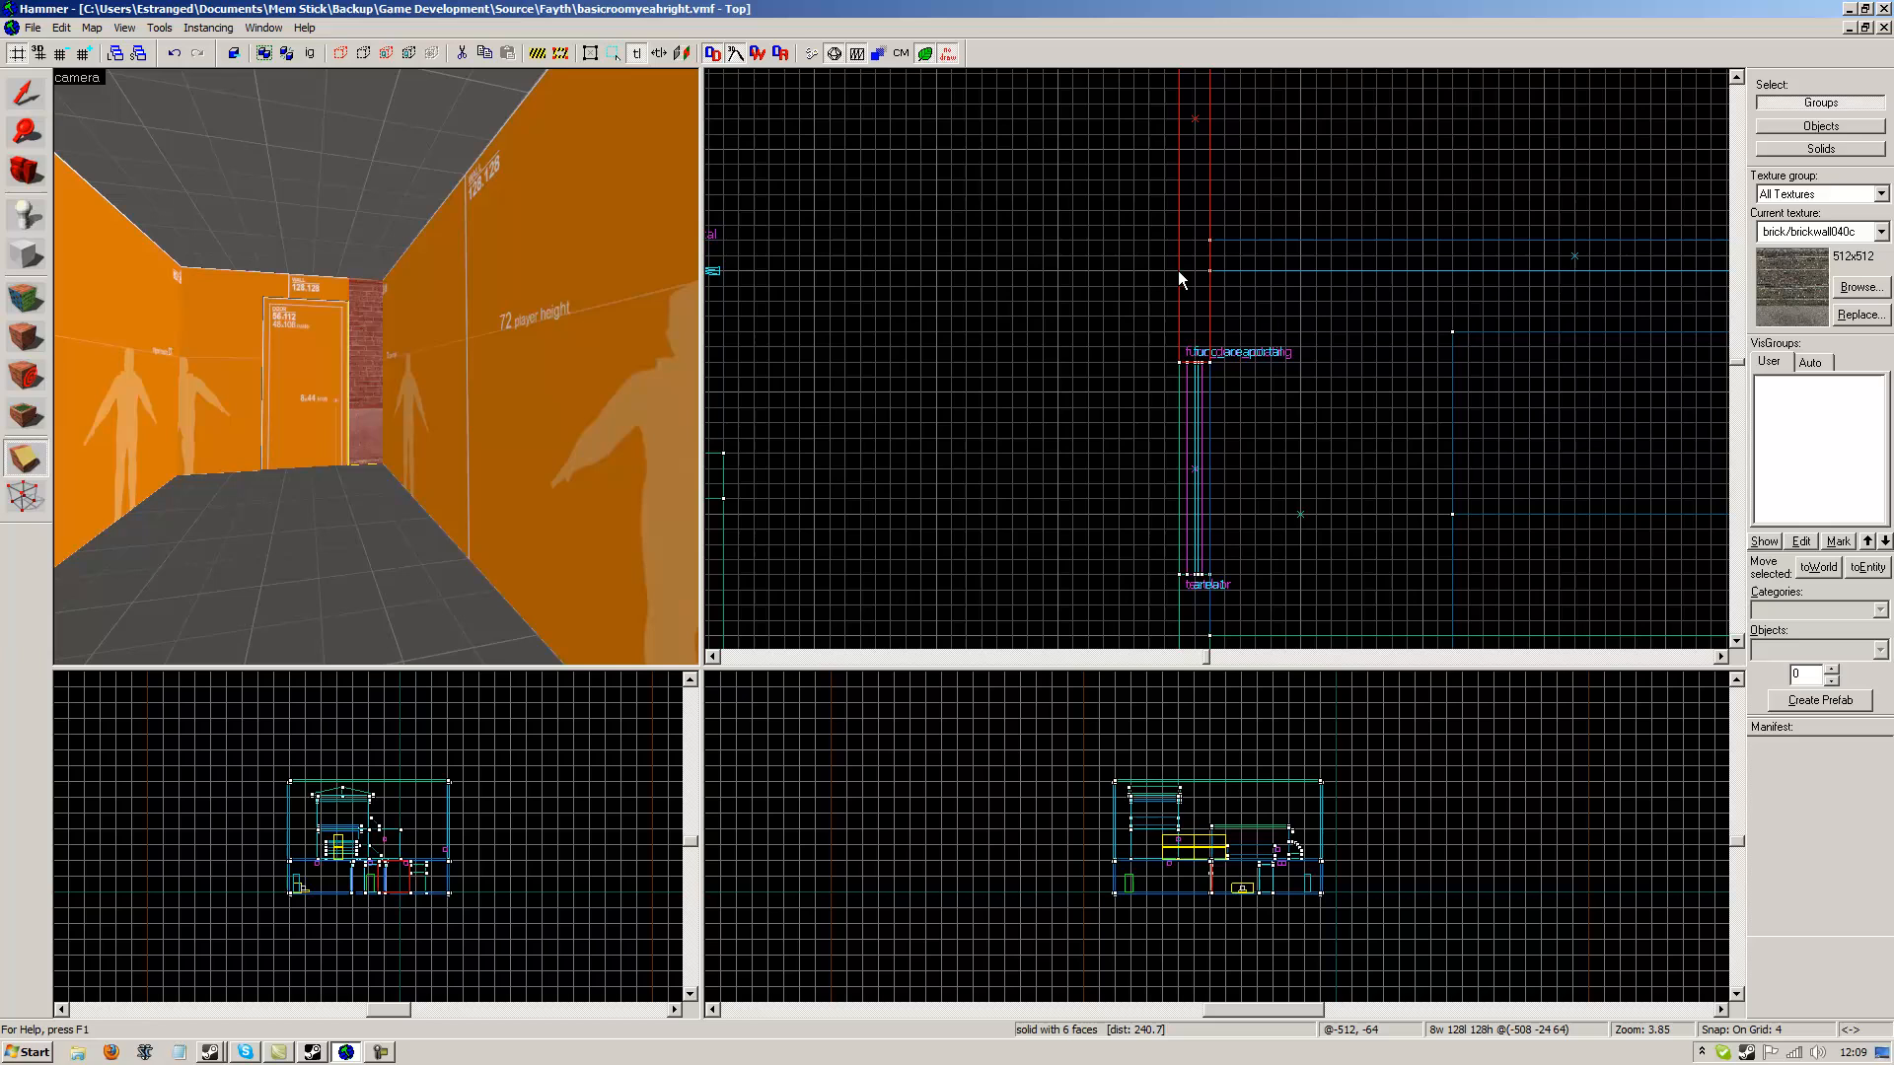
{"action": "left_click", "coordinate": [26, 462]}
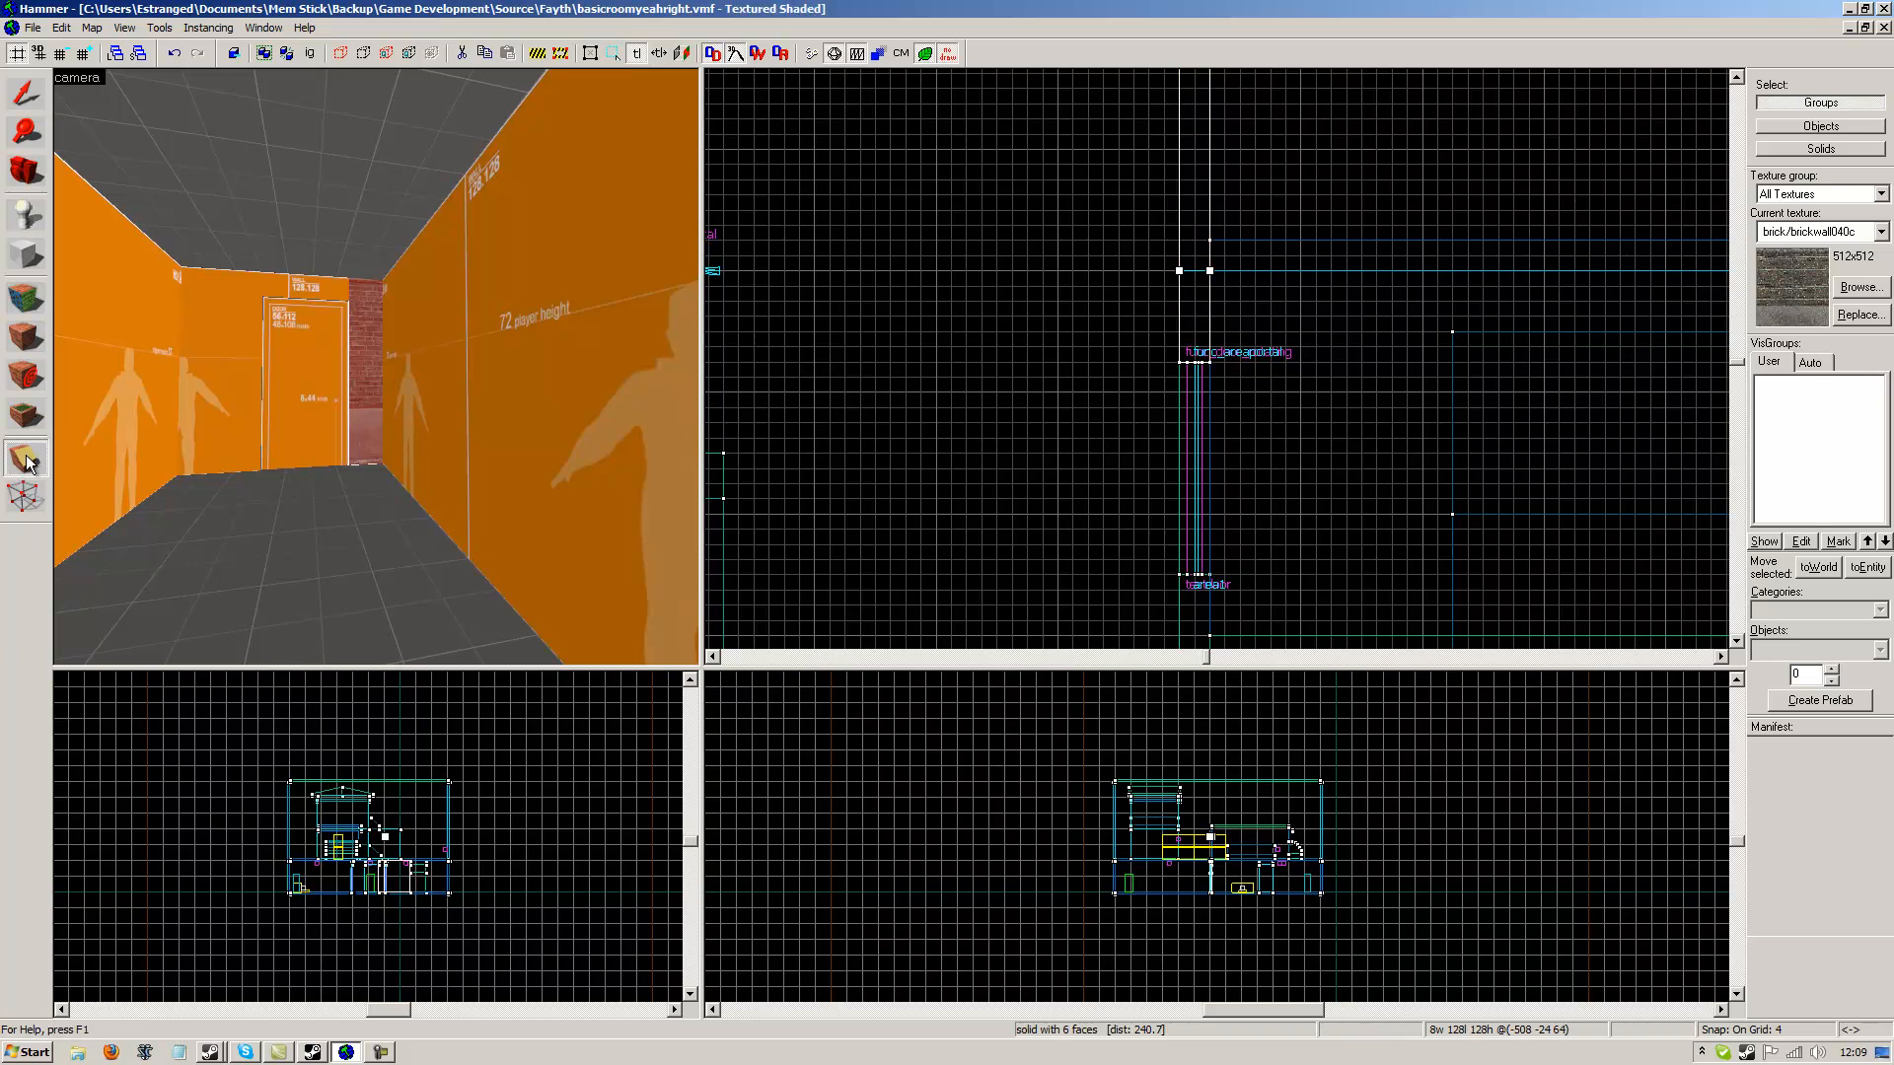
{"action": "left_click", "coordinate": [26, 460]}
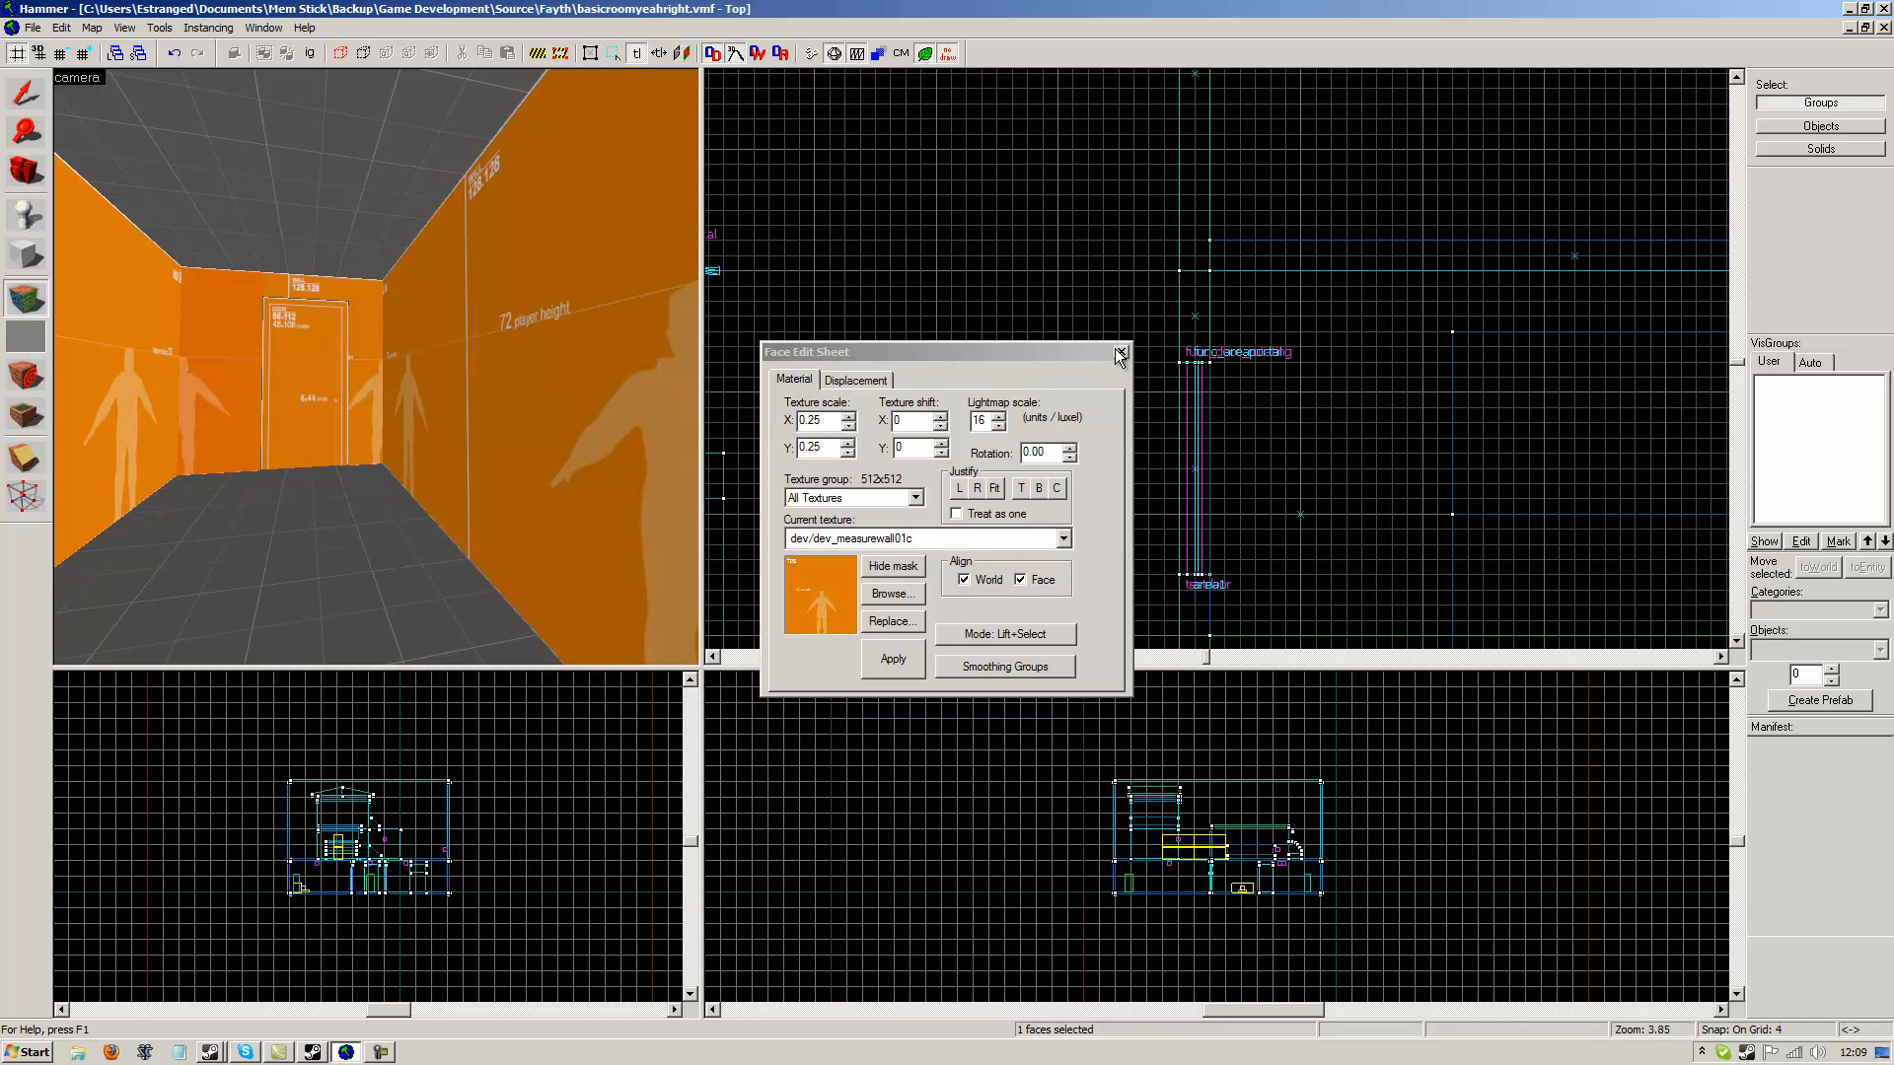
{"action": "left_click", "coordinate": [1117, 351]}
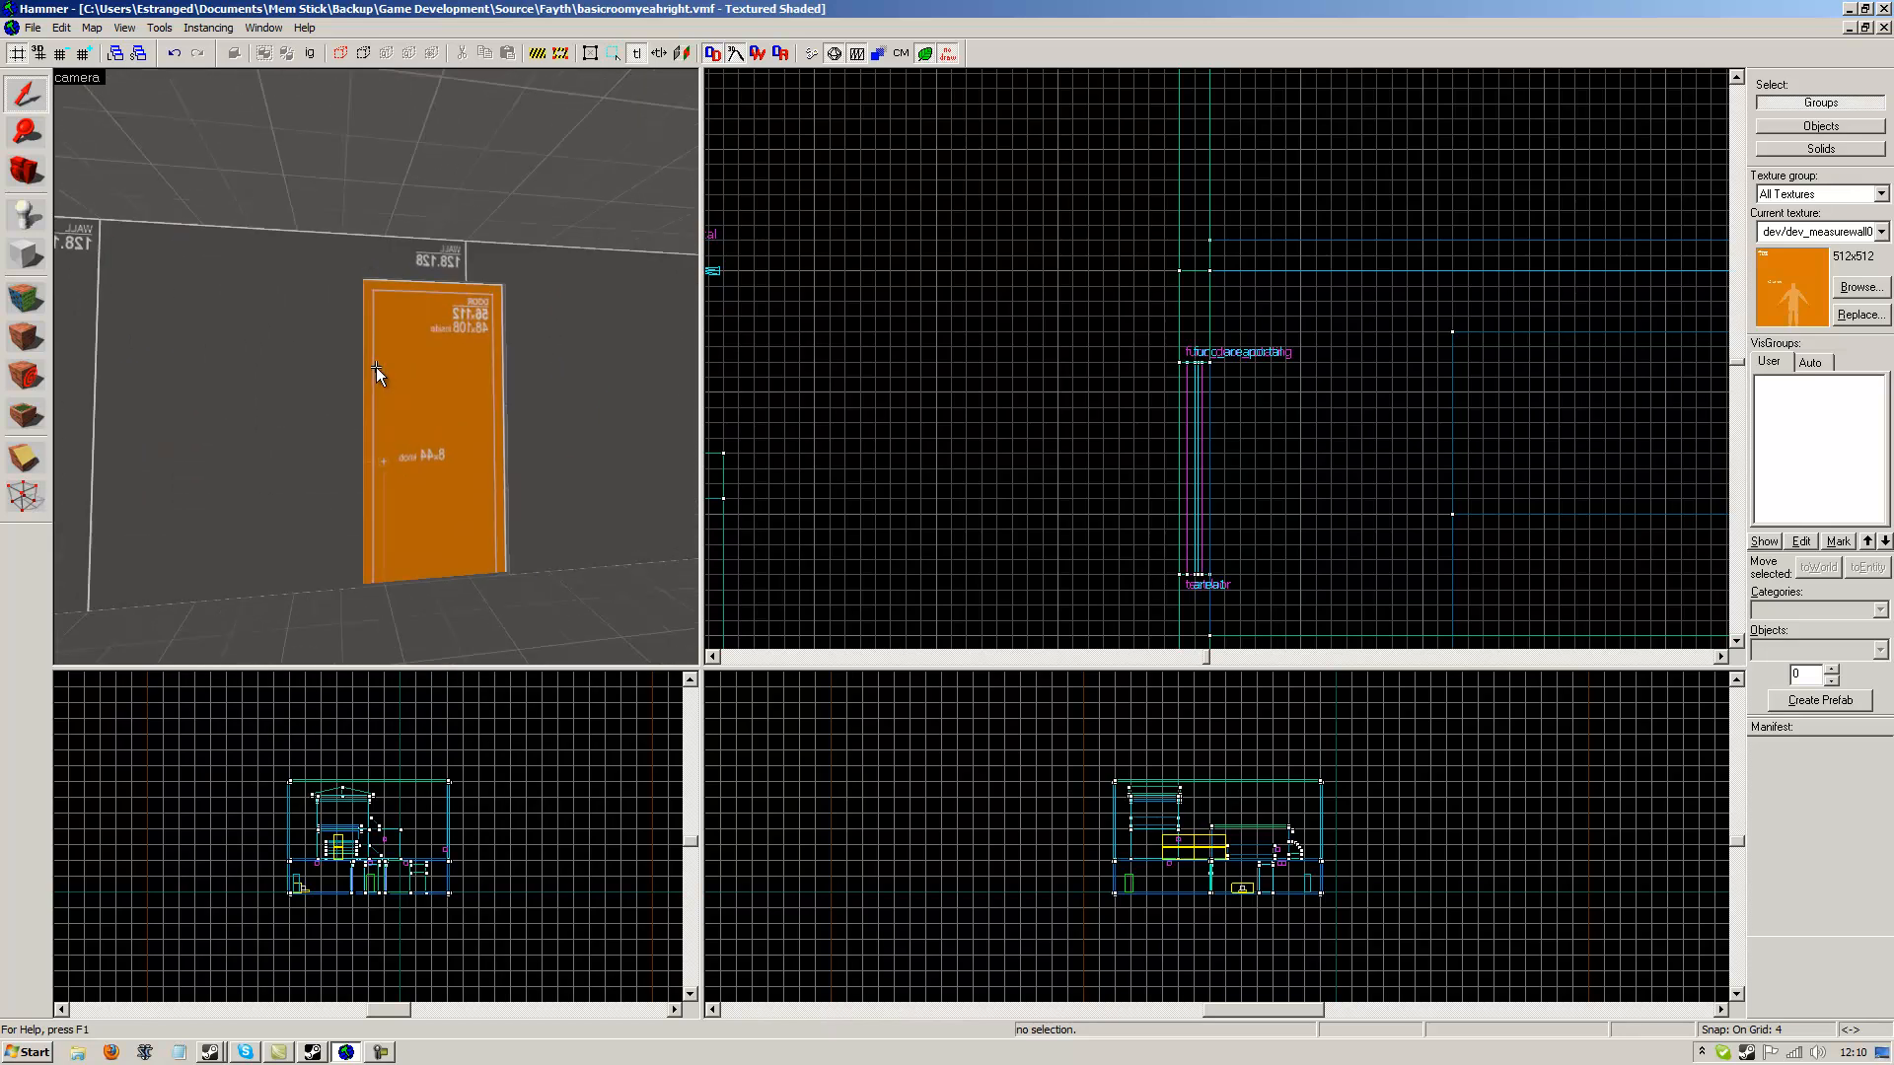
{"action": "left_click_drag", "start_coordinate": [381, 374], "coordinate": [393, 375]}
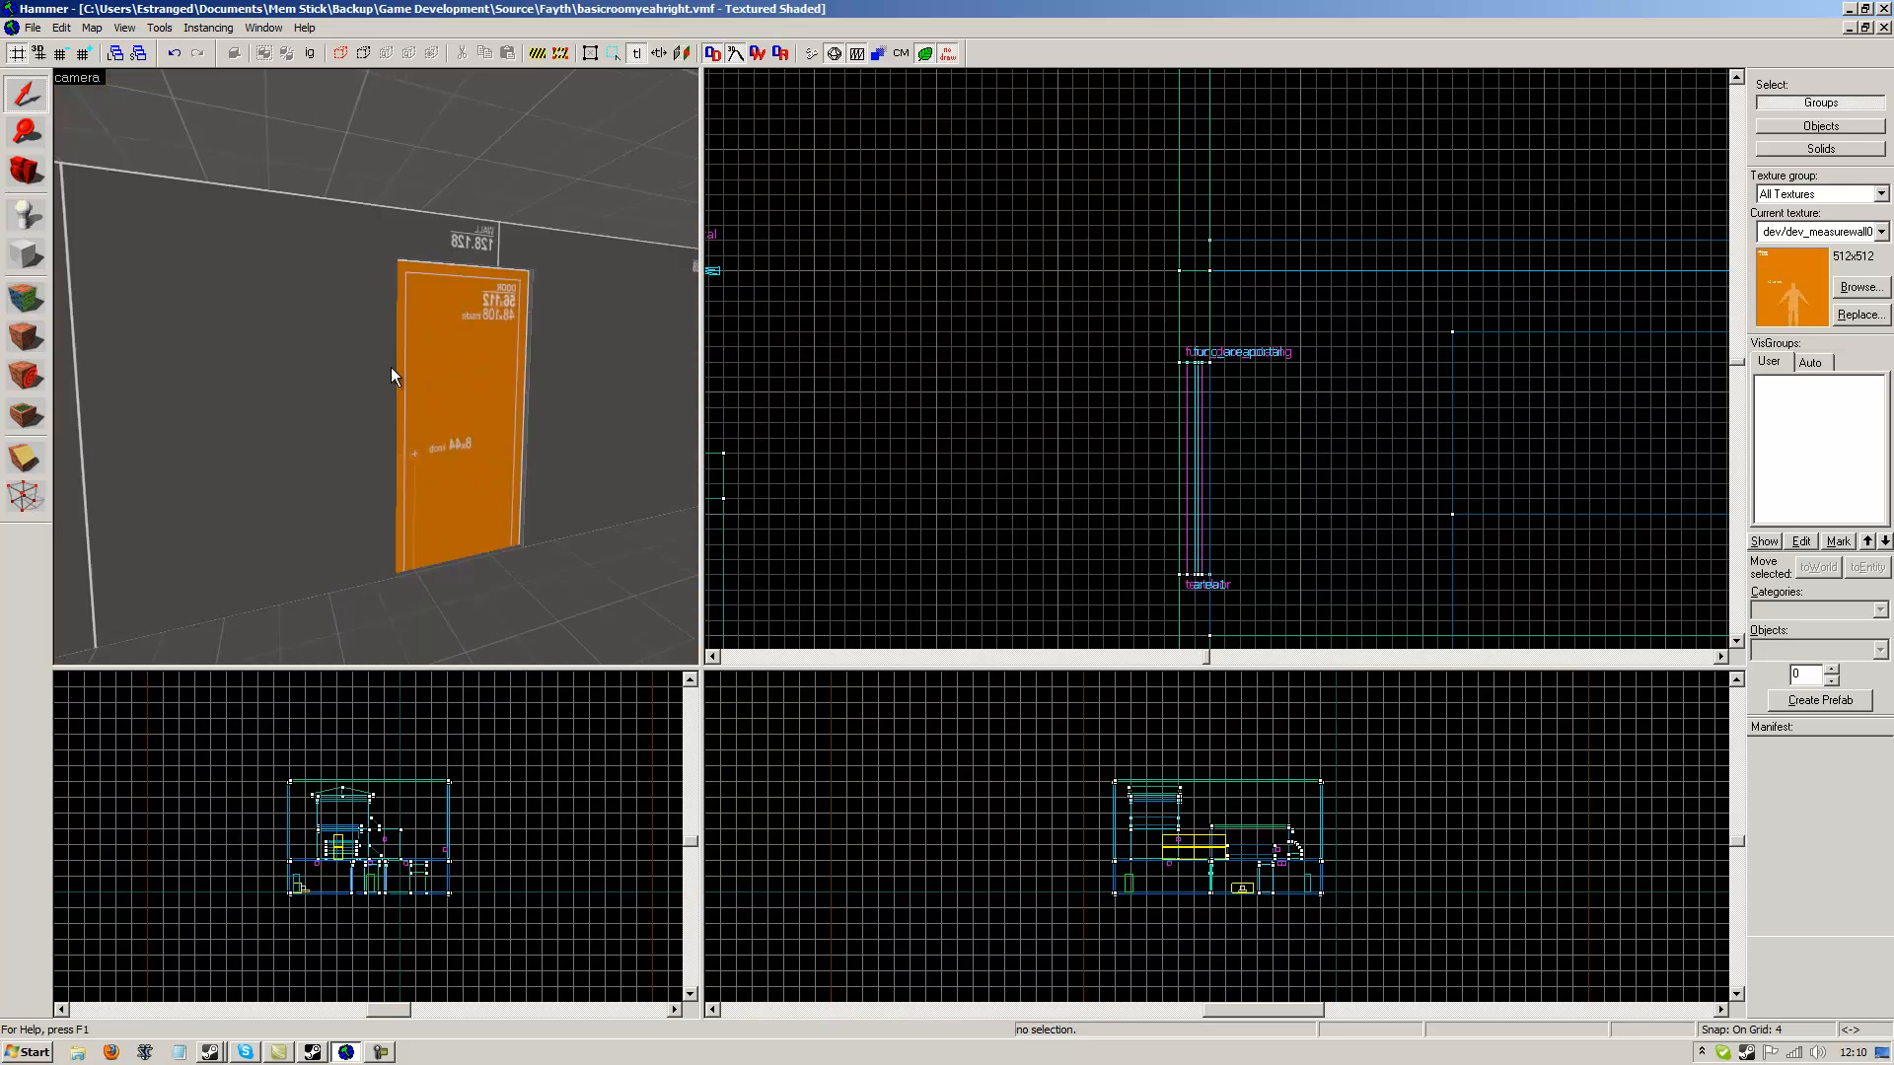
{"action": "left_click", "coordinate": [808, 51]}
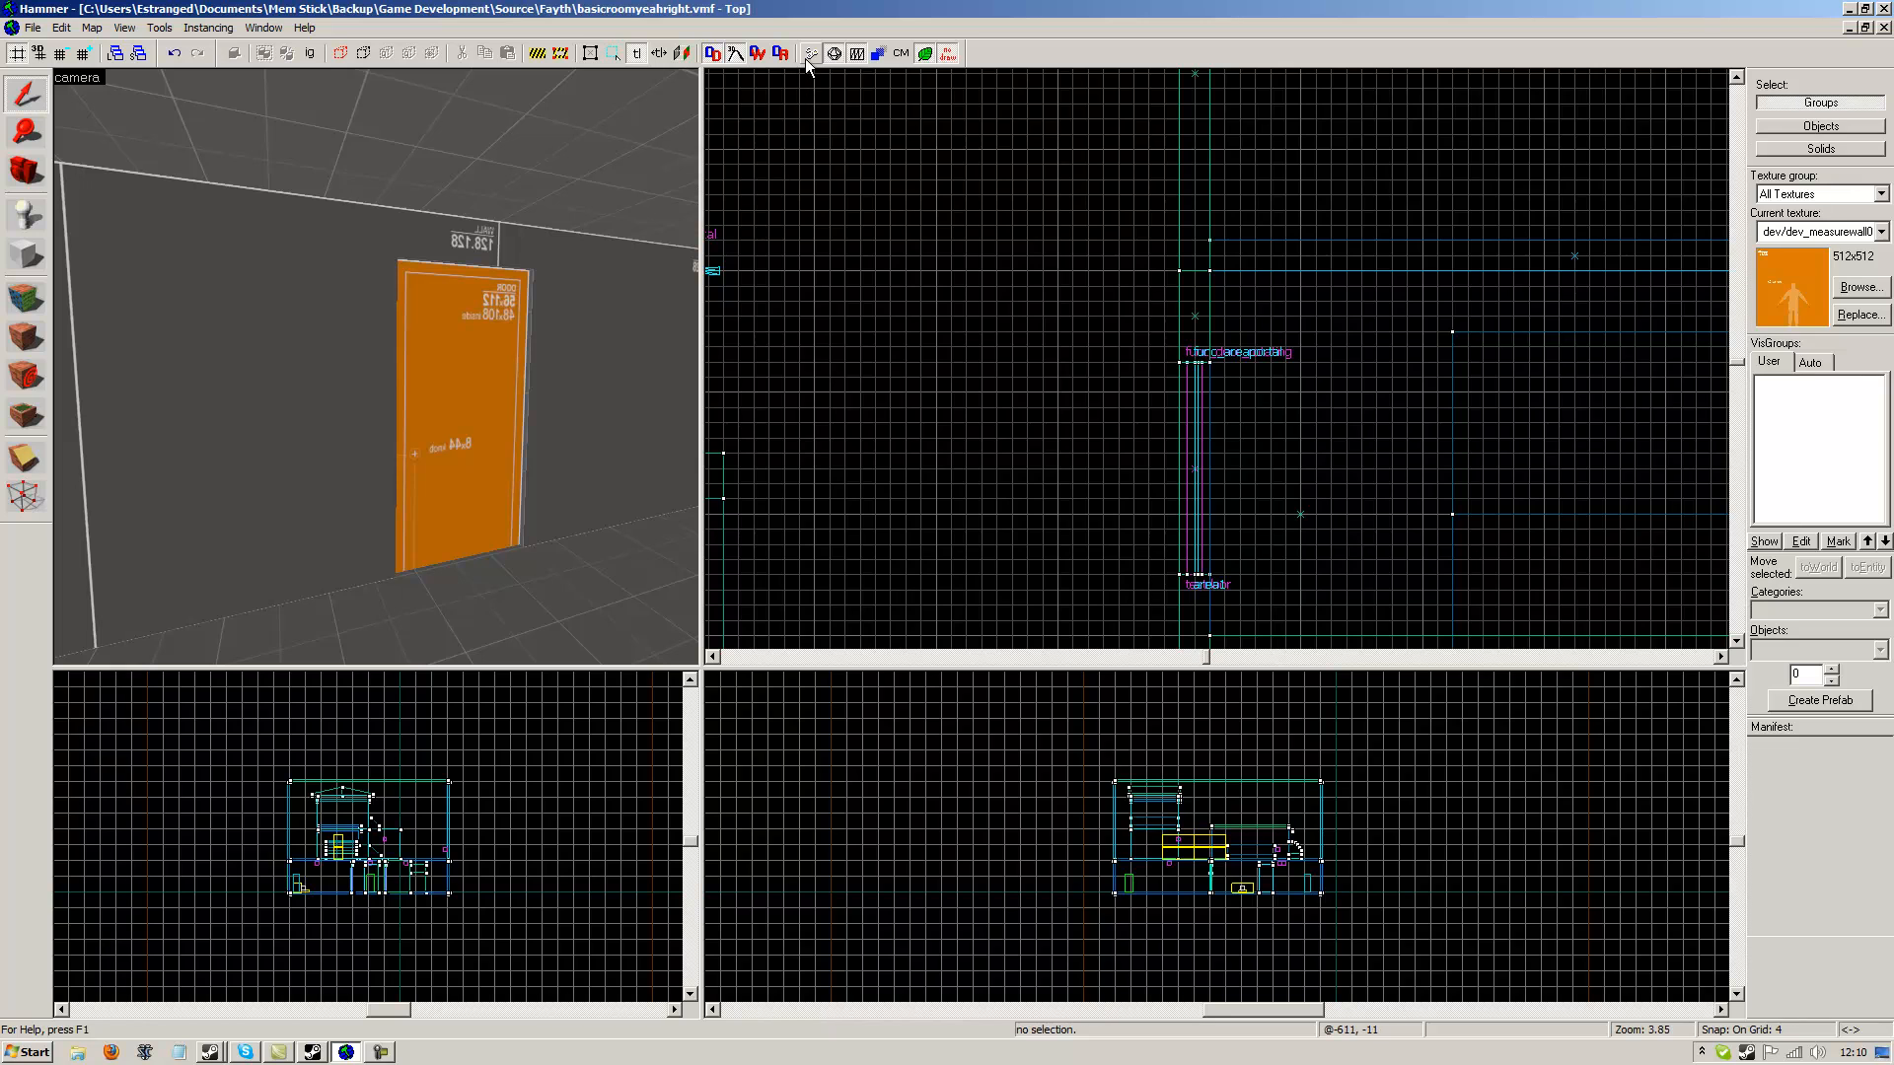
Run Map with Normal BSP, VIS and RAD, compiling and launching in Half-Life 2.
{"action": "left_click", "coordinate": [807, 51]}
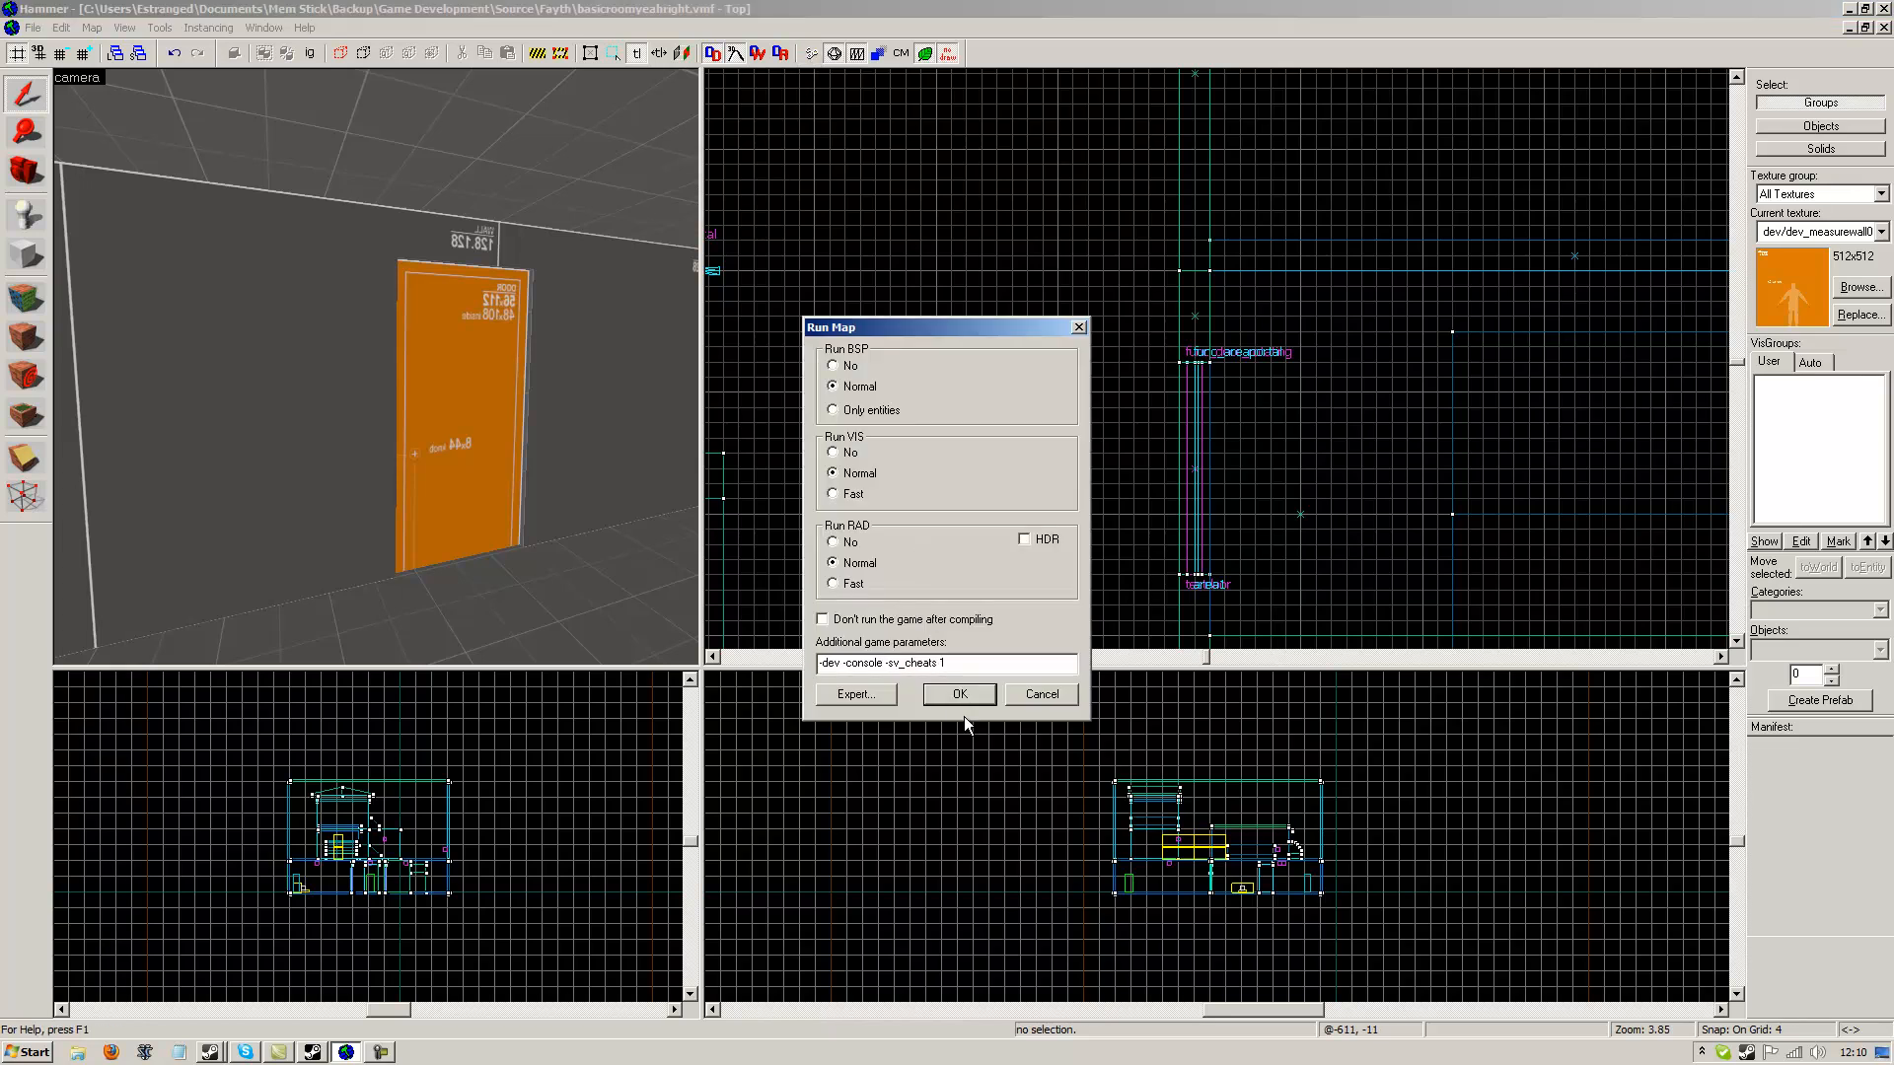
{"action": "left_click", "coordinate": [959, 693]}
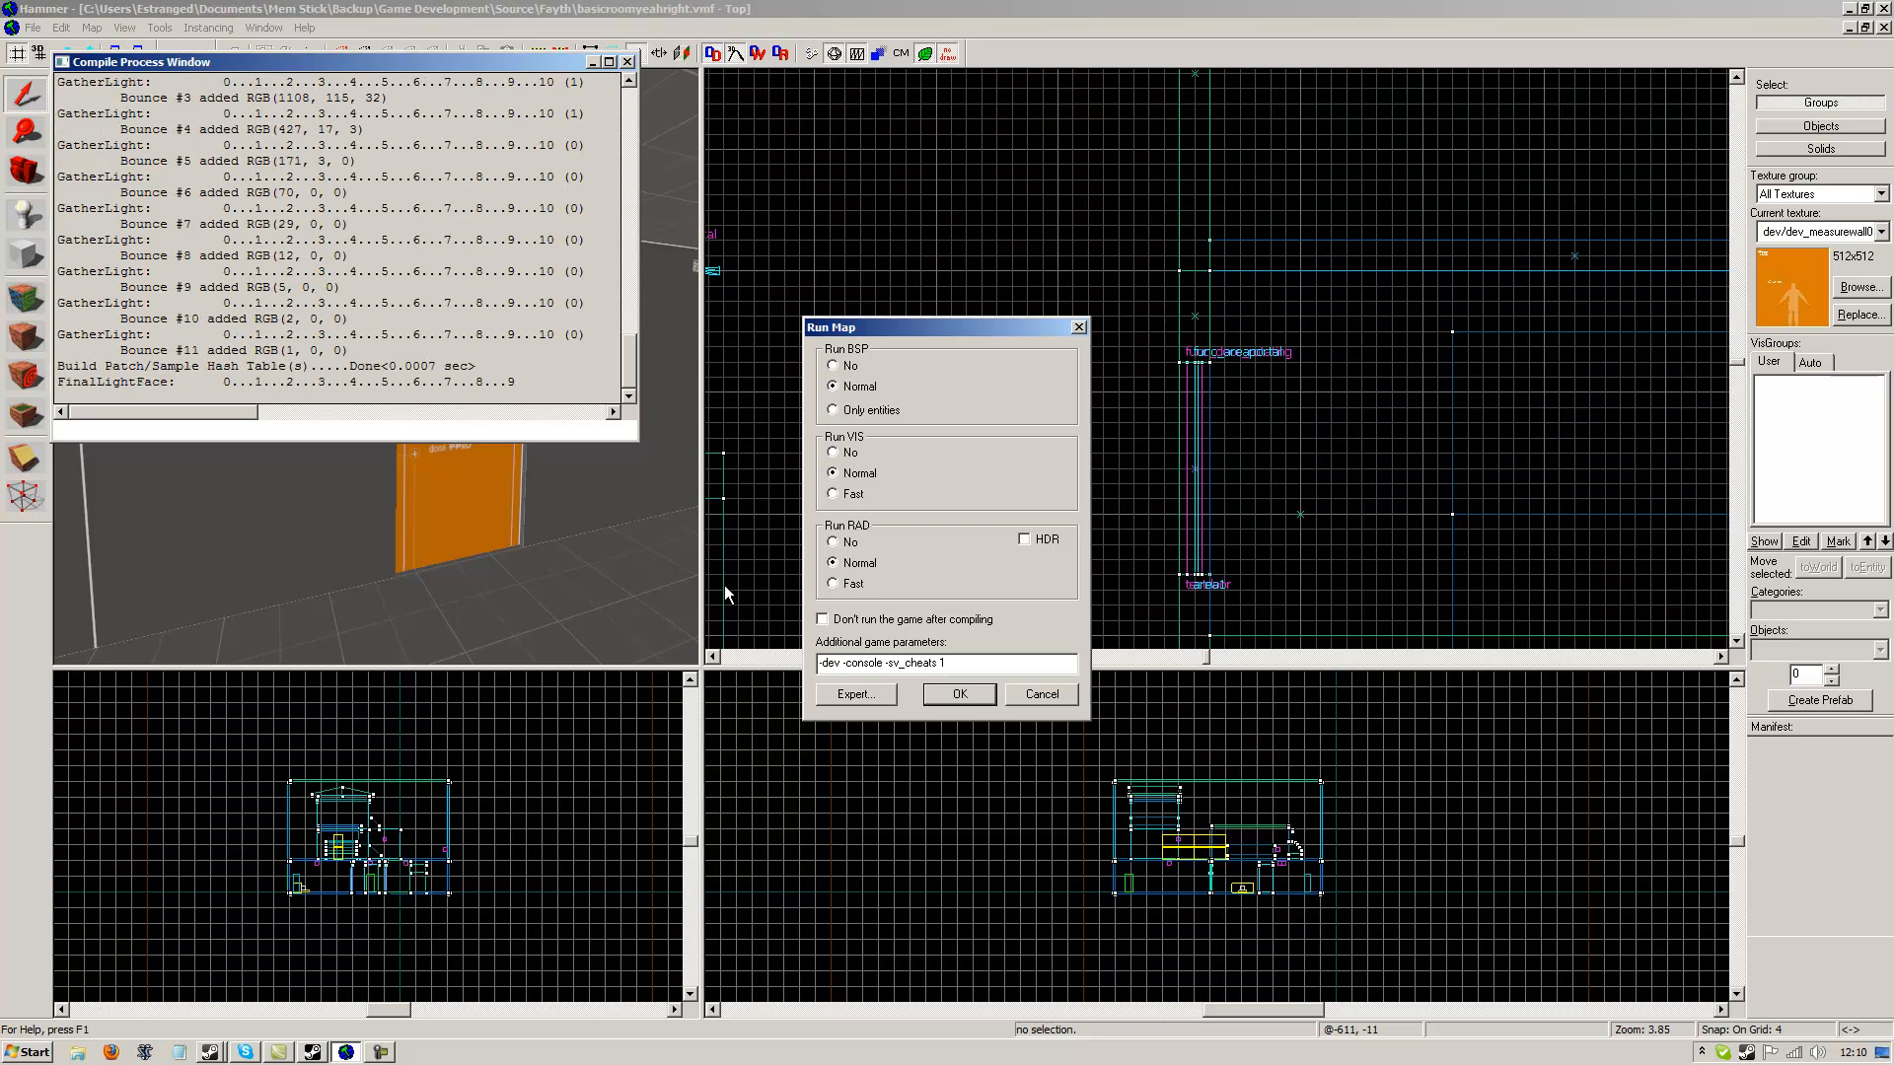
{"action": "left_click", "coordinate": [957, 692]}
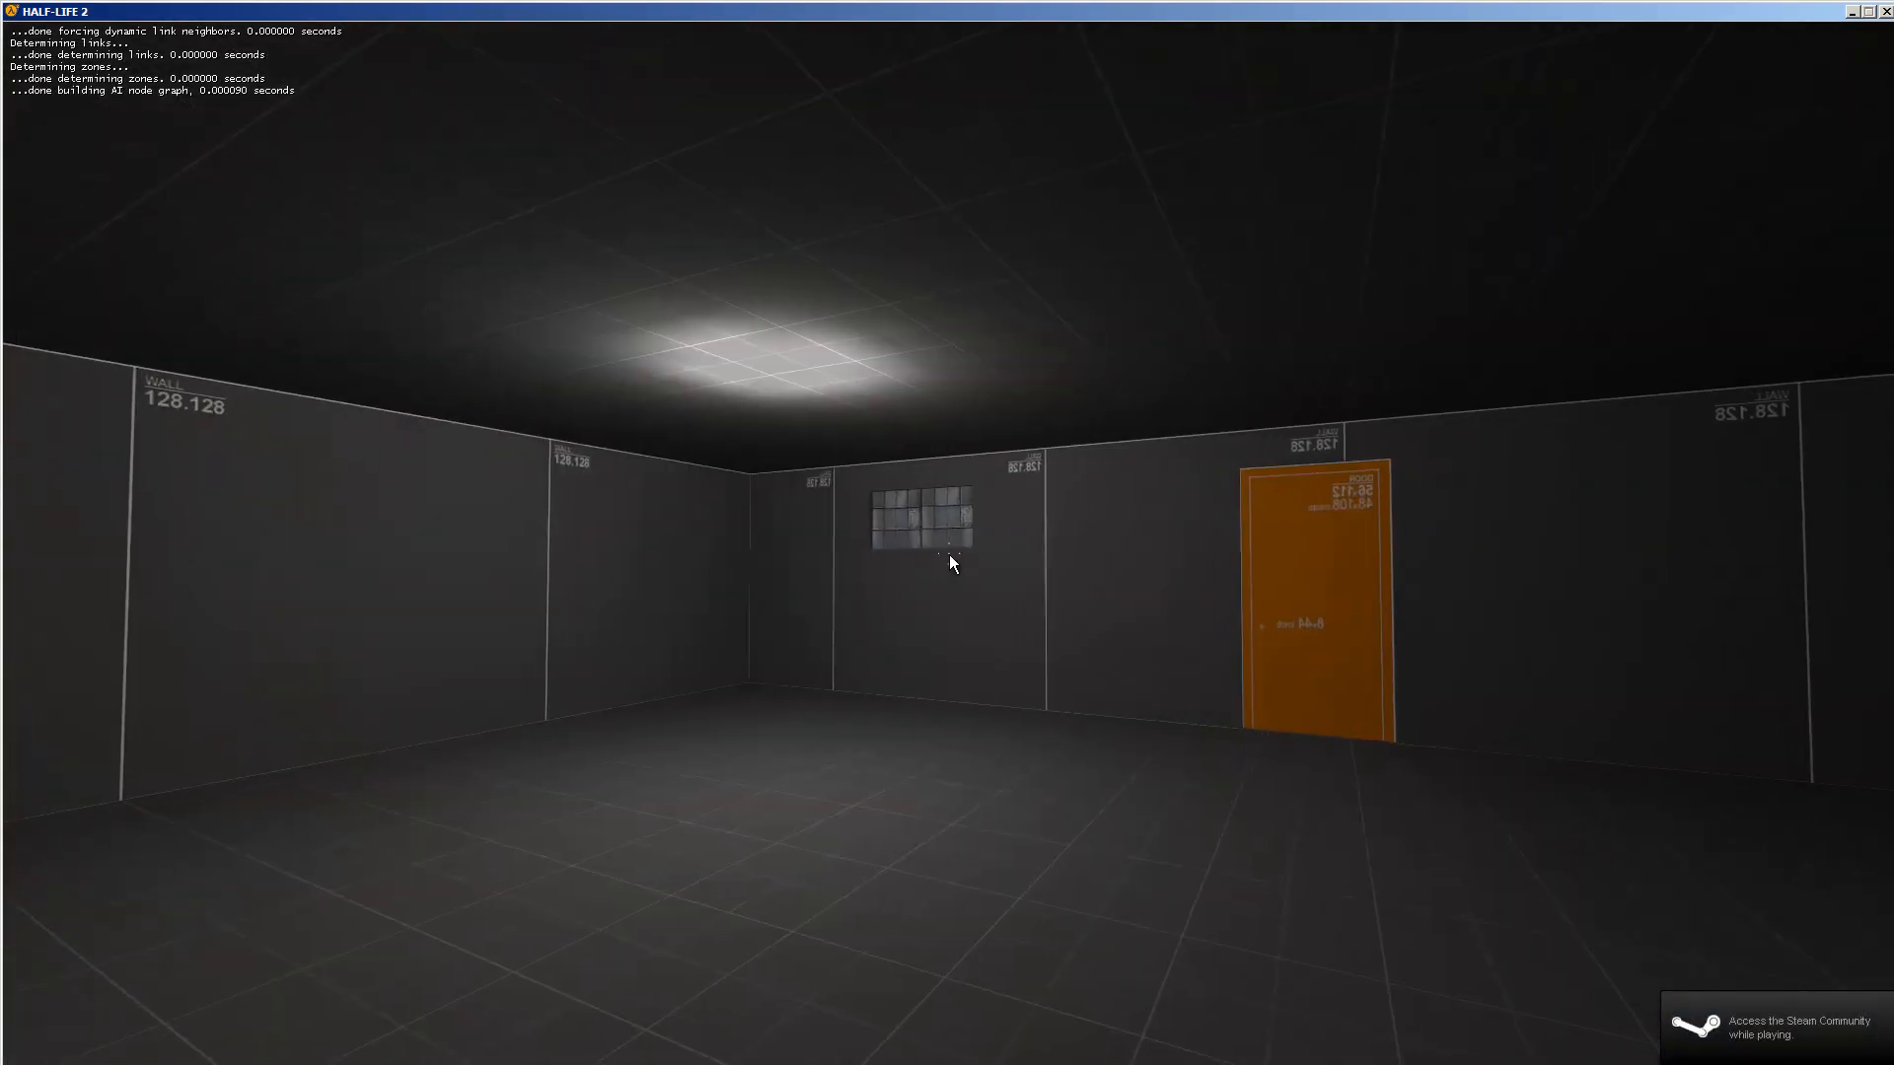
{"action": "mouse_move", "coordinate": [951, 562]}
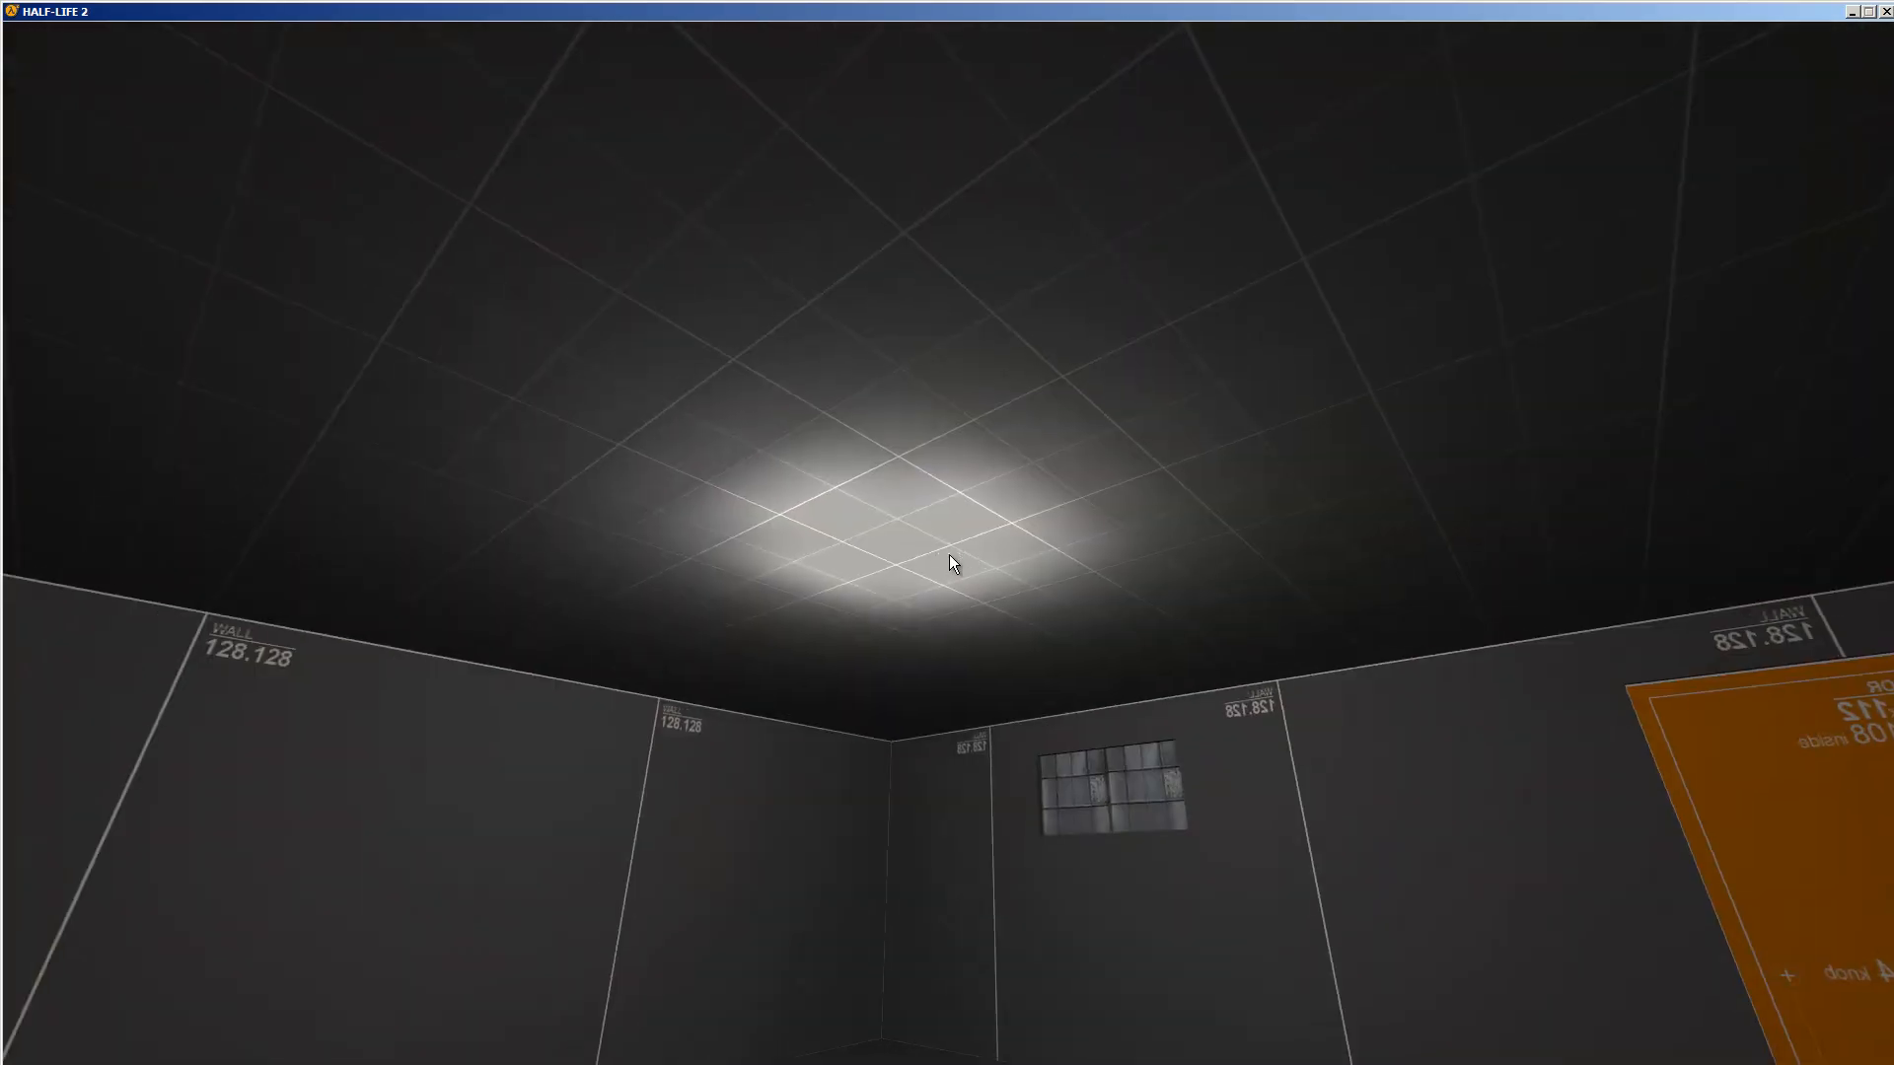
{"action": "mouse_move", "coordinate": [1076, 567]}
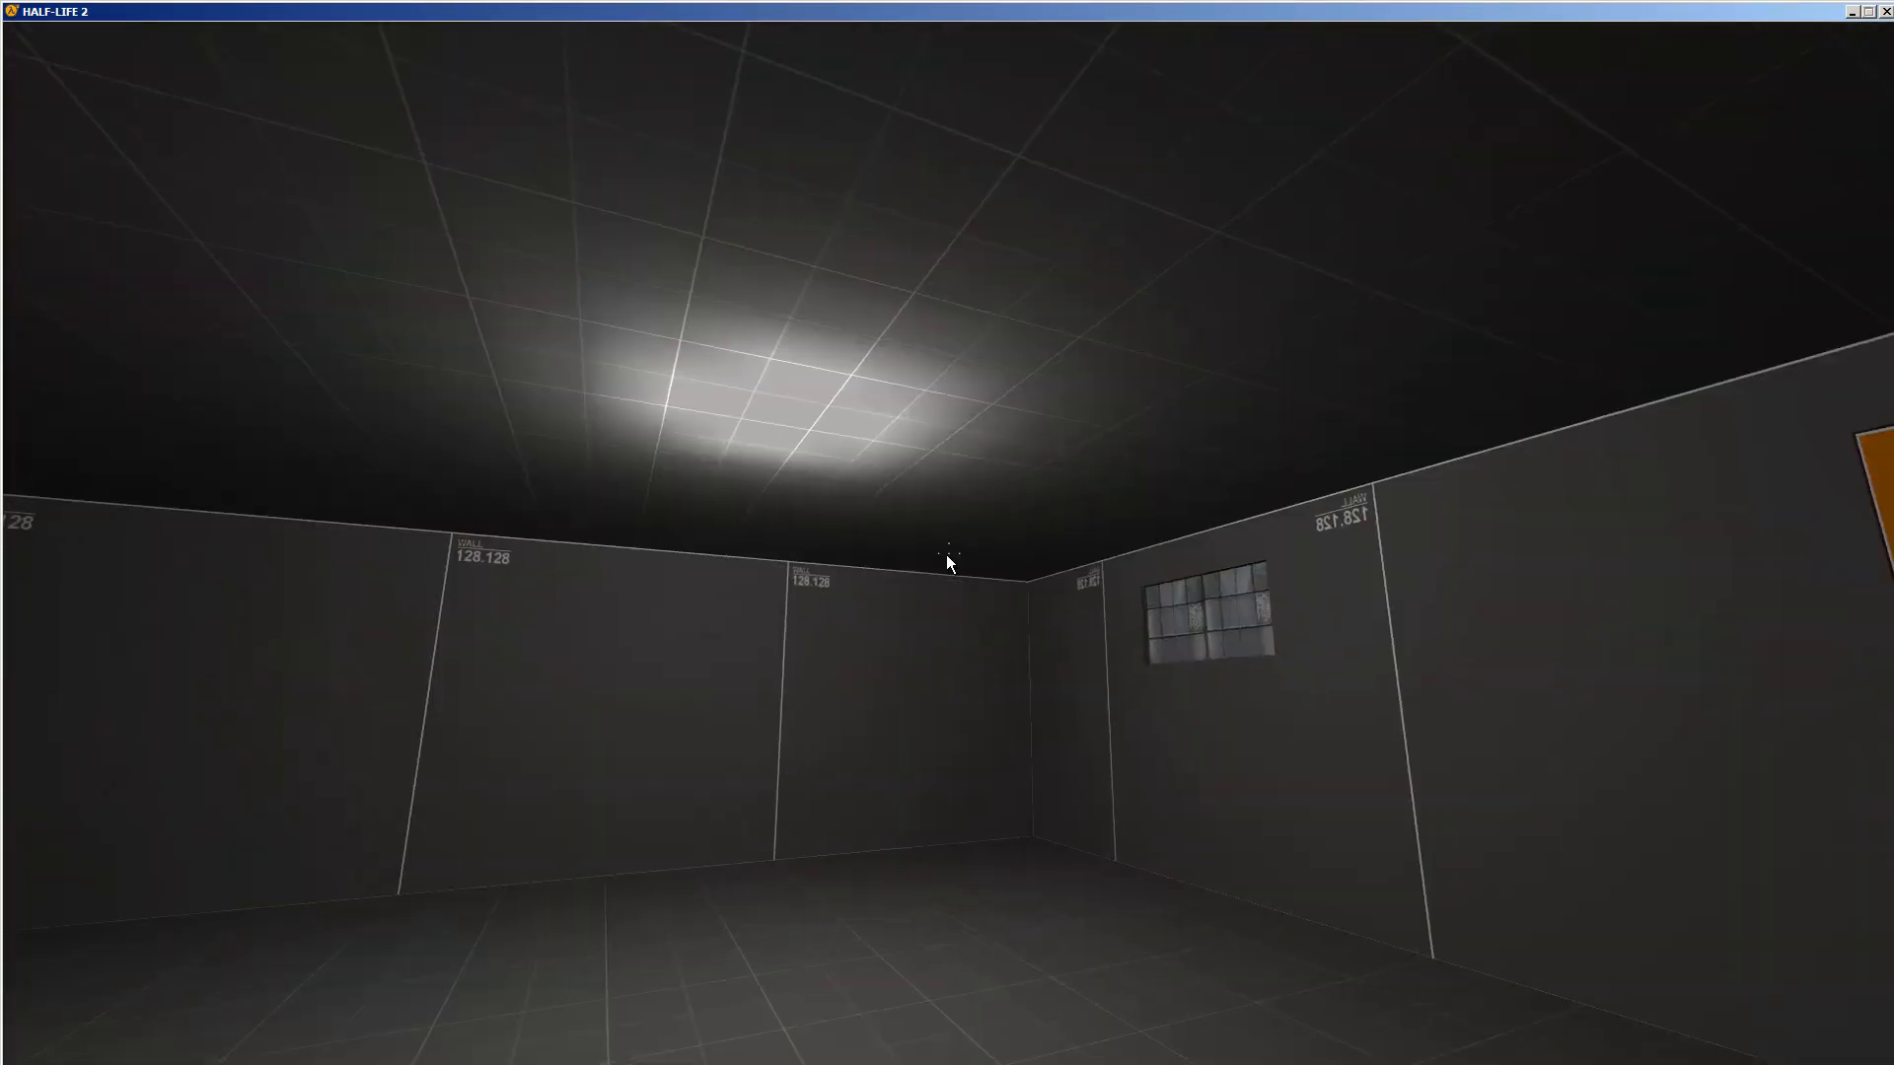
{"action": "mouse_move", "coordinate": [947, 558]}
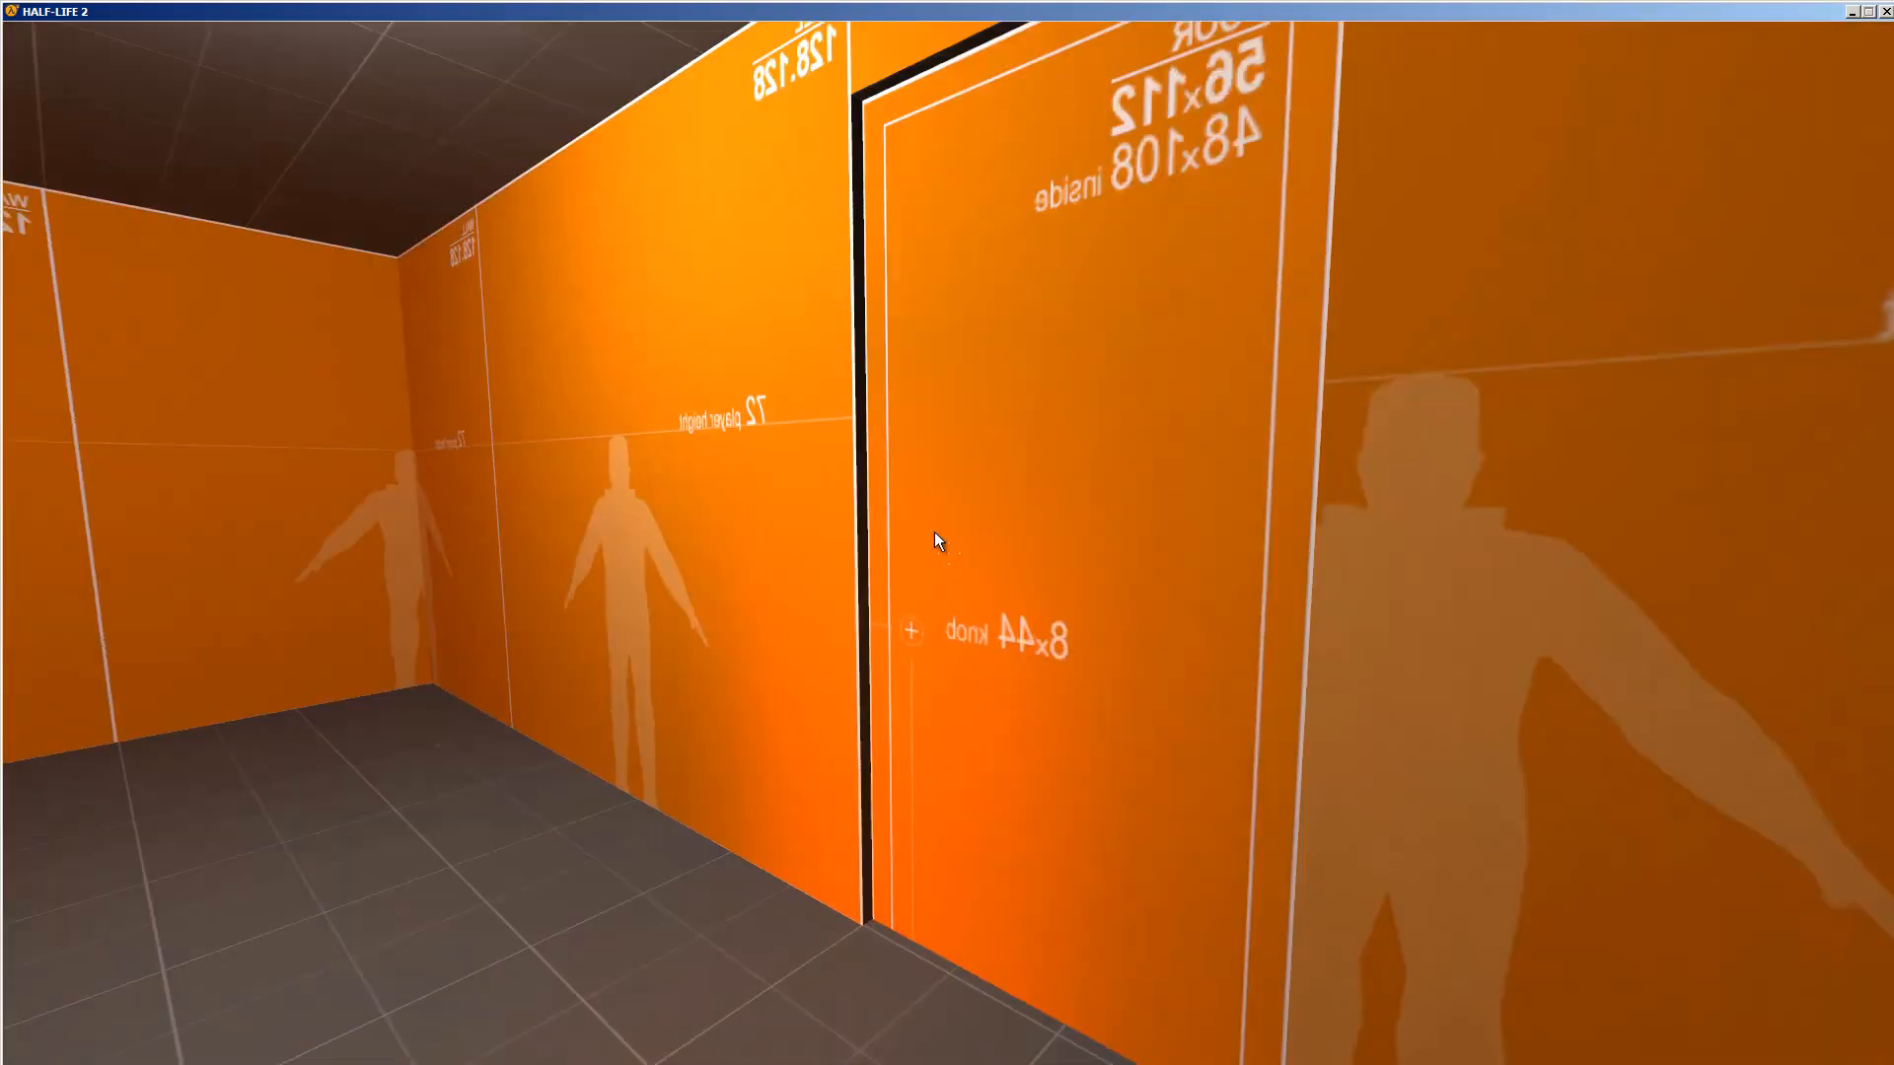
{"action": "mouse_move", "coordinate": [939, 542]}
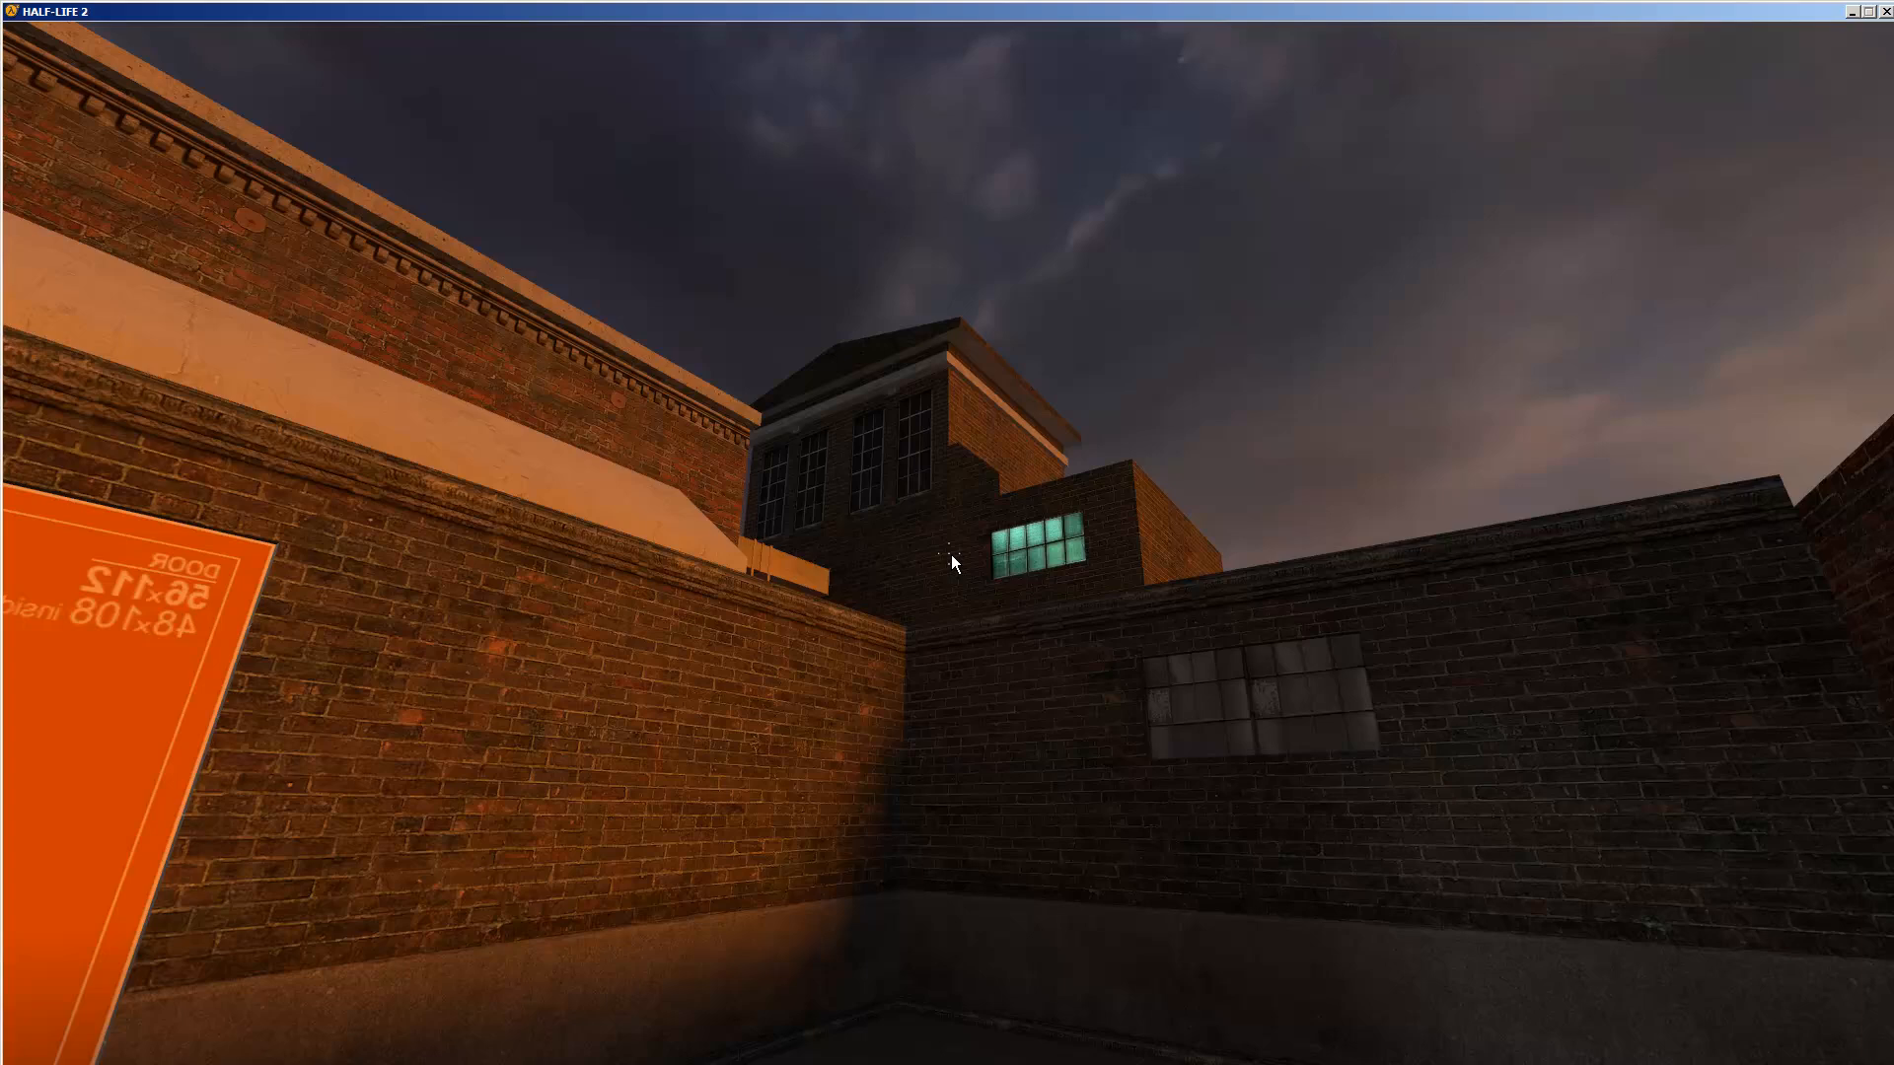
{"action": "mouse_move", "coordinate": [951, 563]}
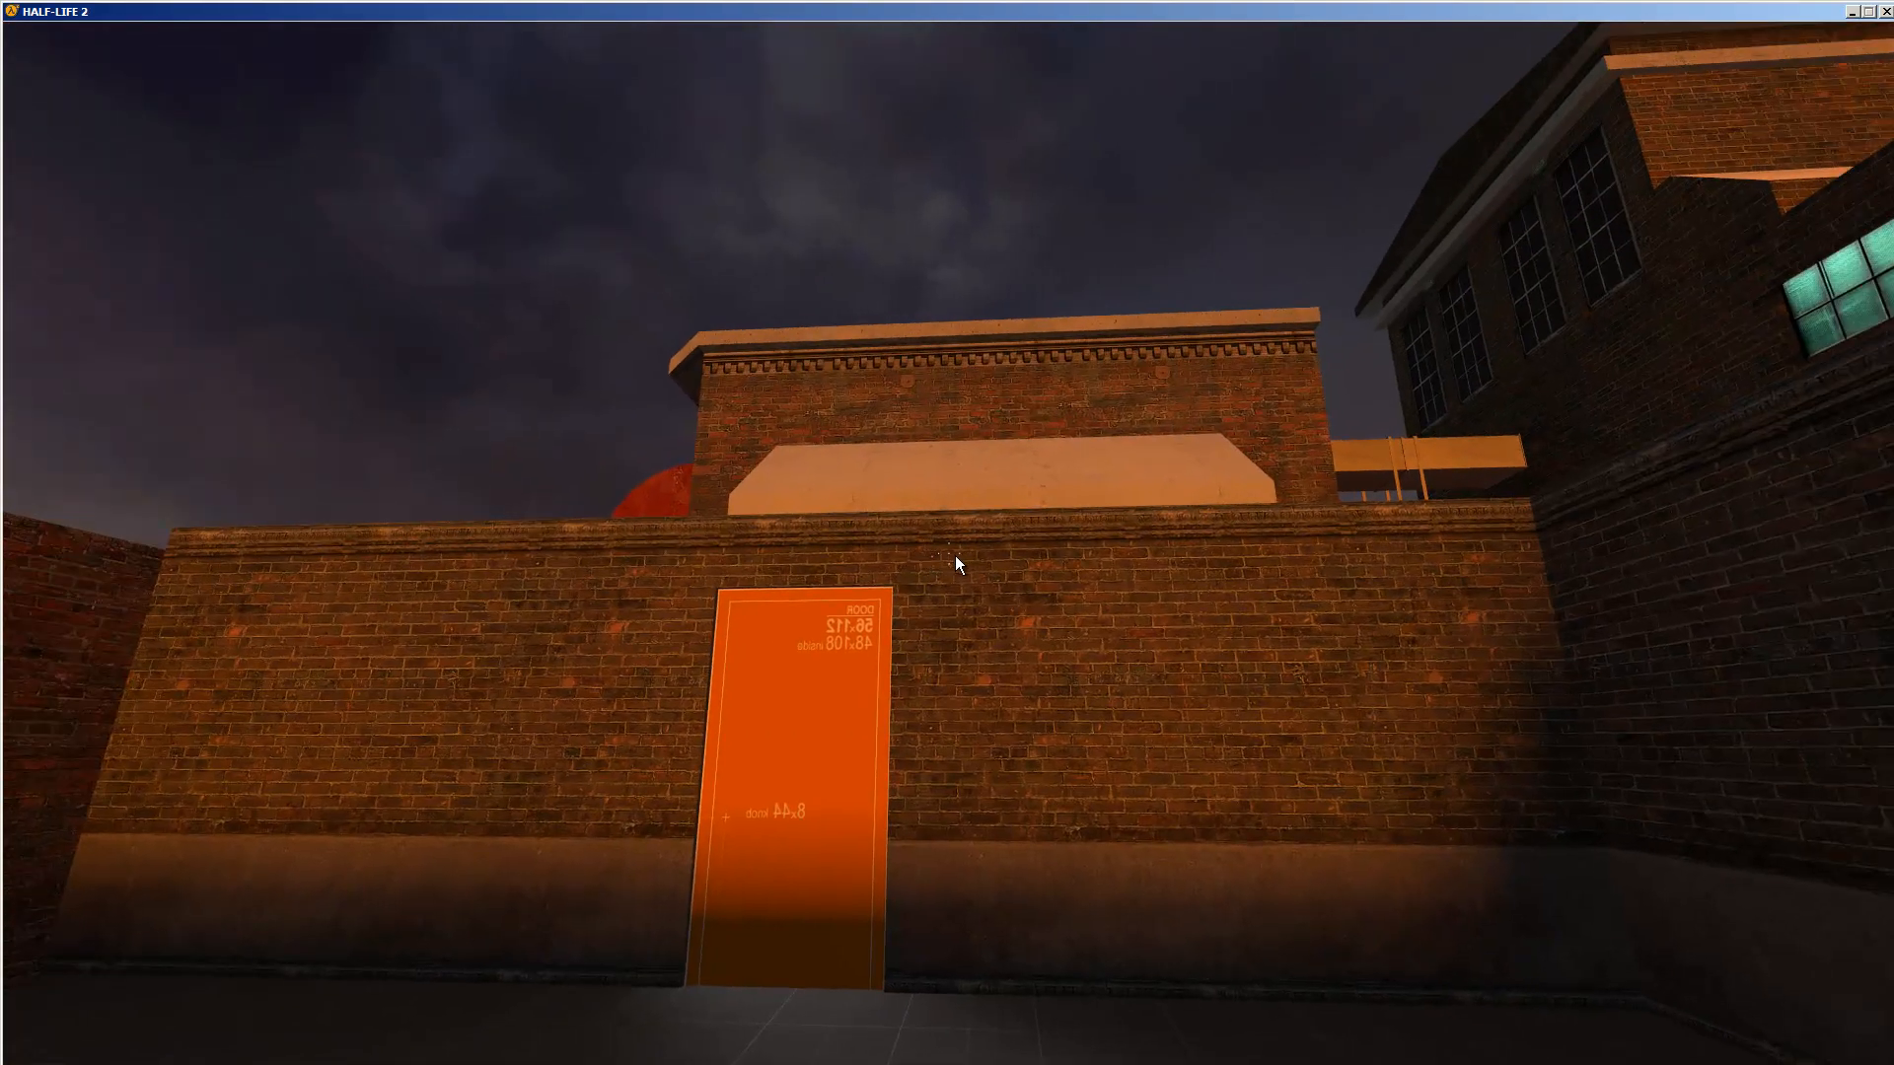
{"action": "mouse_move", "coordinate": [955, 562]}
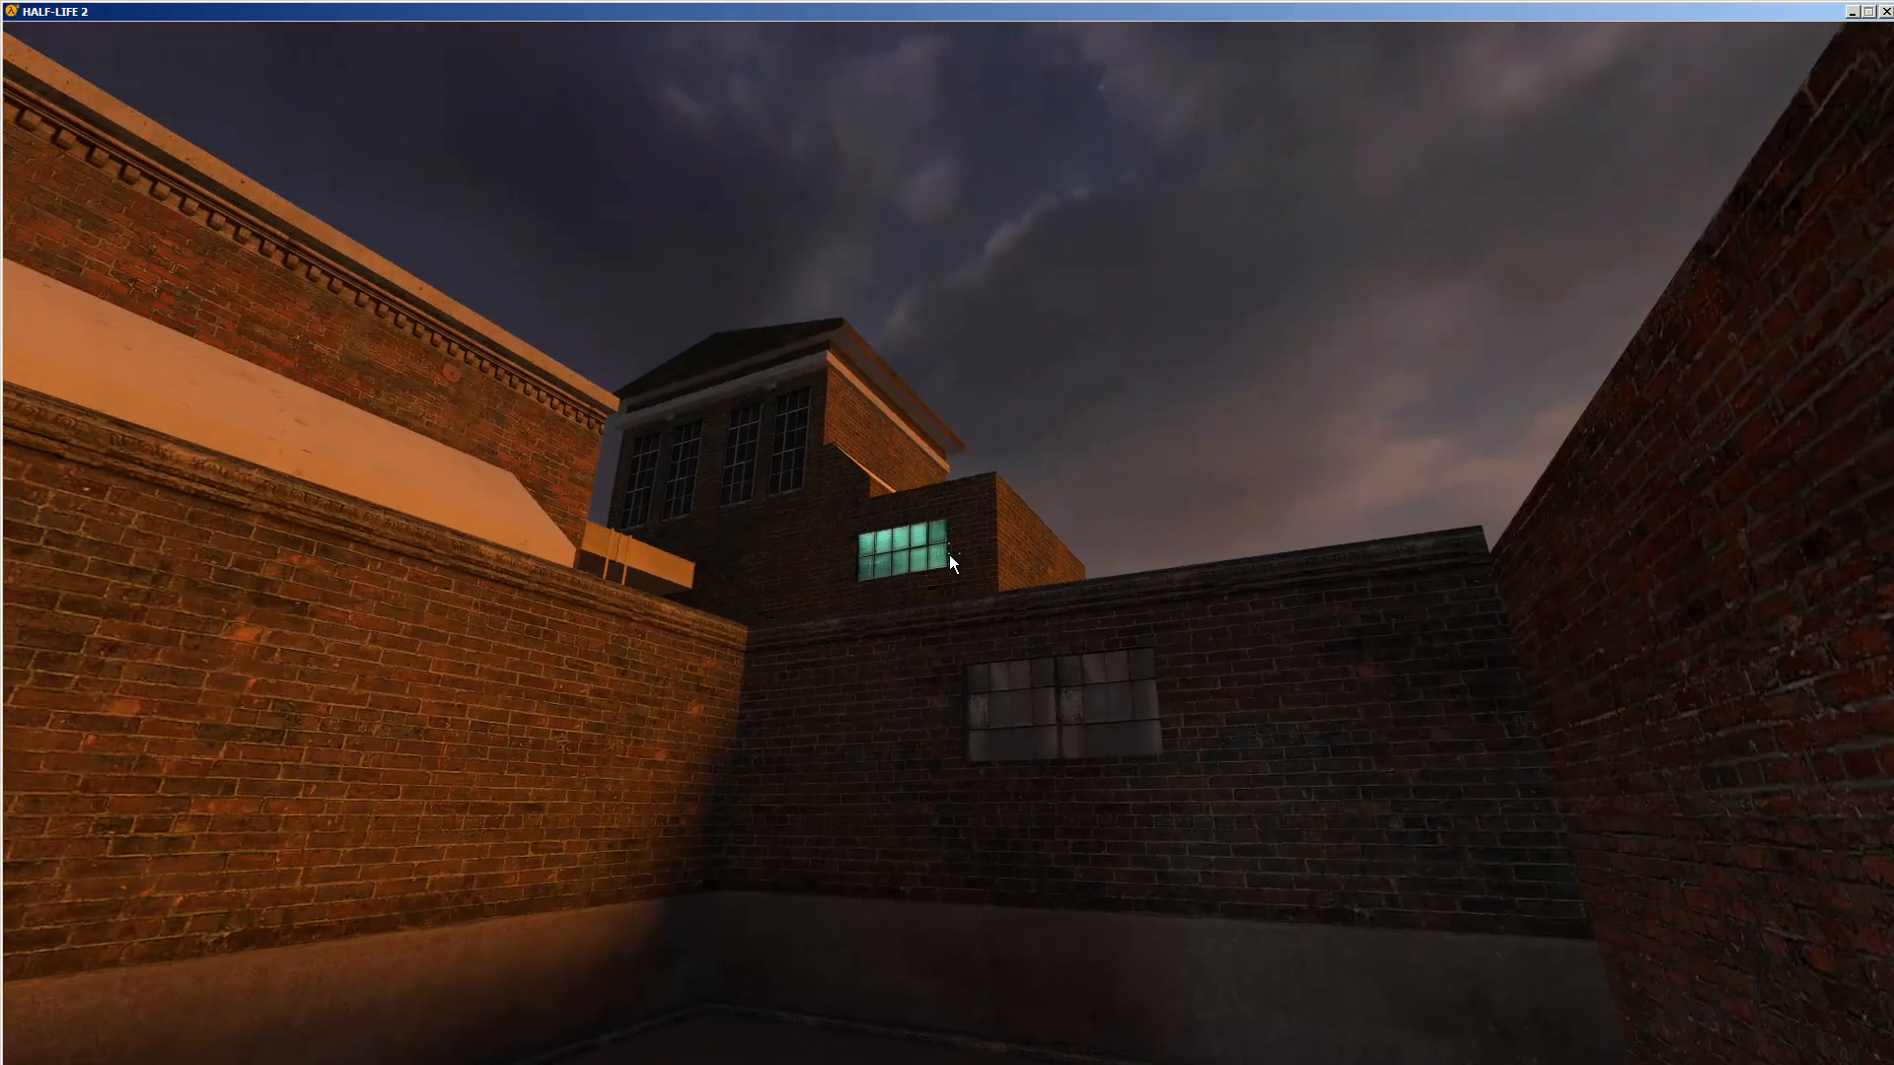
{"action": "mouse_move", "coordinate": [947, 562]}
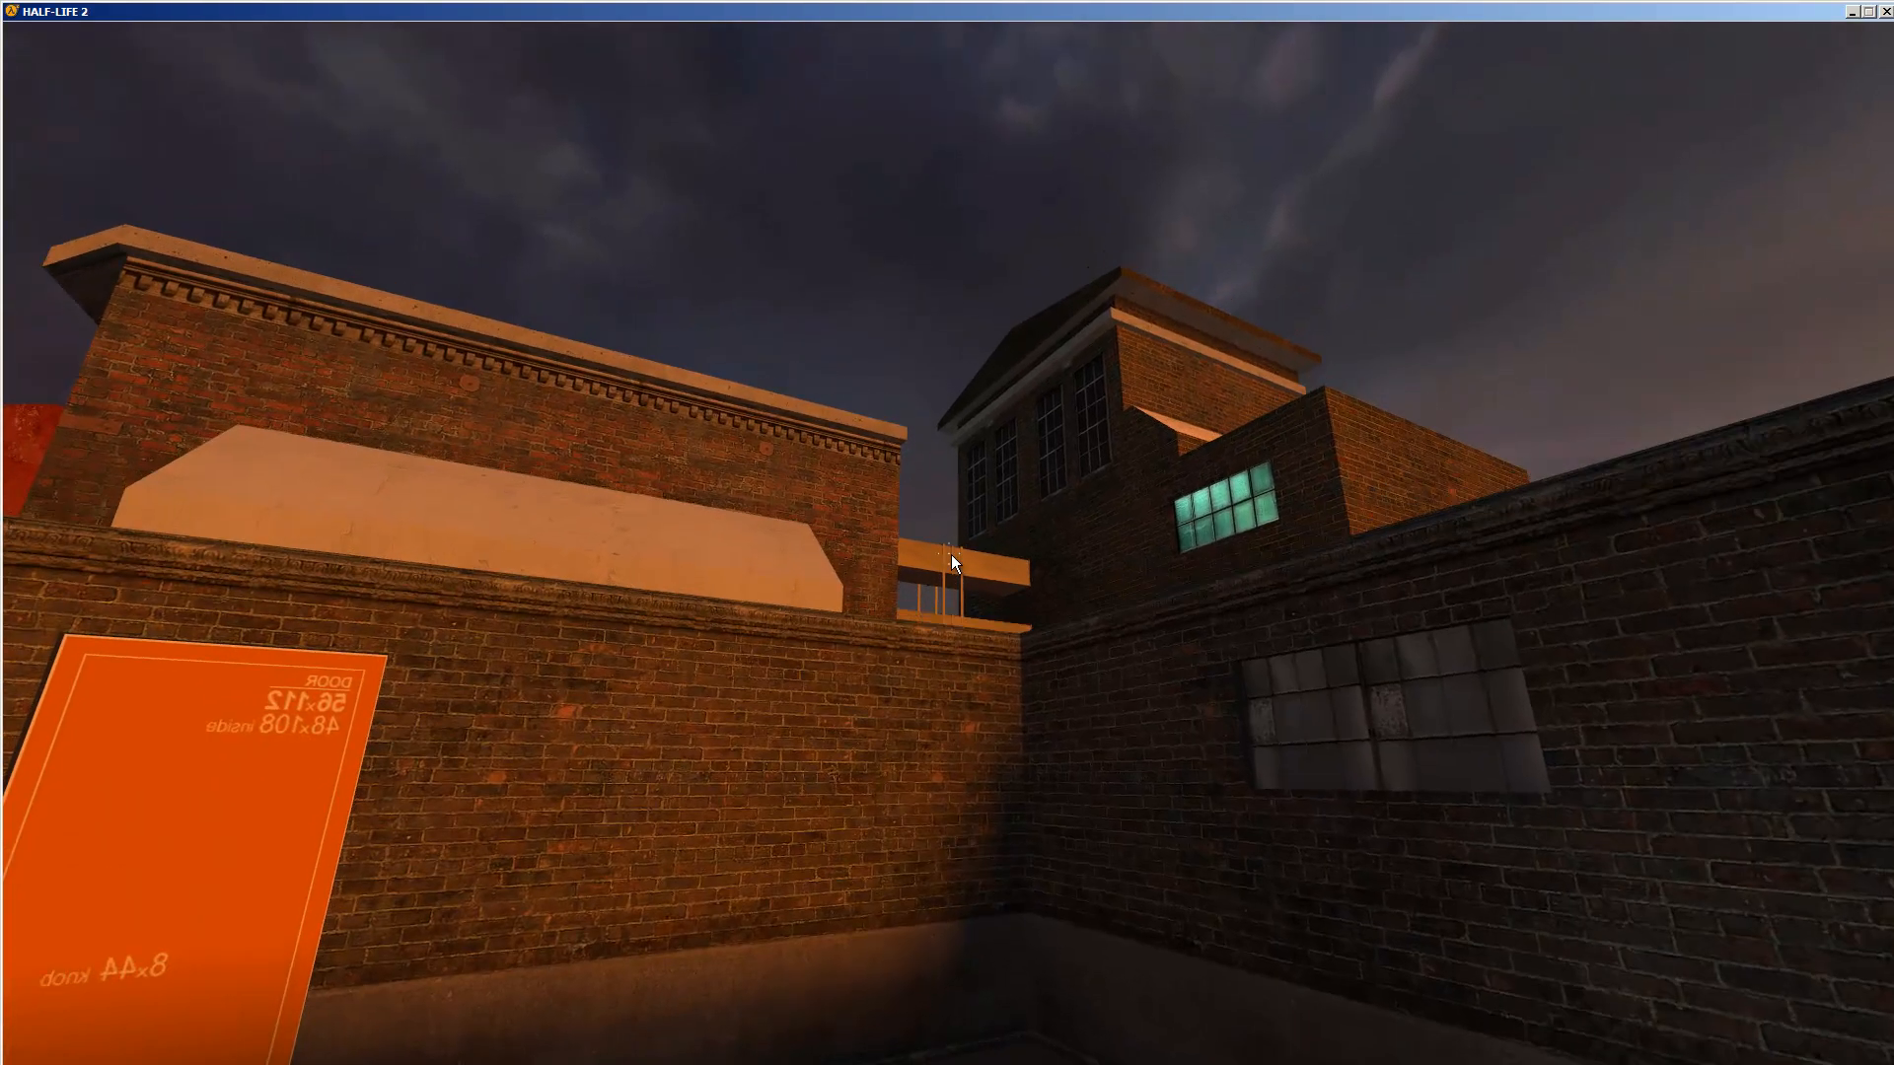
{"action": "mouse_move", "coordinate": [951, 563]}
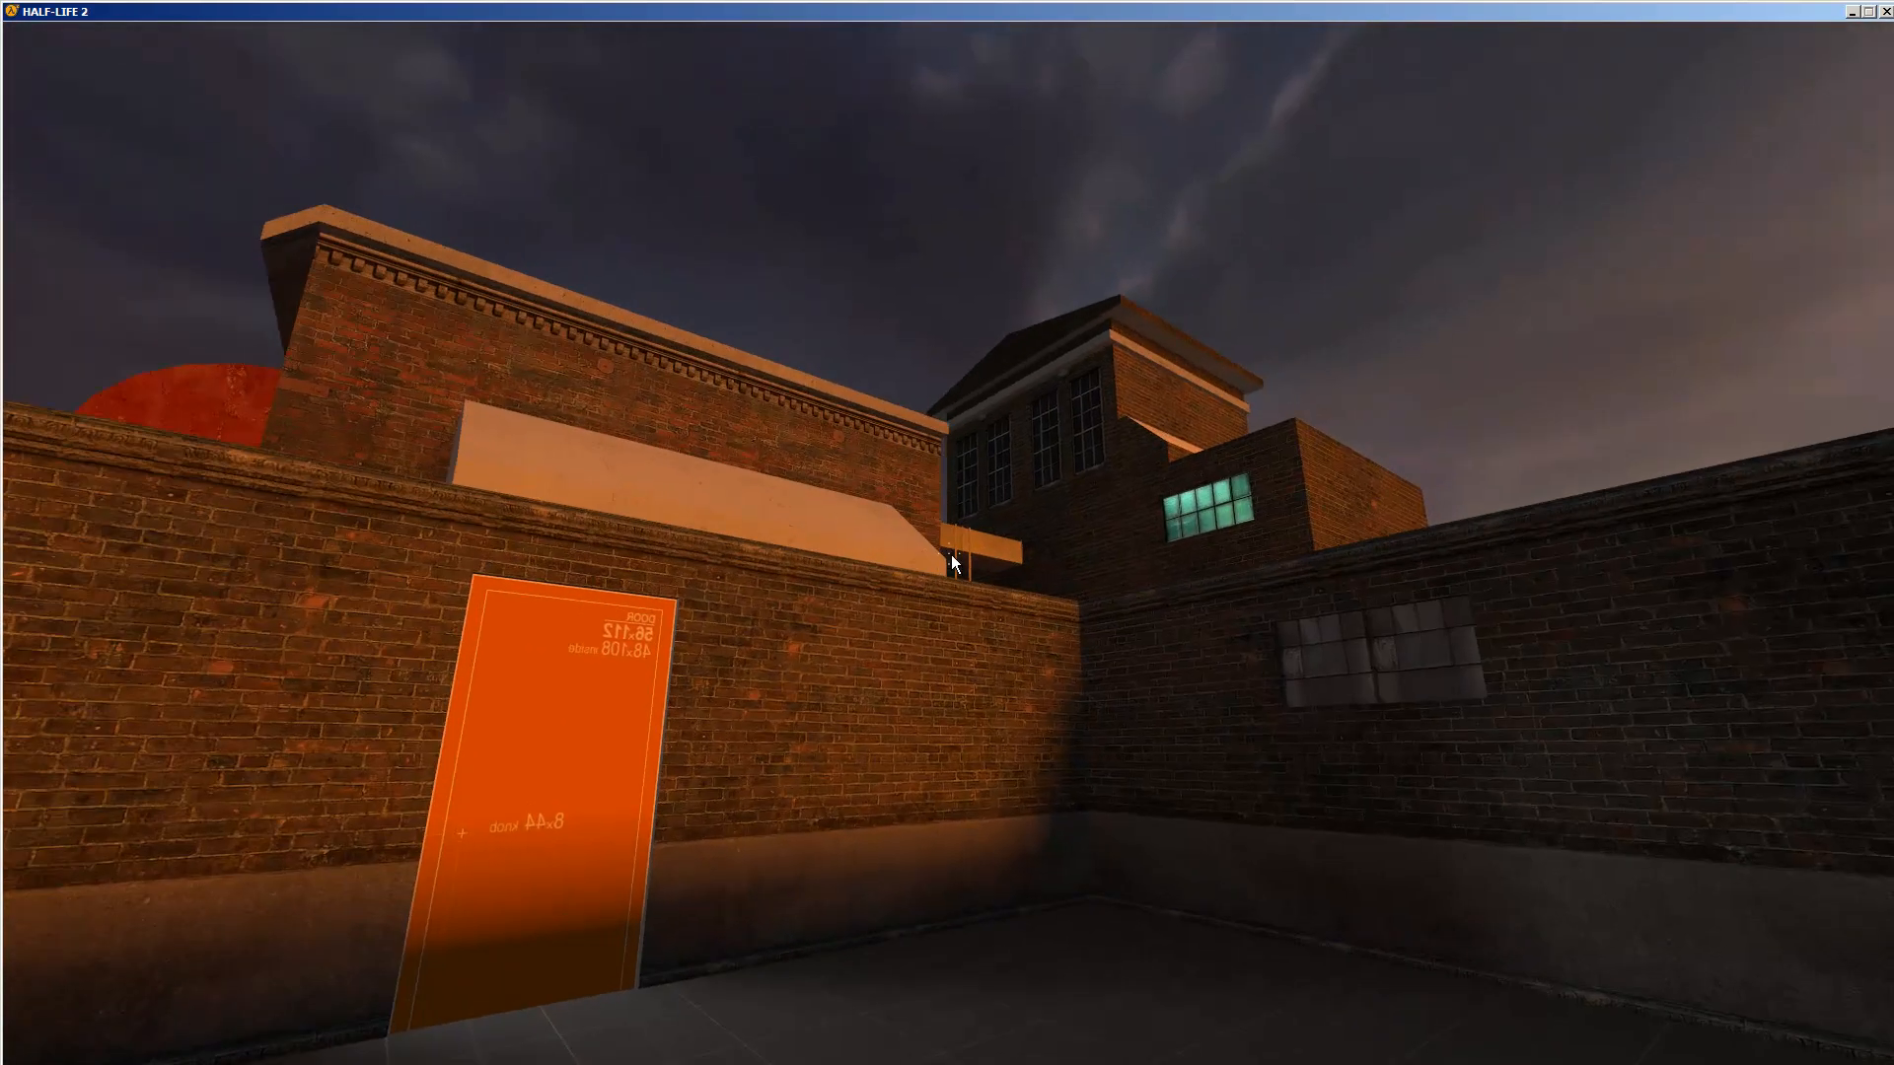
{"action": "mouse_move", "coordinate": [947, 561]}
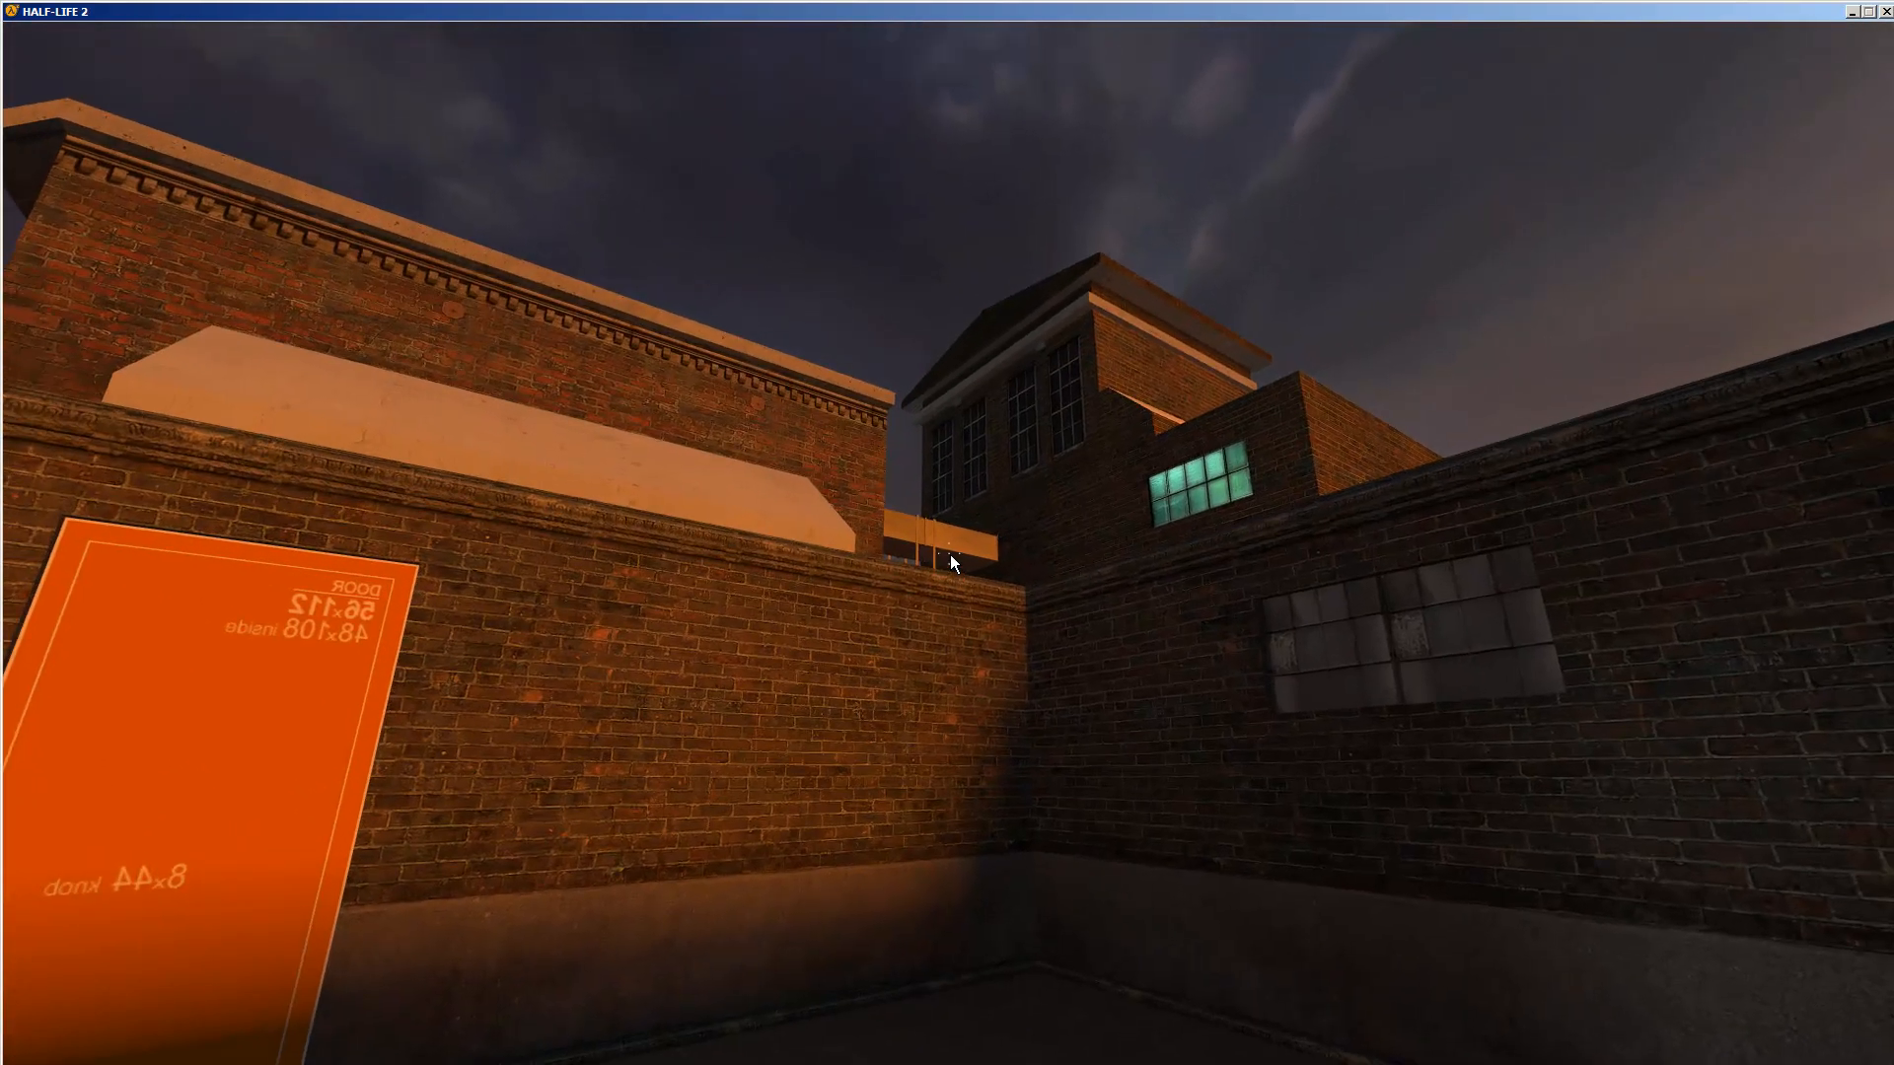
{"action": "mouse_move", "coordinate": [951, 562]}
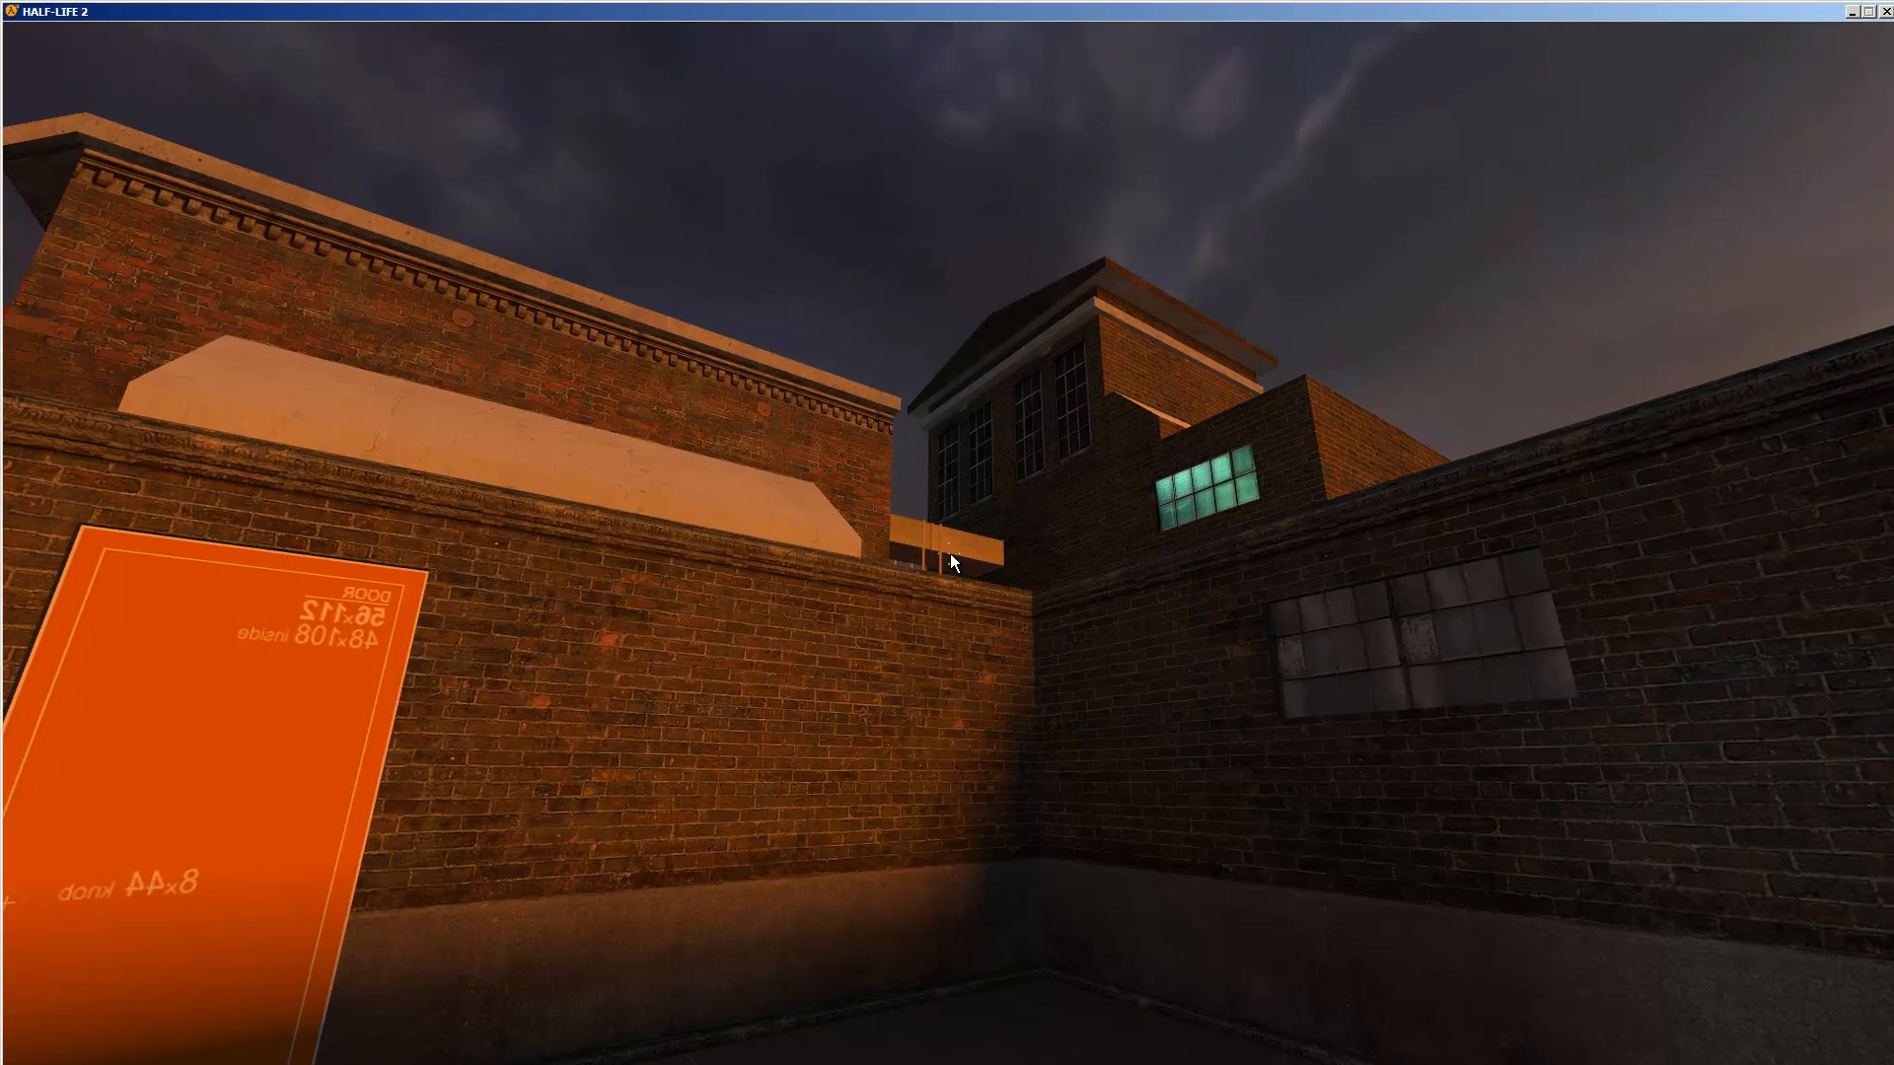
{"action": "mouse_move", "coordinate": [947, 563]}
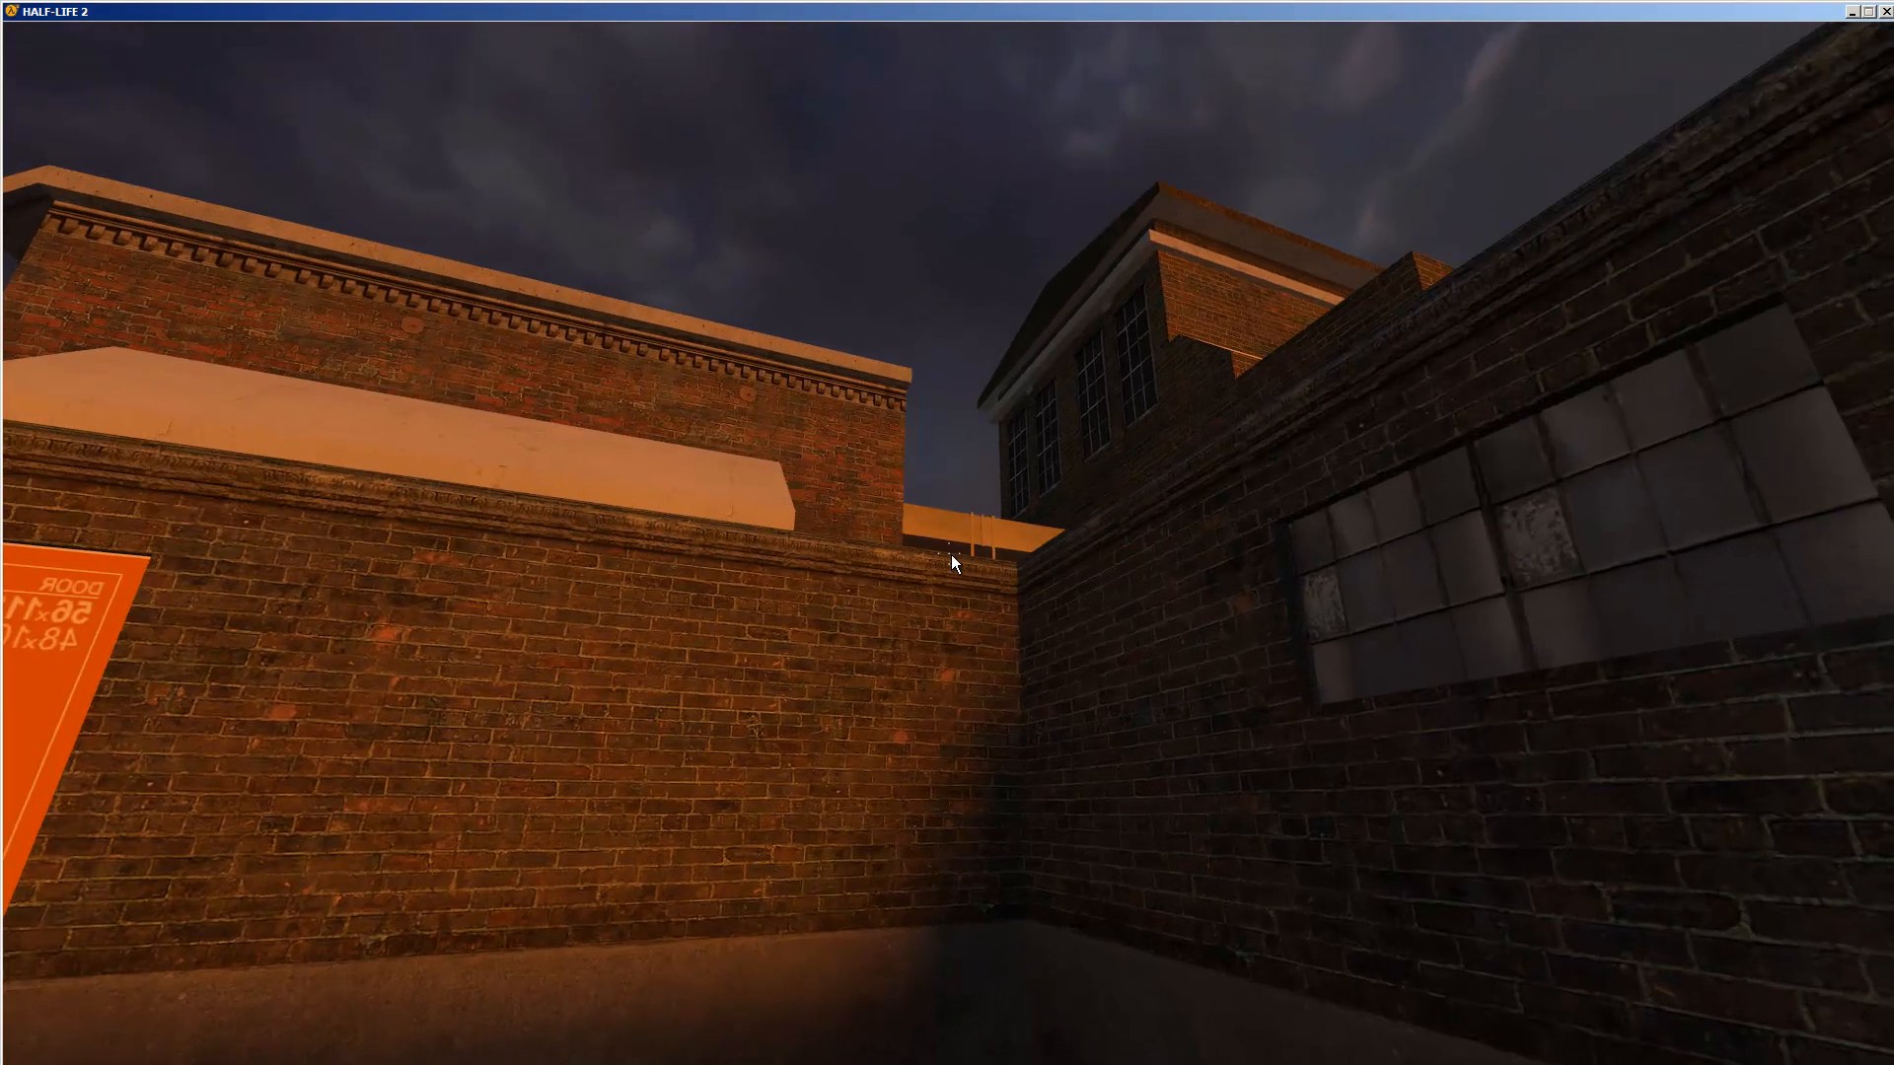
{"action": "mouse_move", "coordinate": [955, 562]}
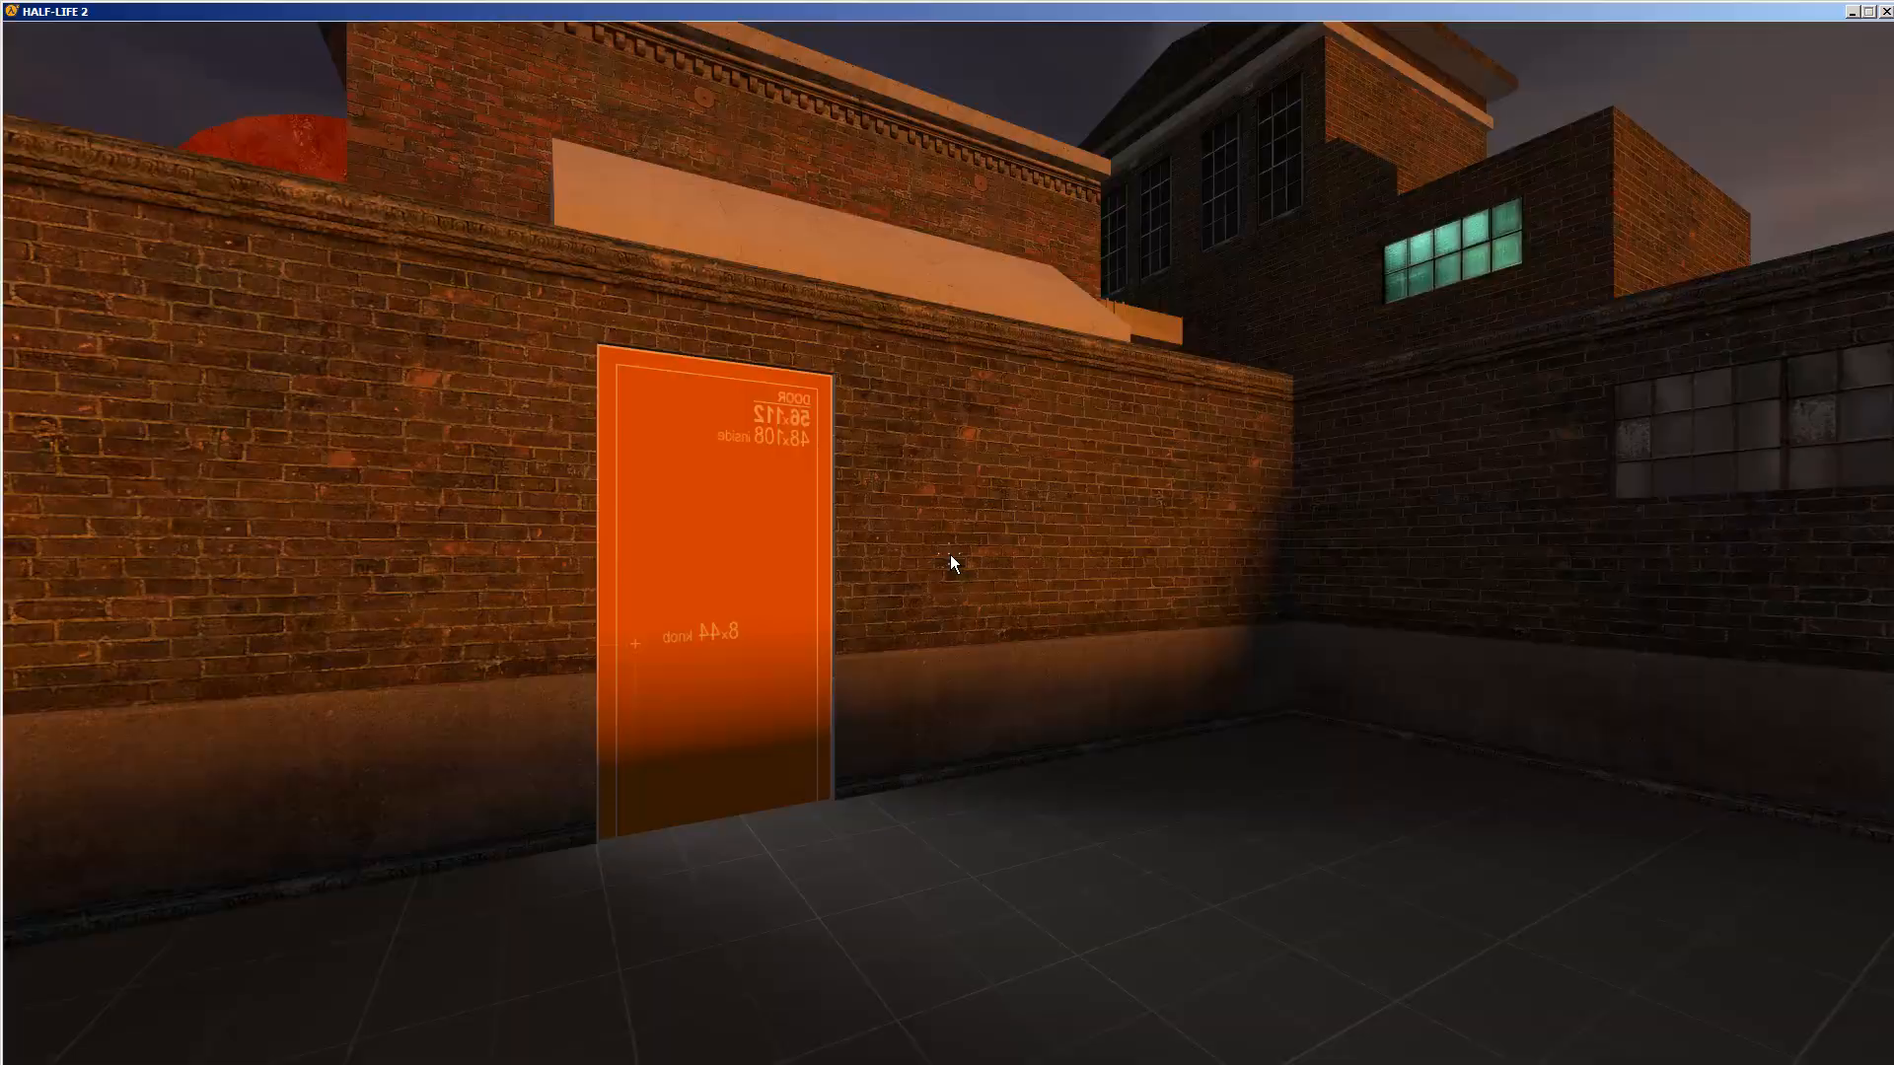
{"action": "mouse_move", "coordinate": [947, 562]}
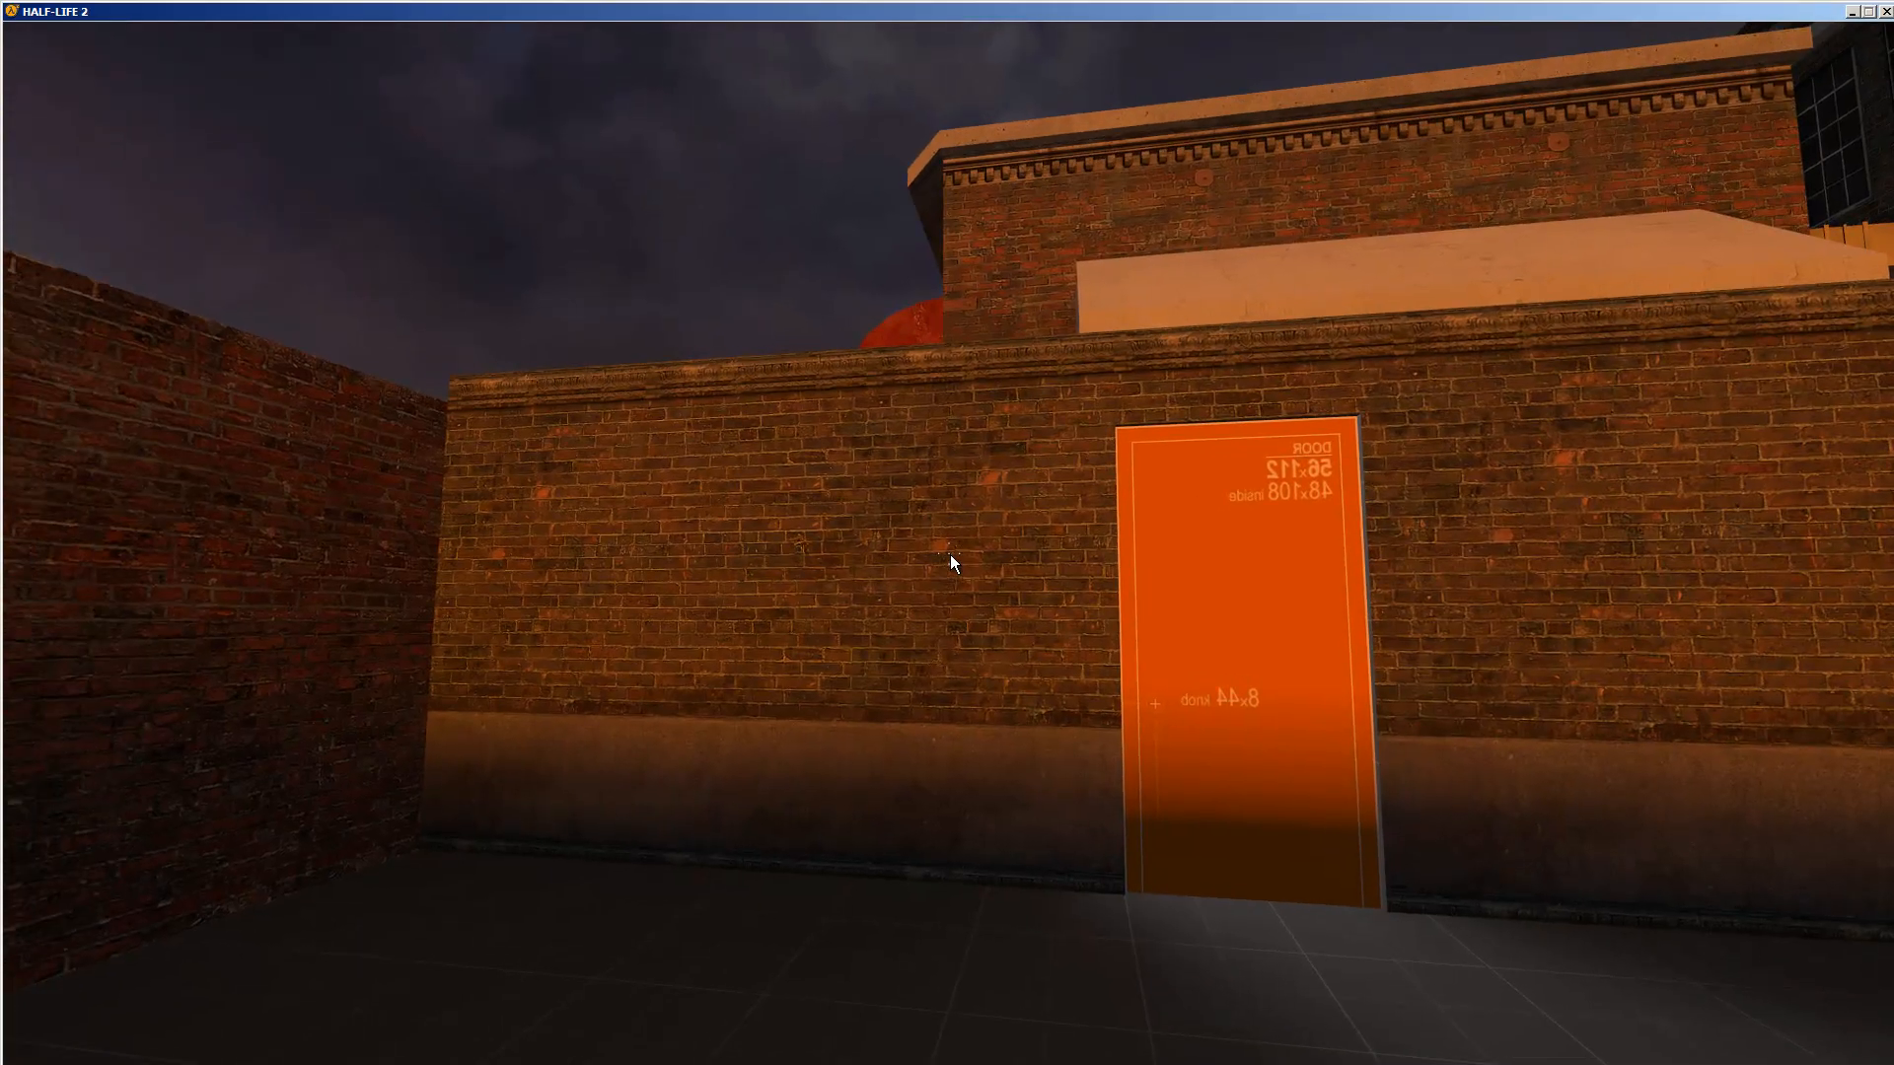
{"action": "mouse_move", "coordinate": [947, 562]}
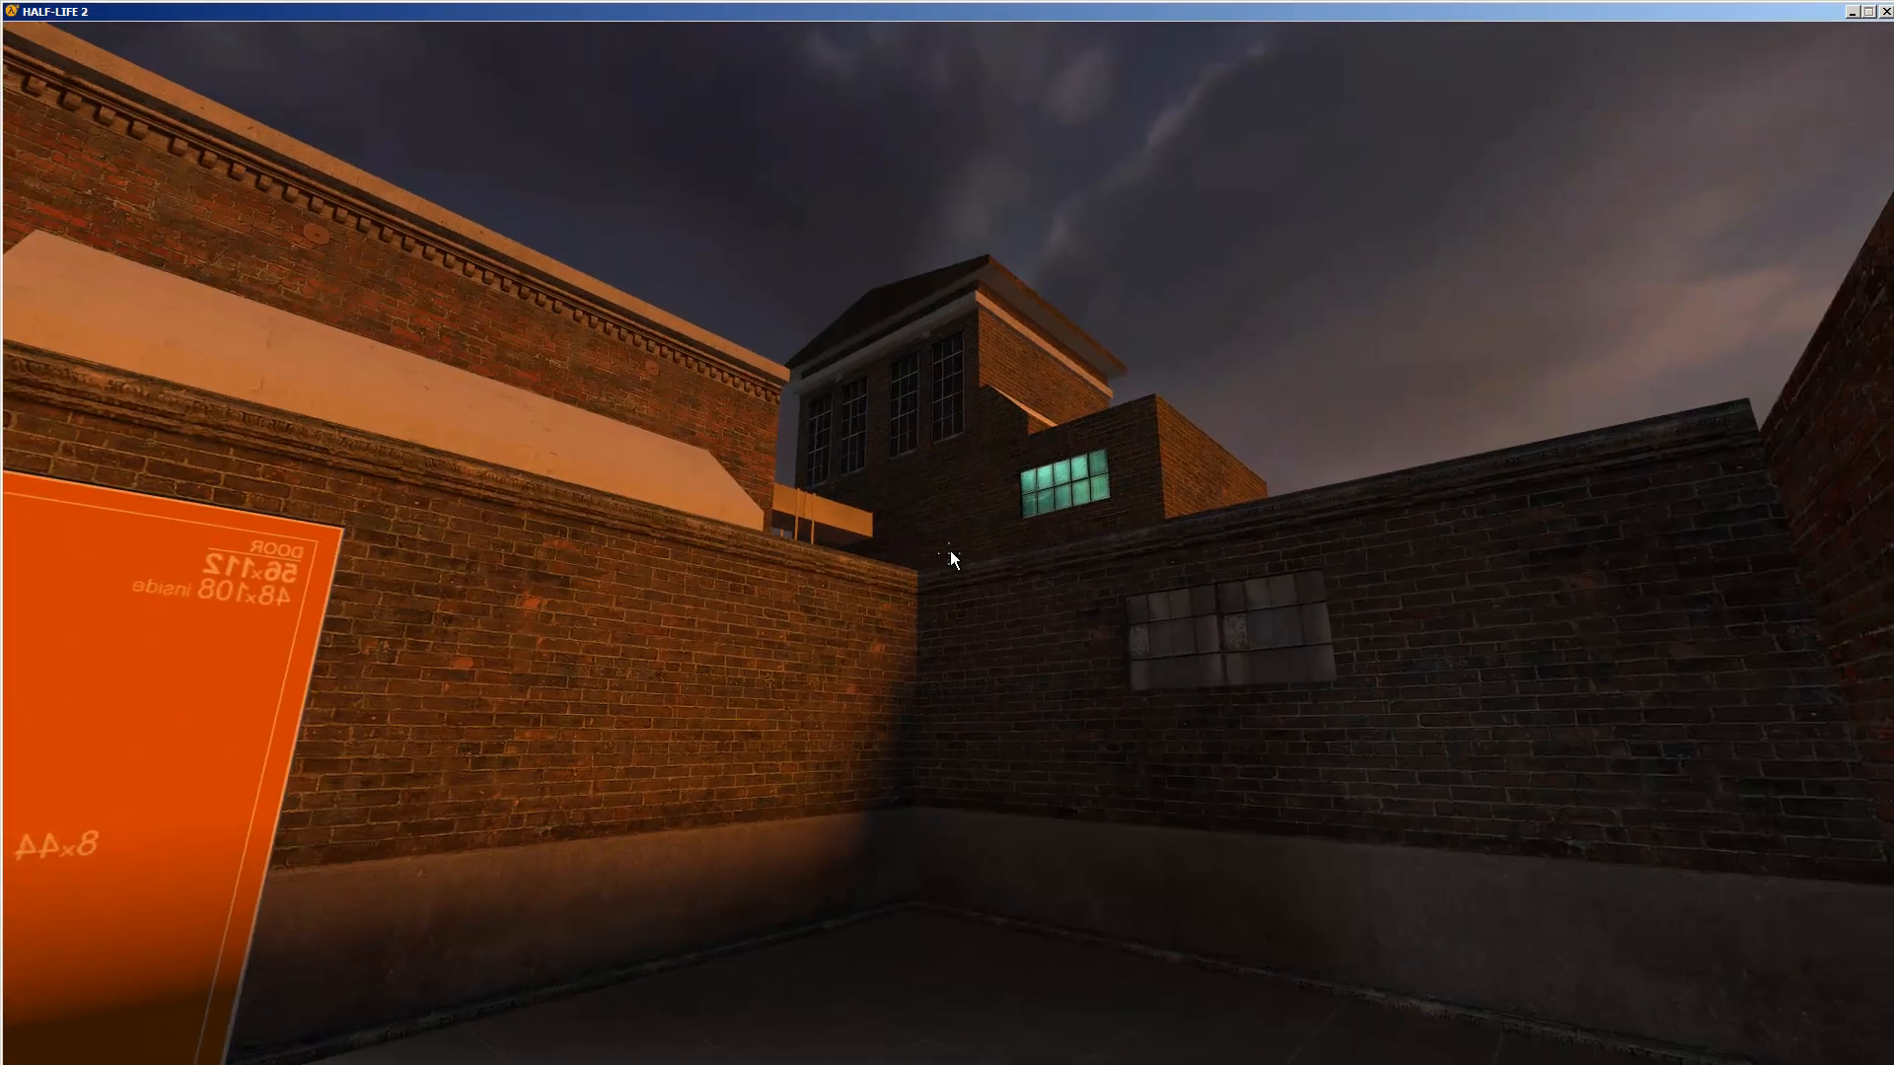
{"action": "mouse_move", "coordinate": [947, 559]}
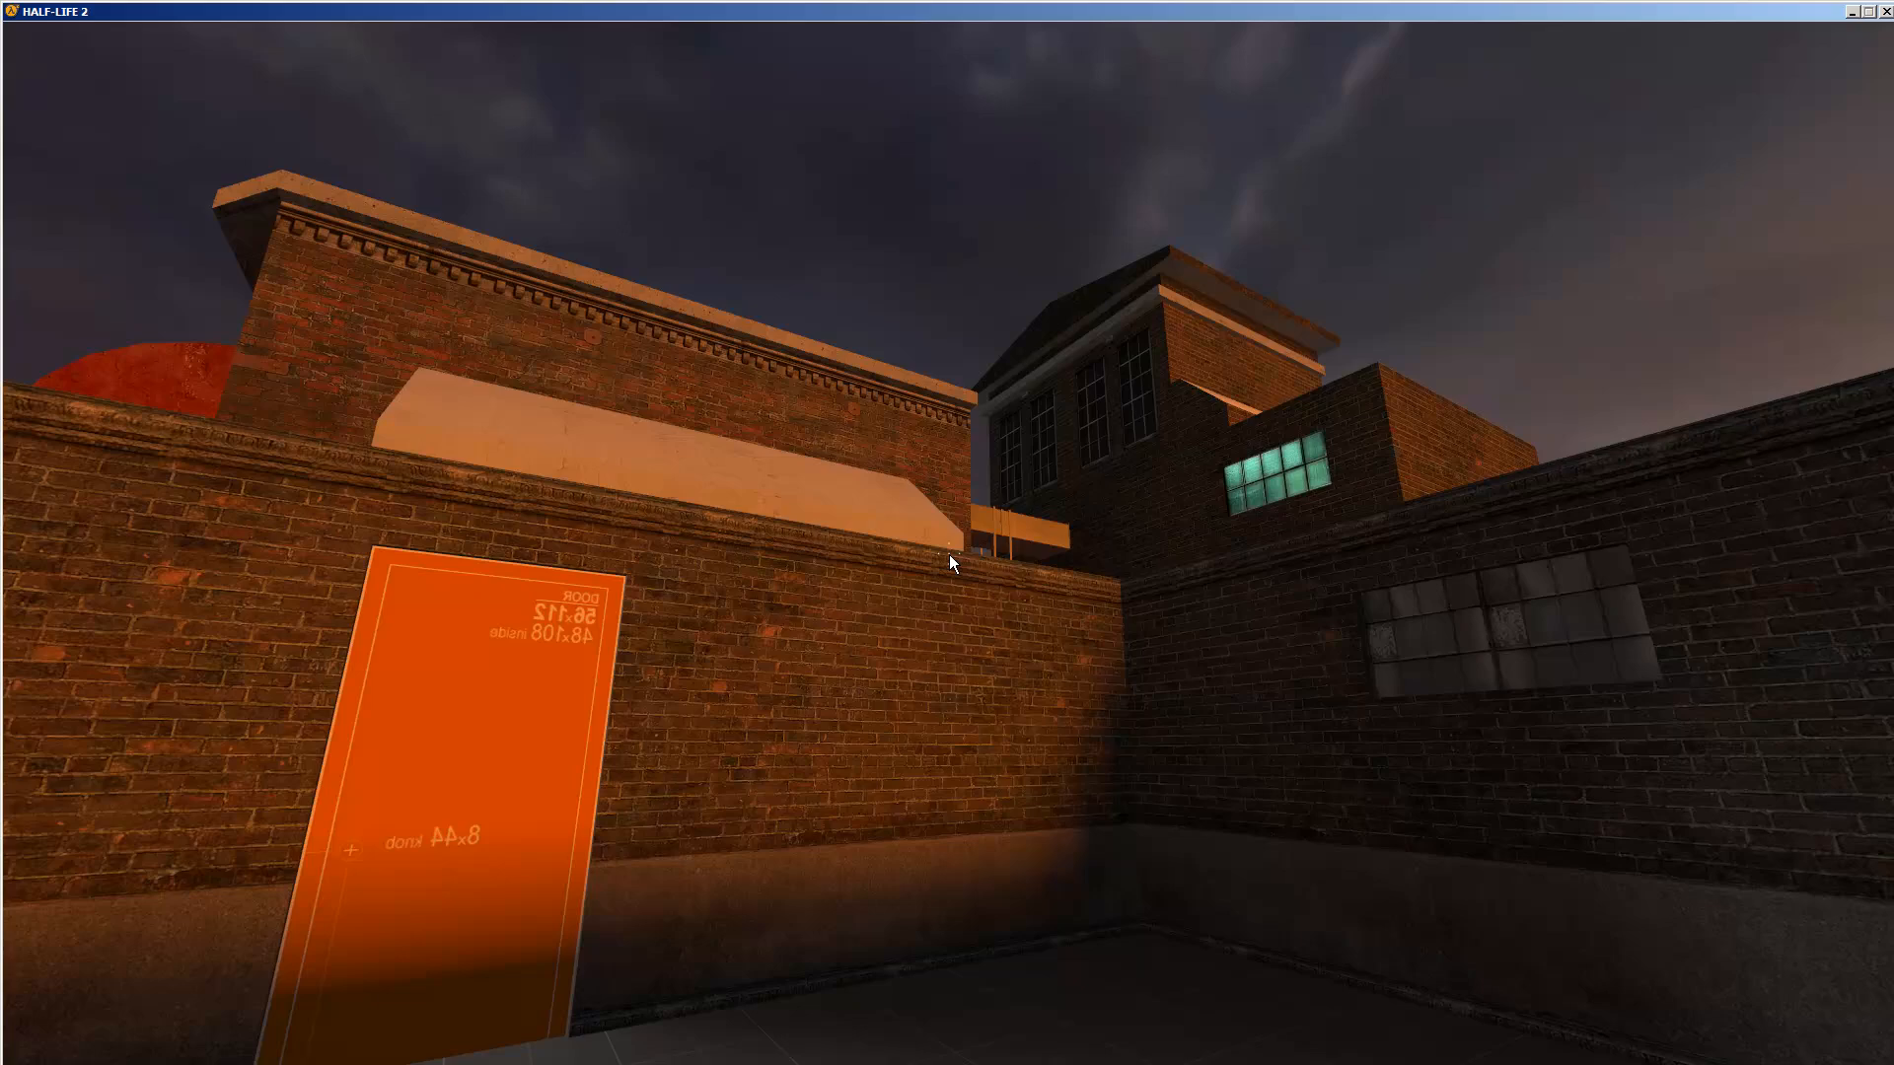
{"action": "mouse_move", "coordinate": [1553, 610]}
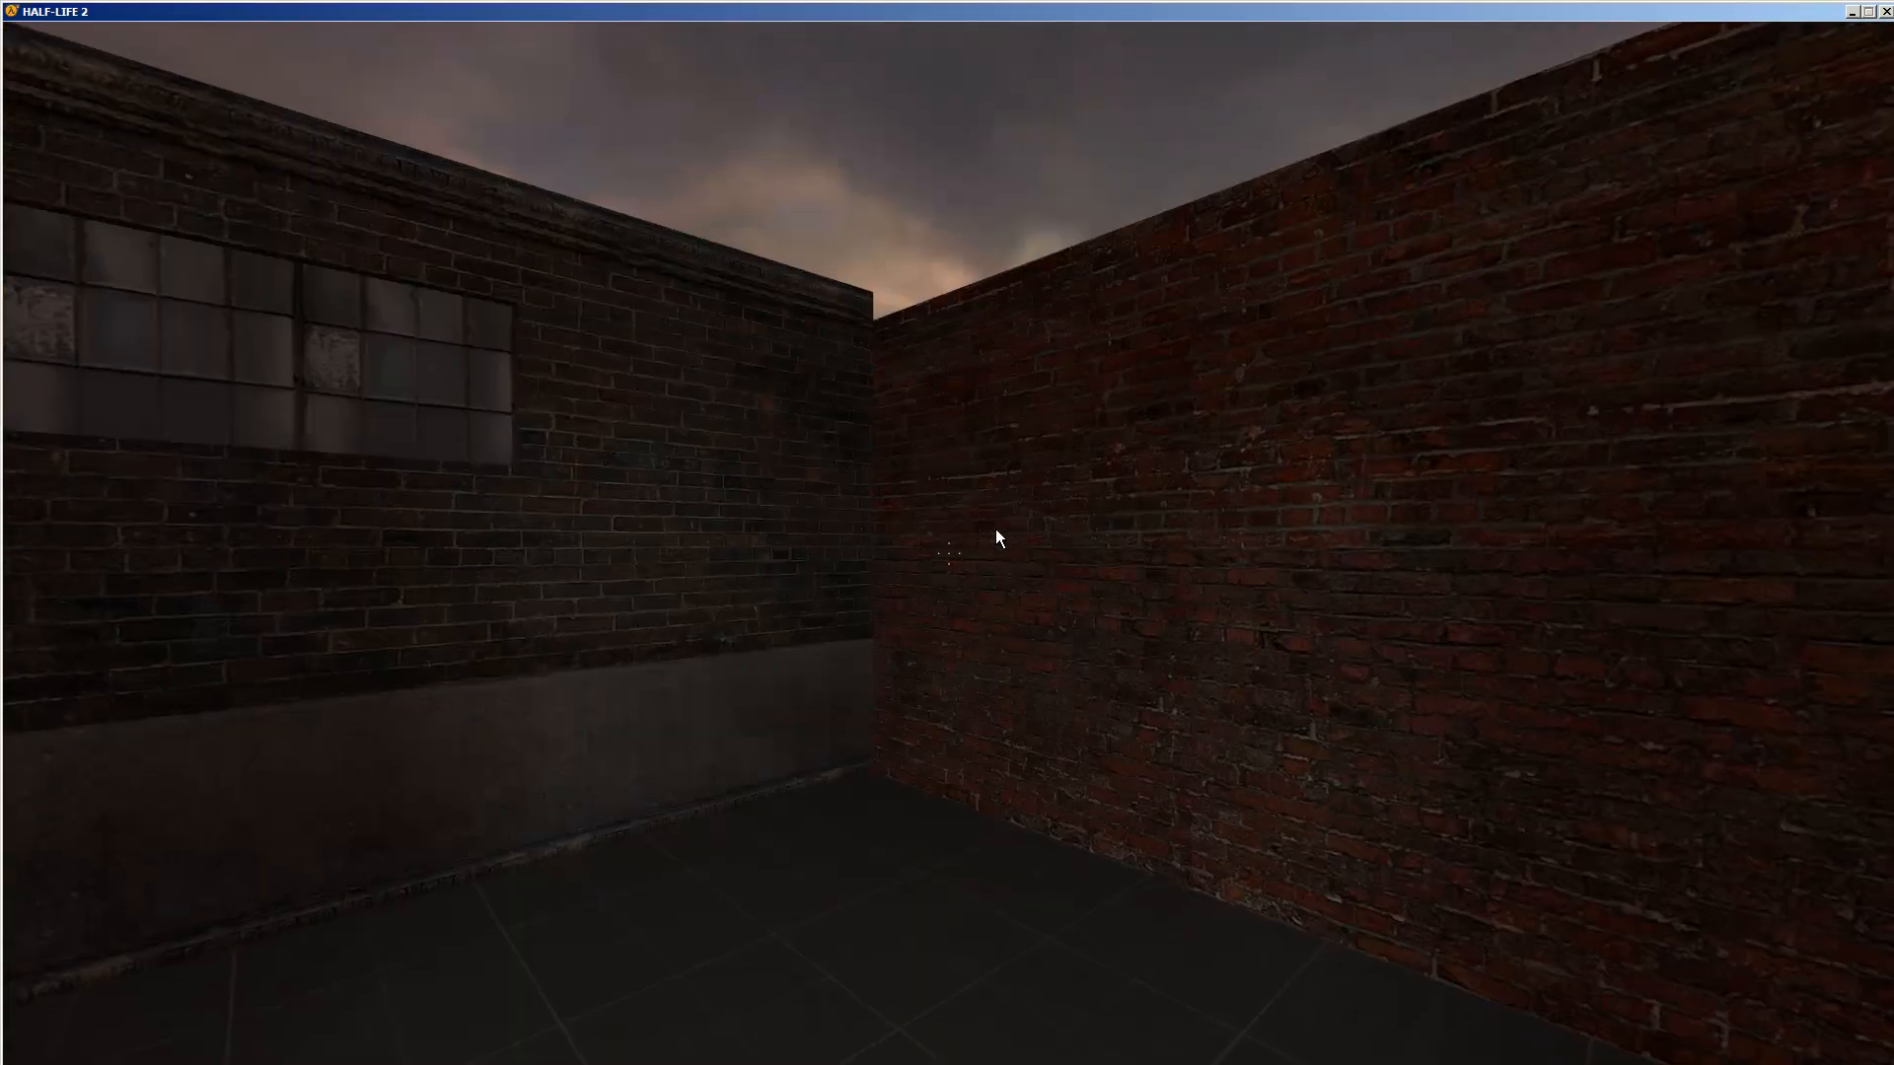
{"action": "mouse_move", "coordinate": [951, 562]}
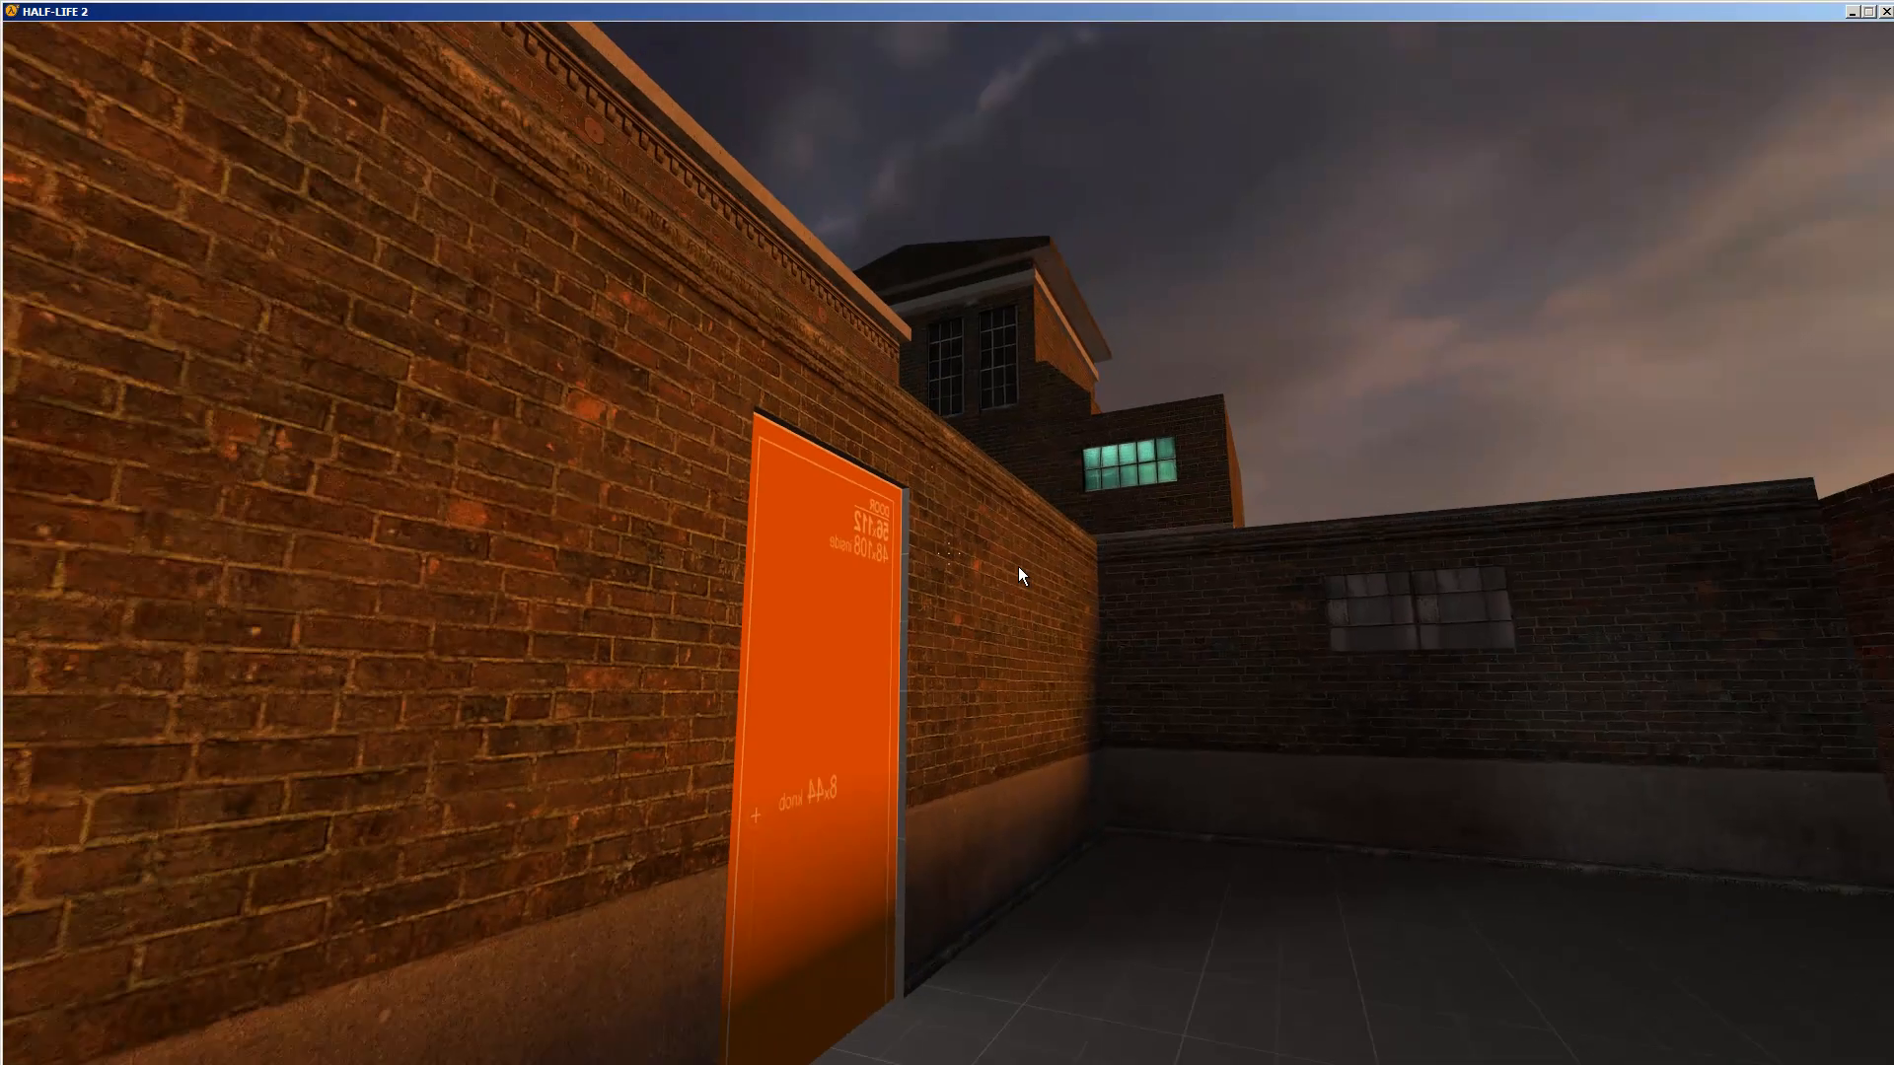
{"action": "mouse_move", "coordinate": [955, 562]}
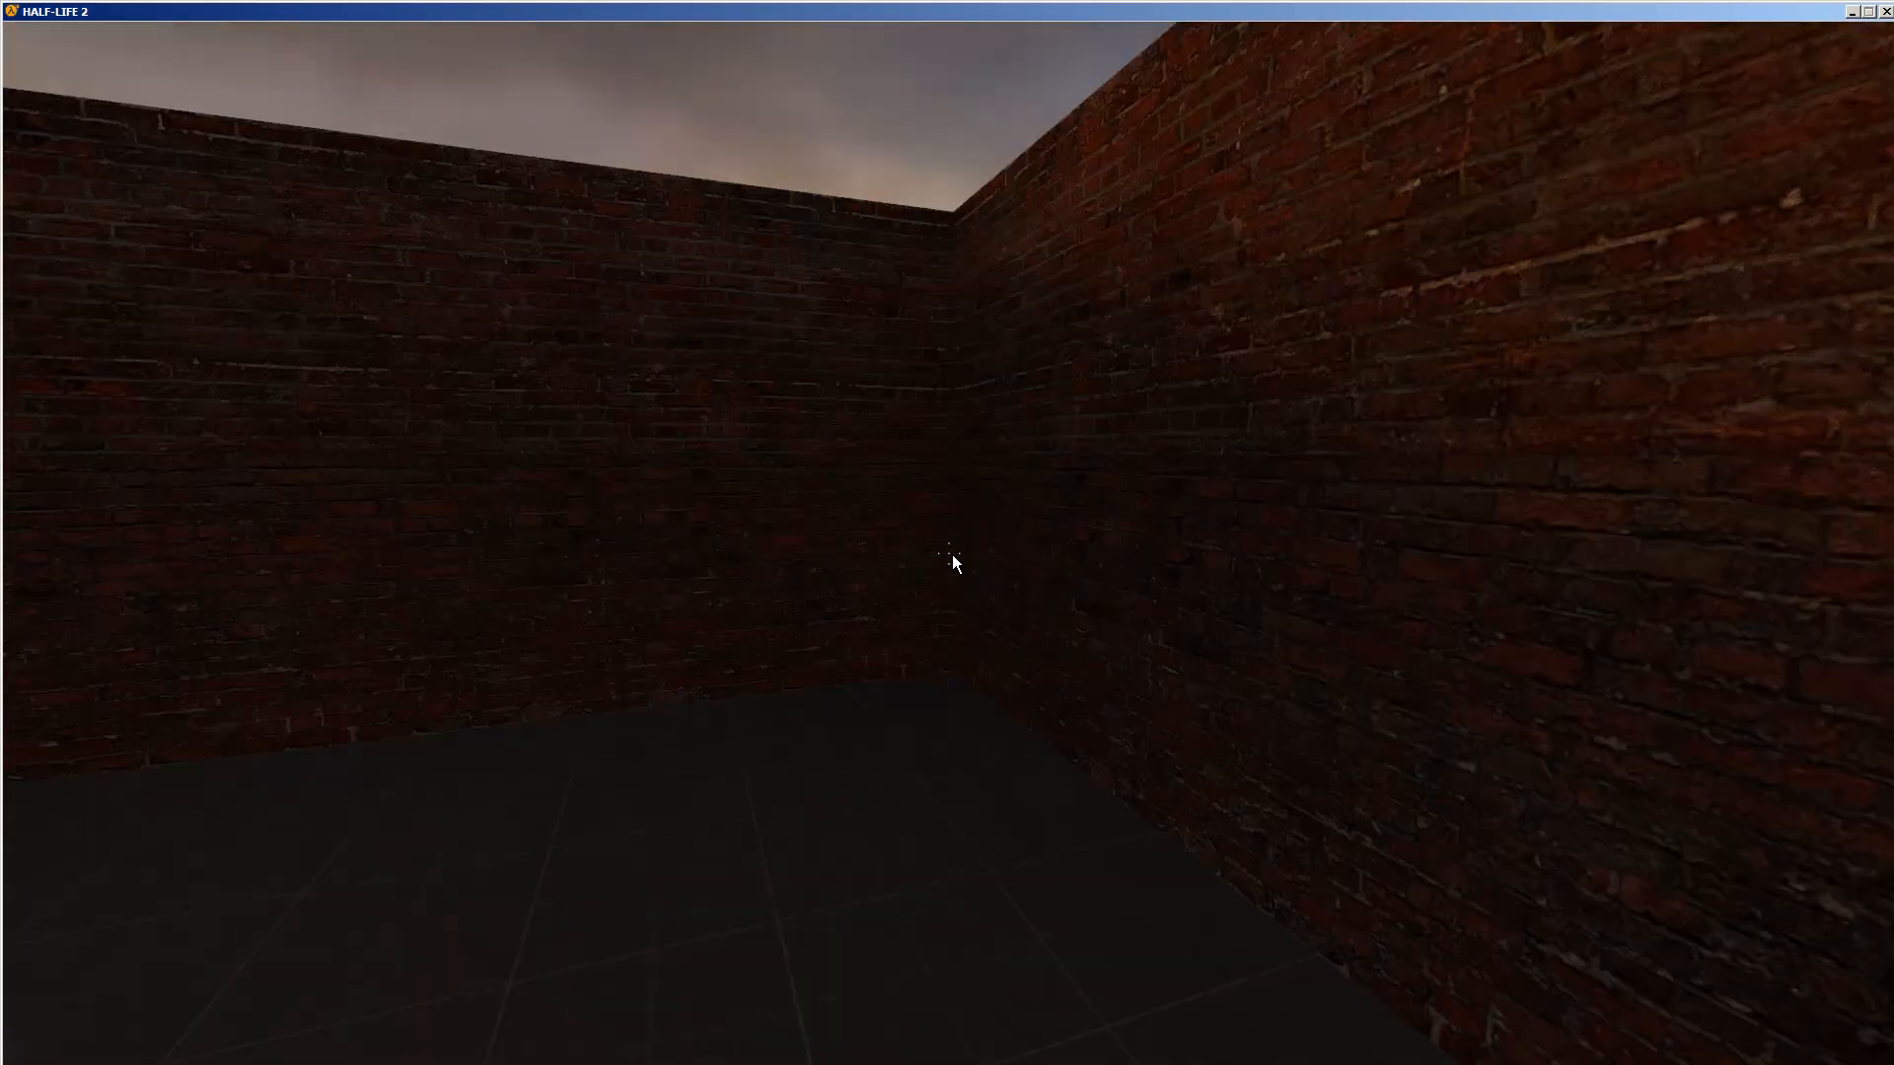
{"action": "mouse_move", "coordinate": [947, 531]}
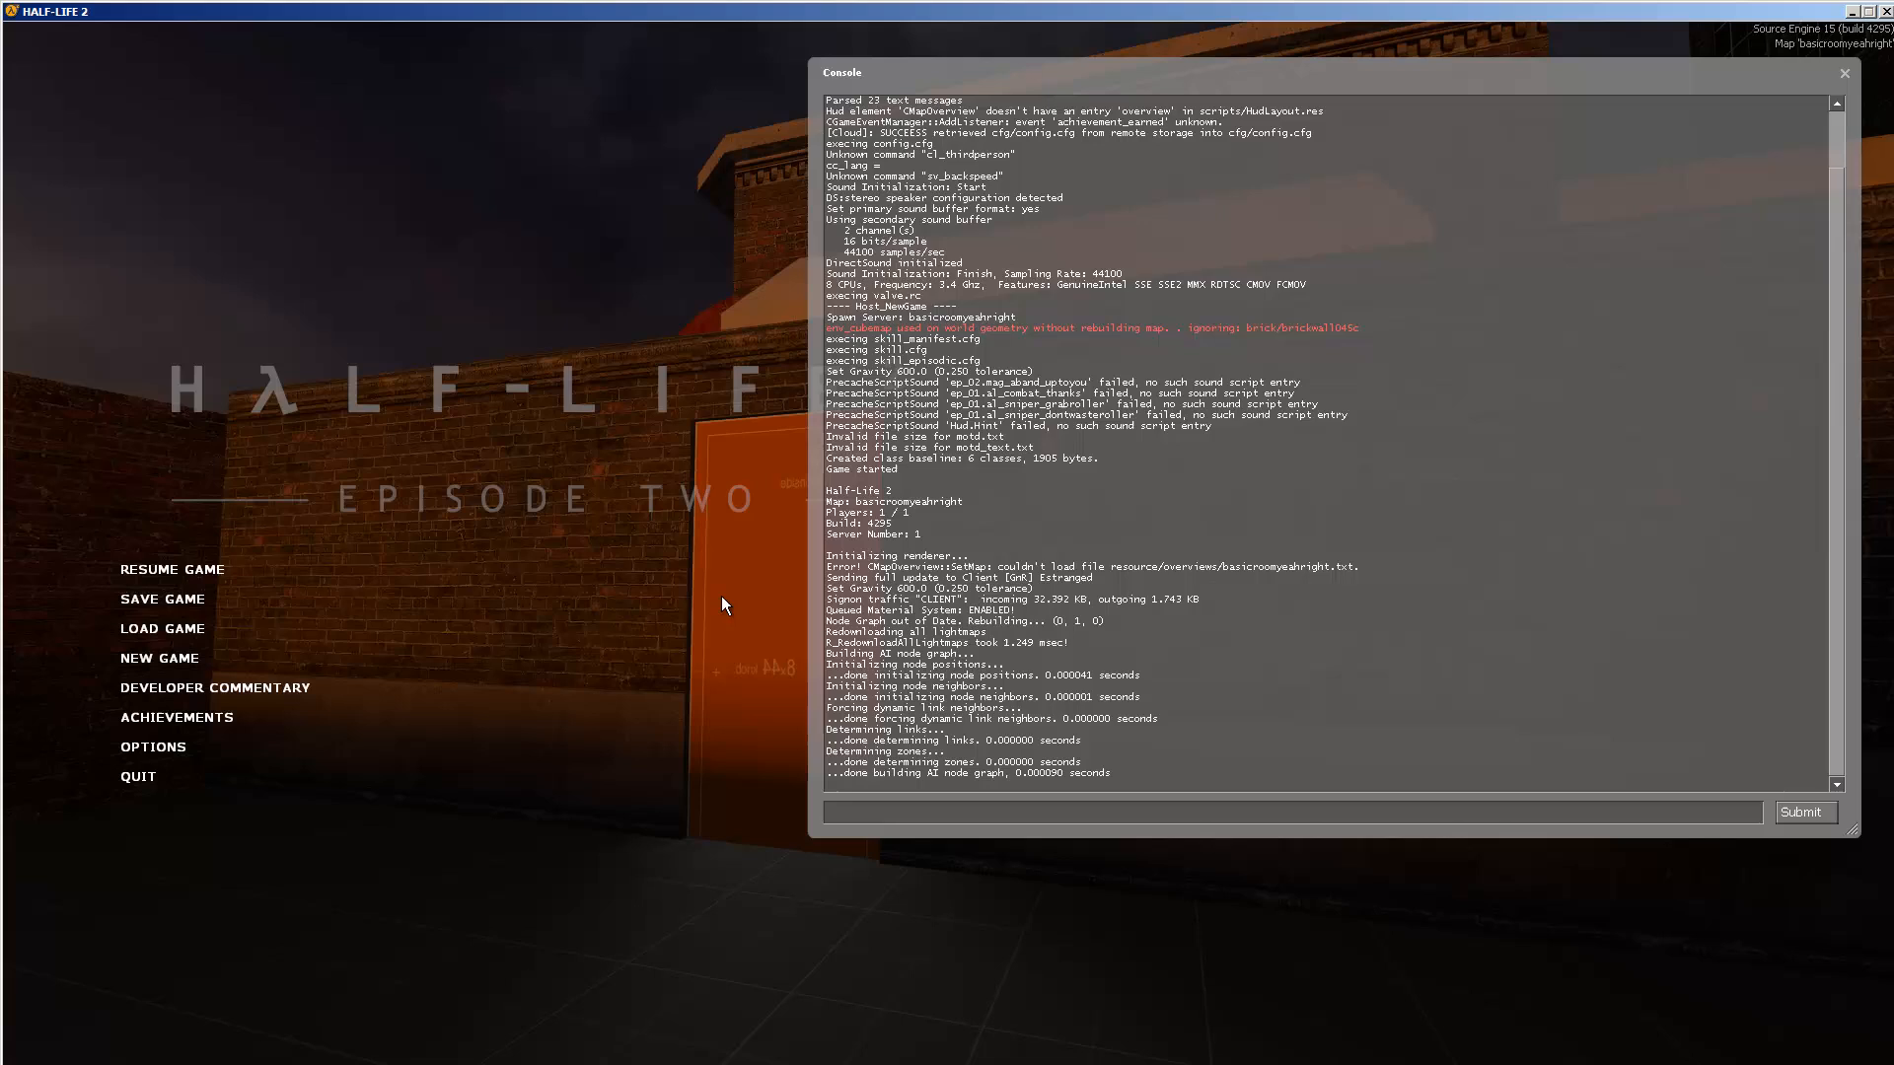
Quit Half-Life 2: Episode Two to return to Hammer Editor.
{"action": "left_click", "coordinate": [1844, 73]}
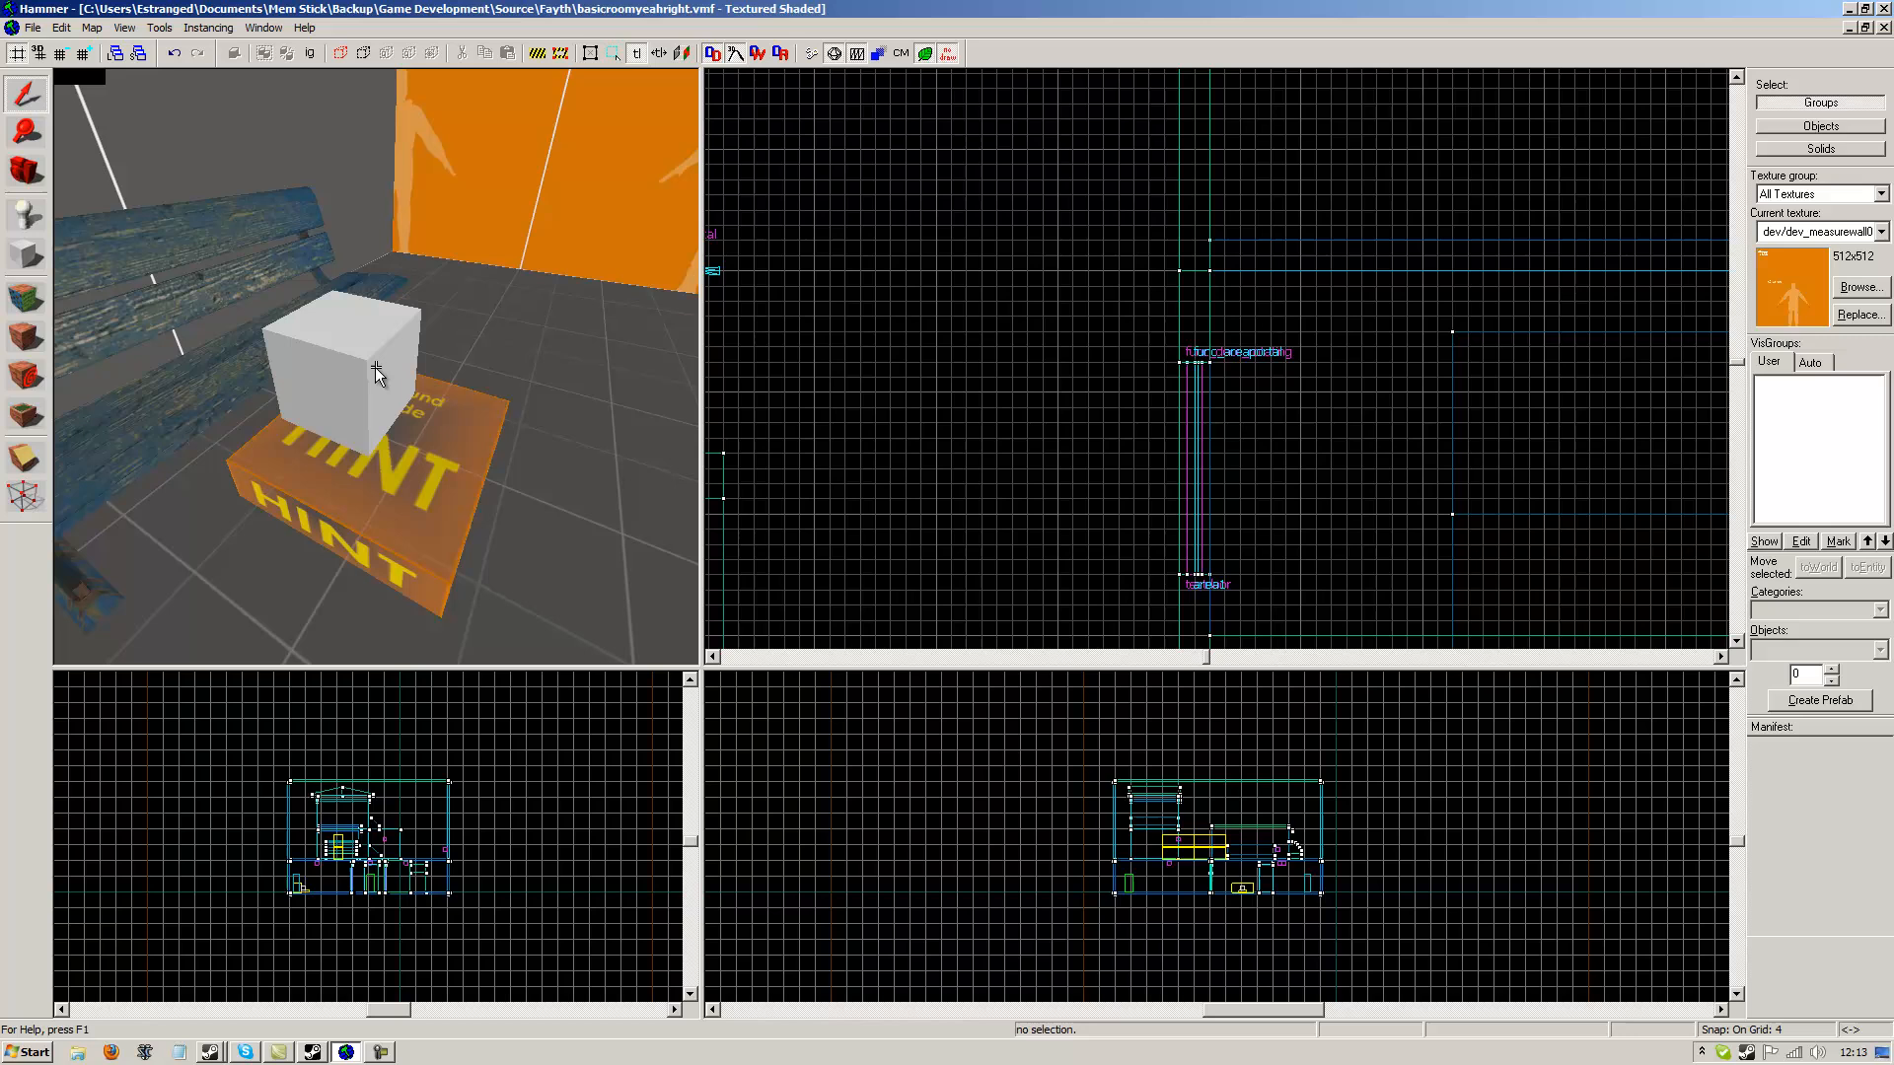
{"action": "double_click", "coordinate": [375, 375]}
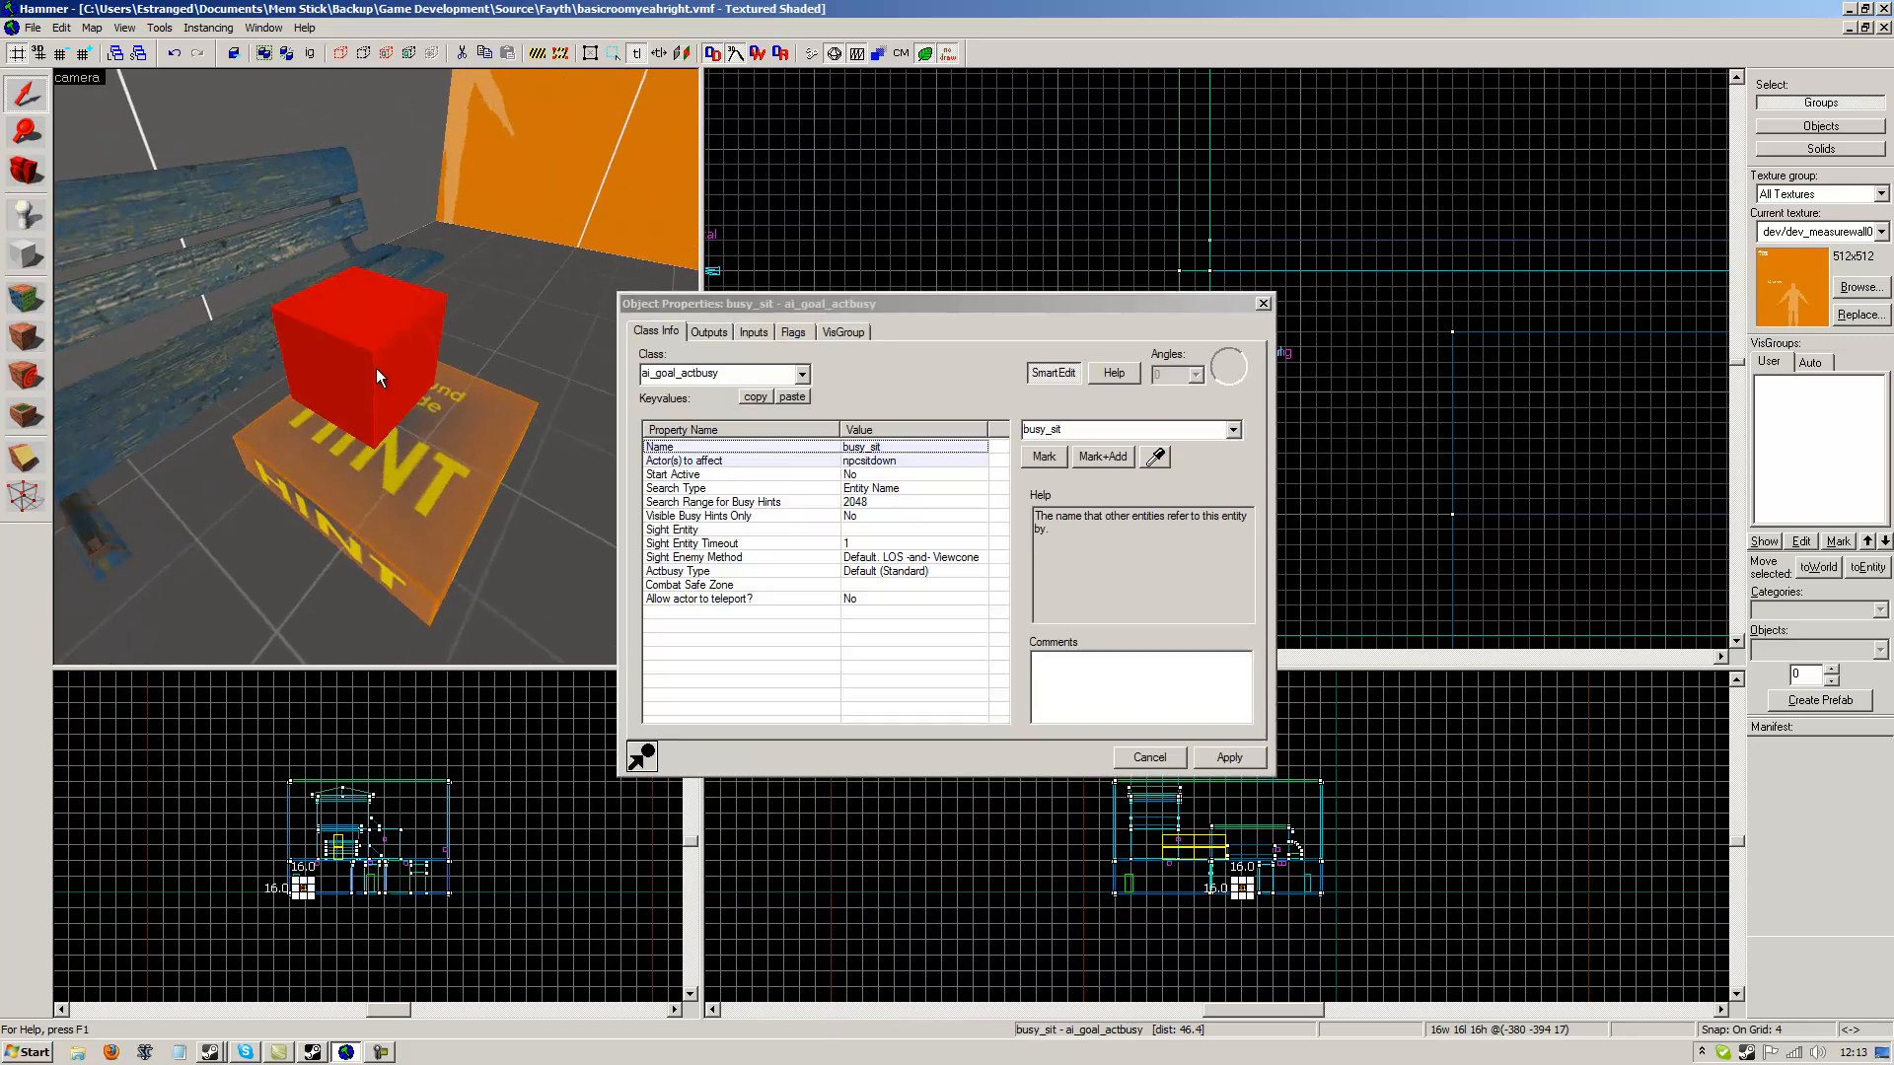
{"action": "mouse_move", "coordinate": [1255, 306]}
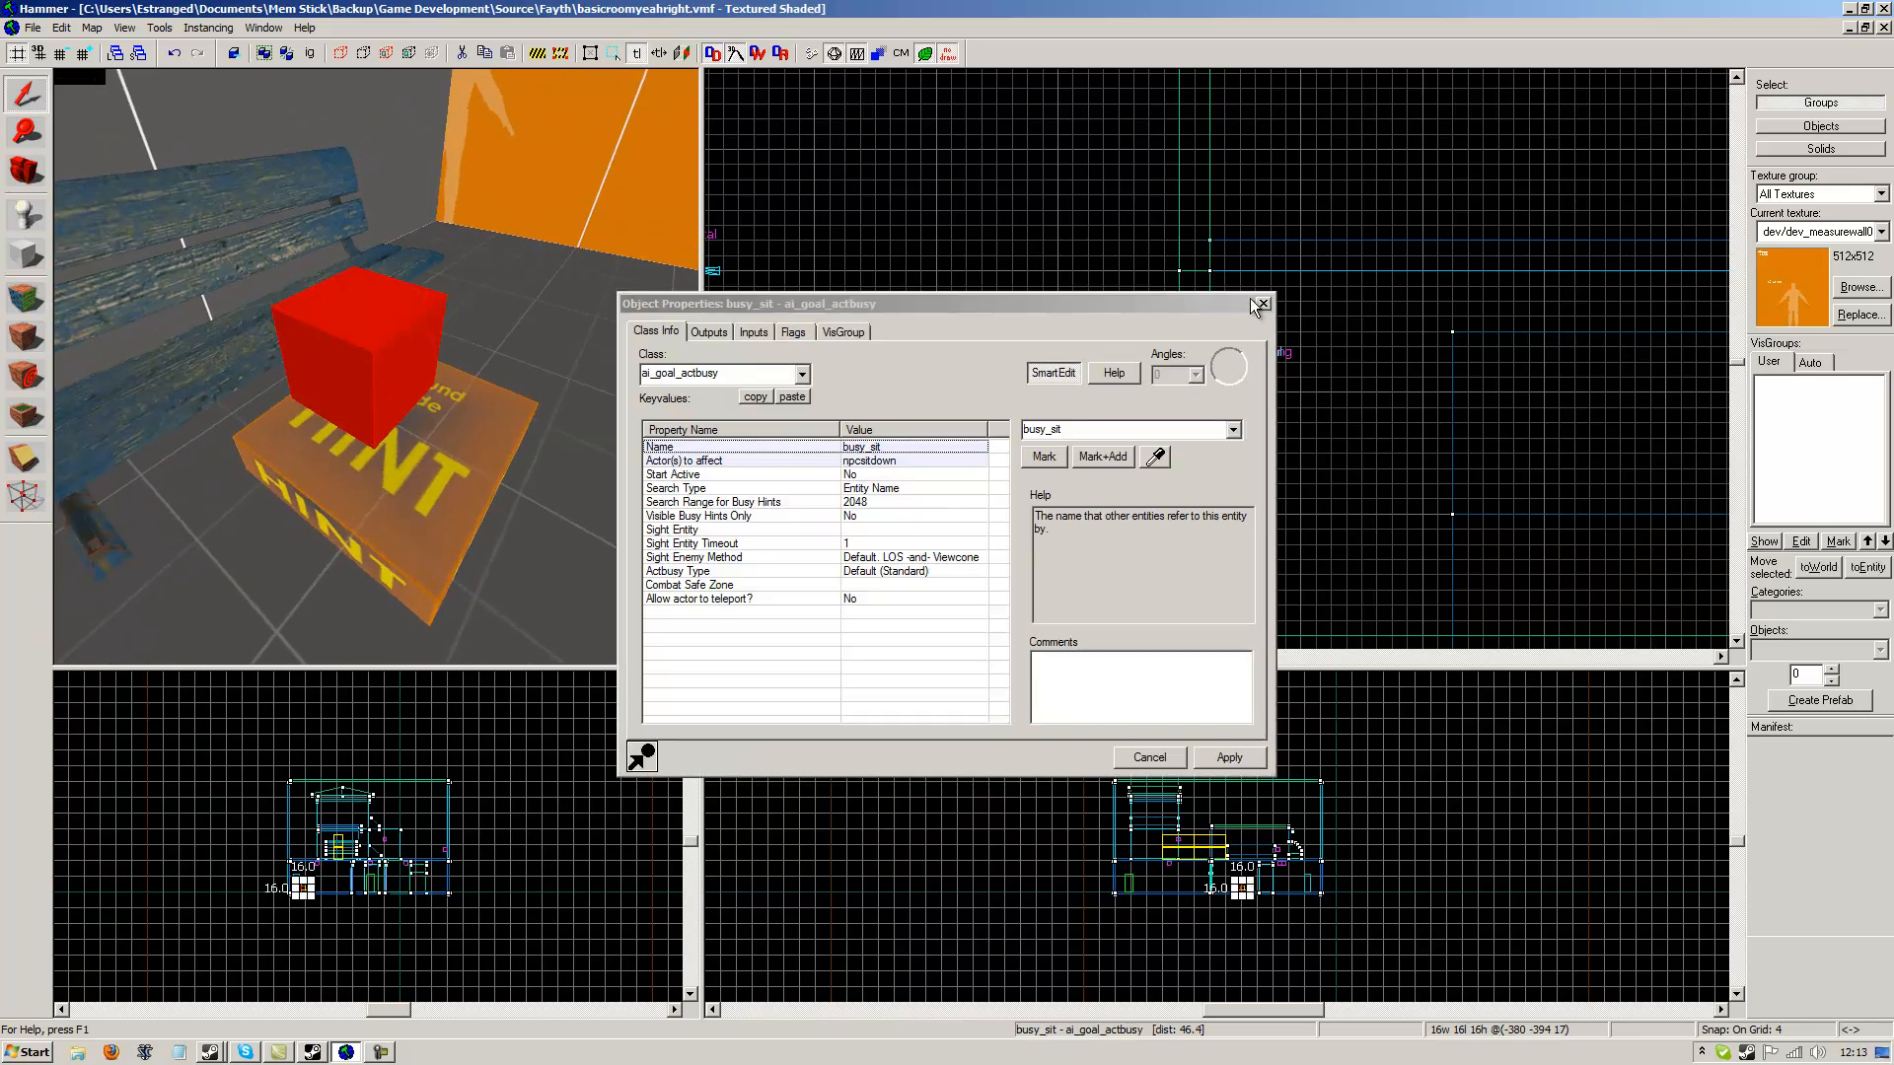
{"action": "left_click", "coordinate": [1261, 304]}
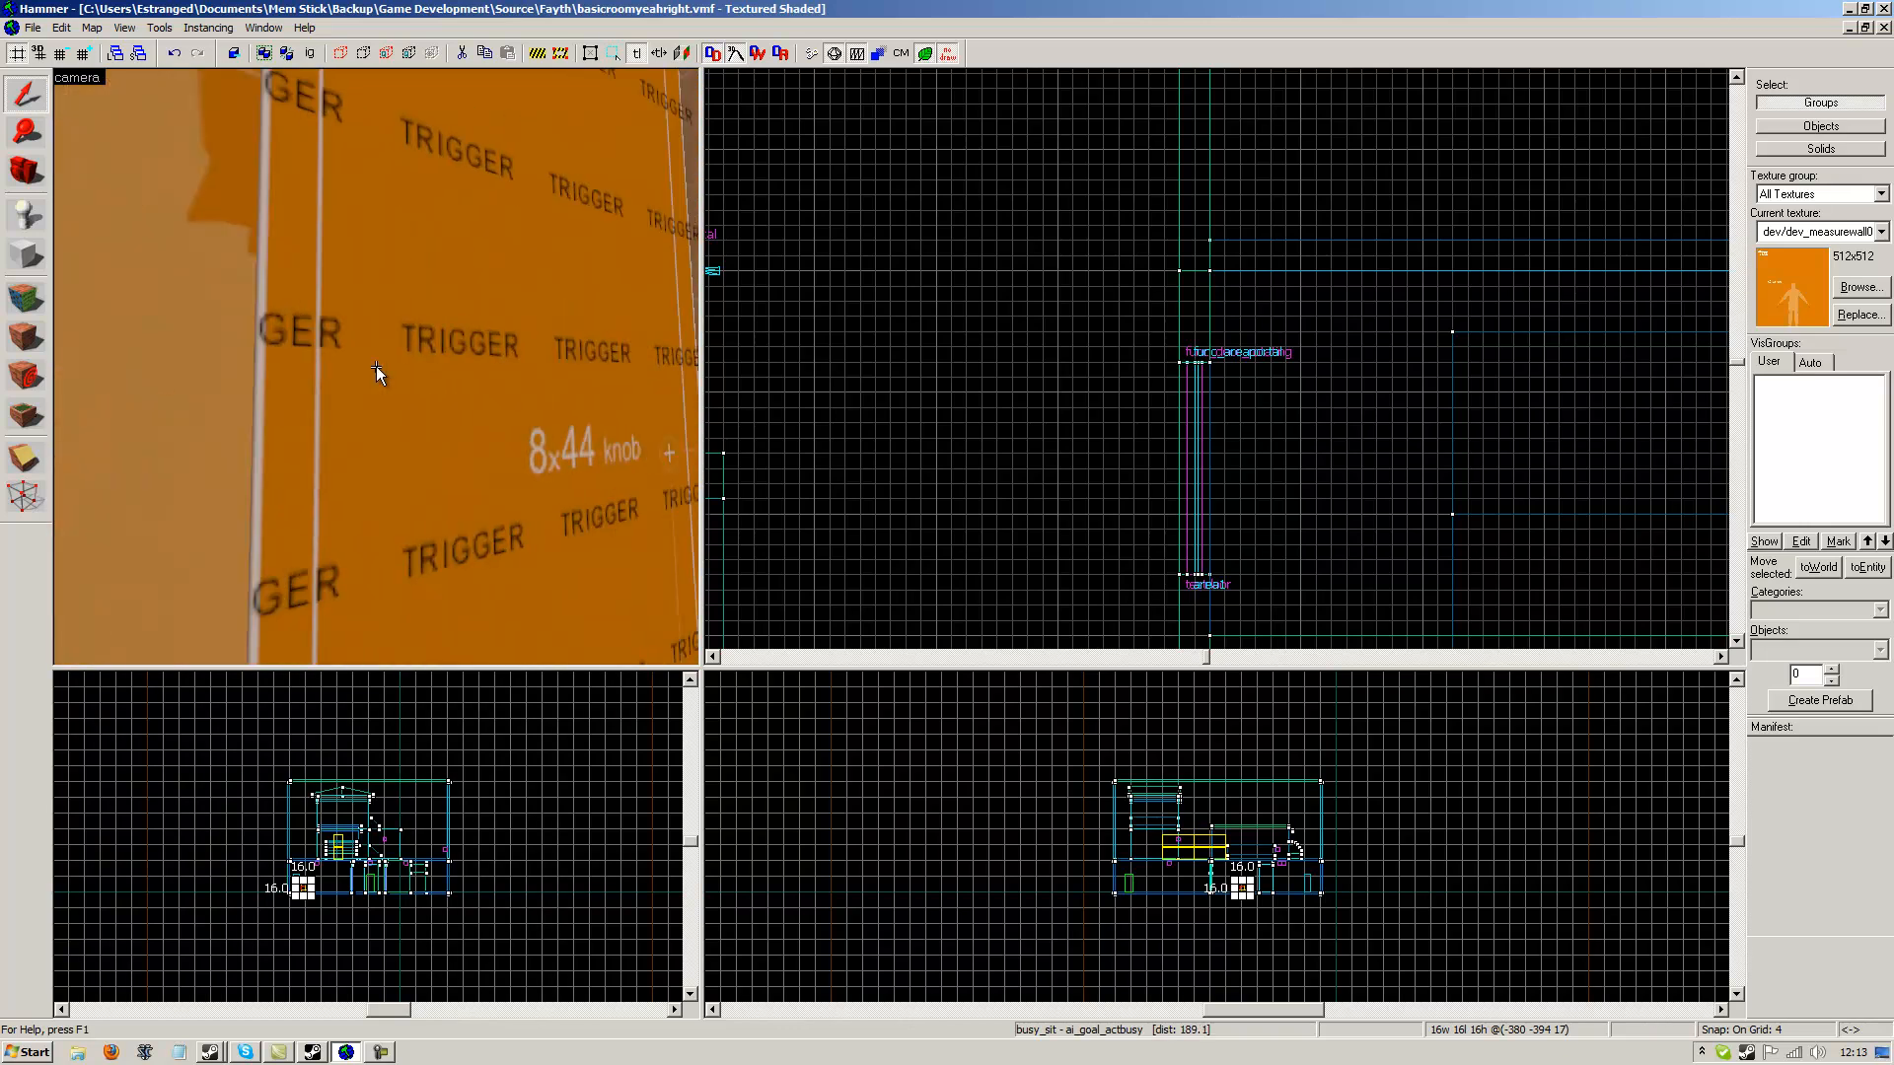